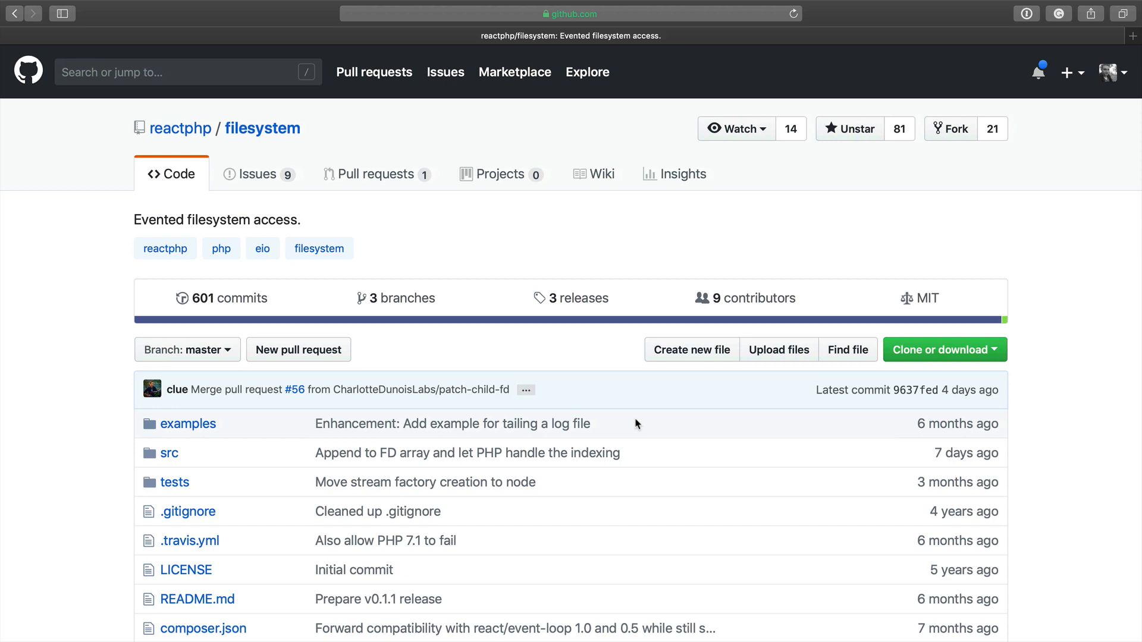
Scroll the reactphp/filesystem README and jump to its Install section
{"action": "scroll", "scroll_direction": "down", "scroll_amount": 3}
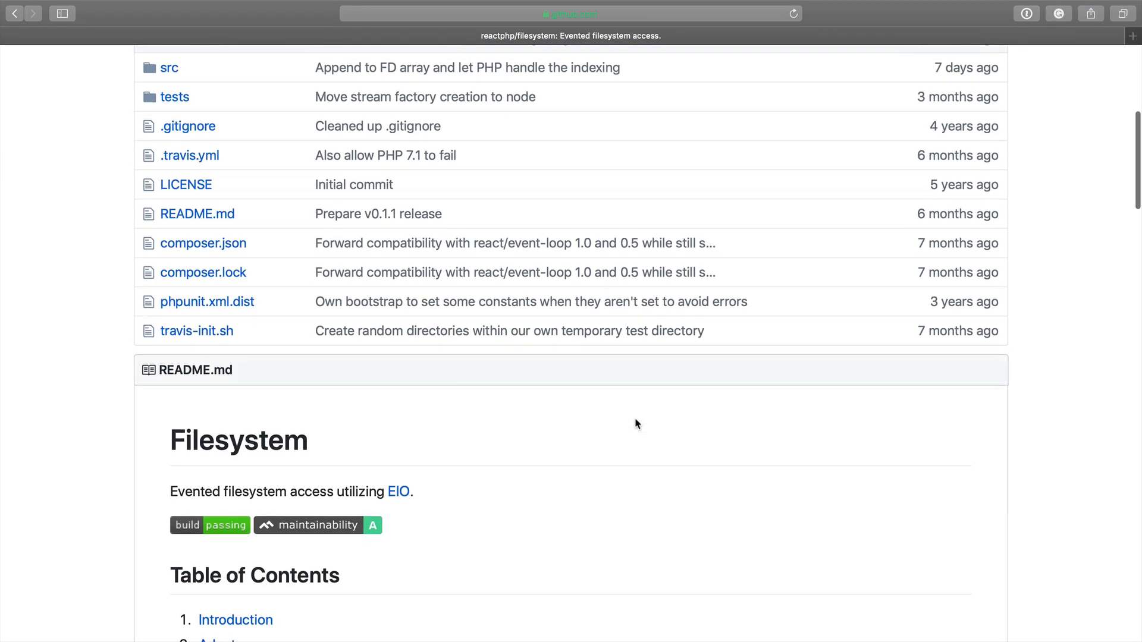
{"action": "scroll", "scroll_direction": "down", "scroll_amount": 3}
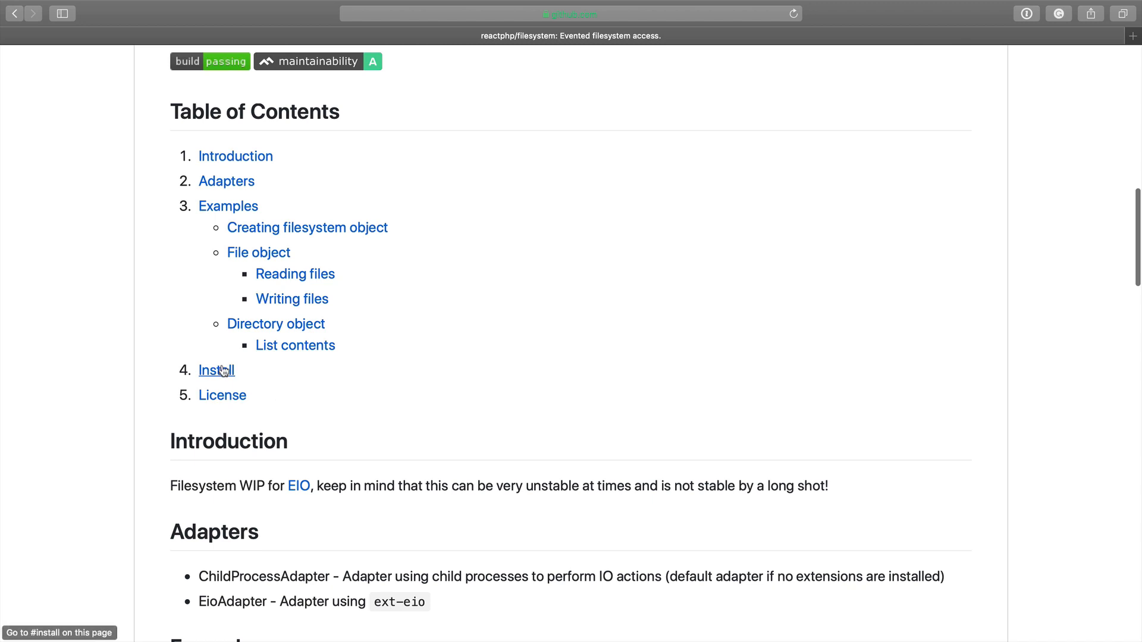
{"action": "left_click", "coordinate": [216, 371]}
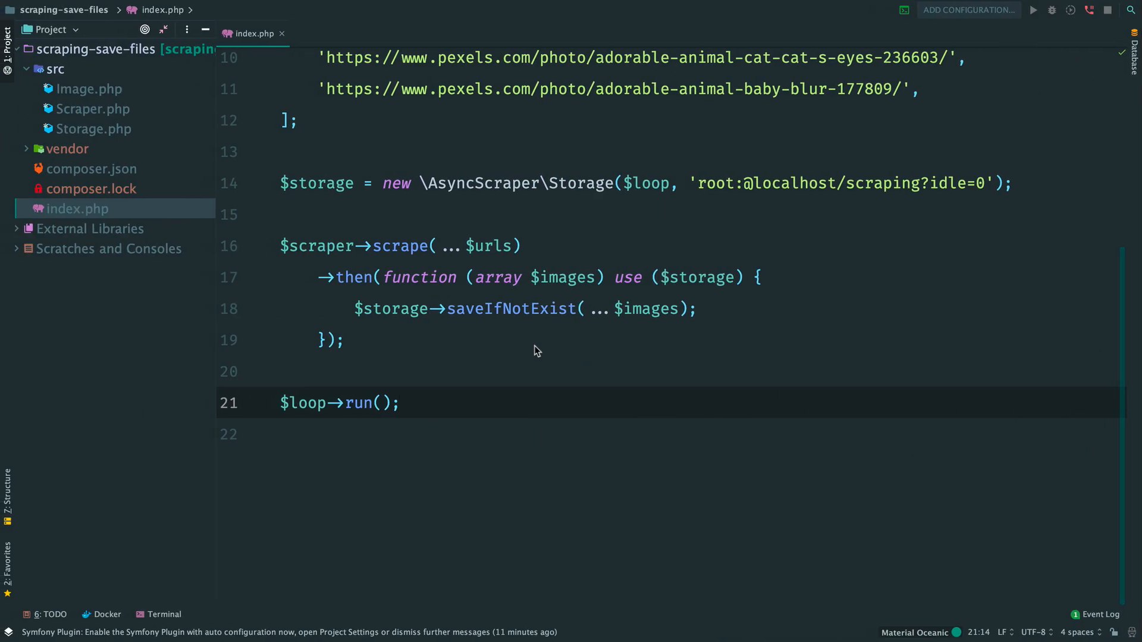
Create $filesystem via \React\Filesystem\Filesystem::create($loop) and add it to the then closure's use list
{"action": "left_click", "coordinate": [164, 614]}
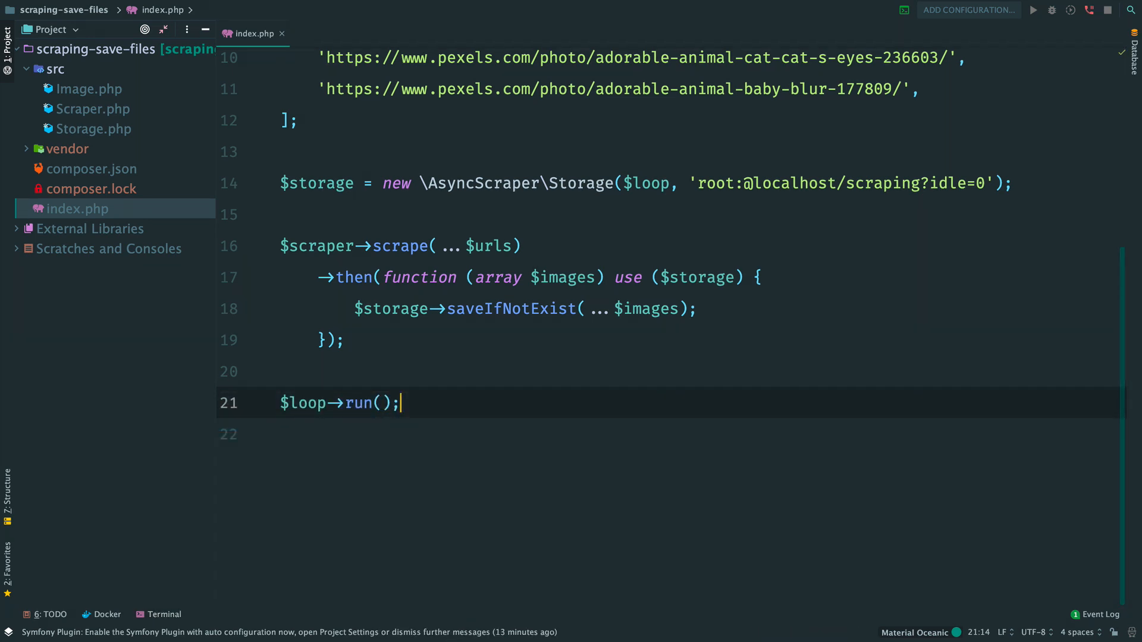
{"action": "type", "text": "$f"}
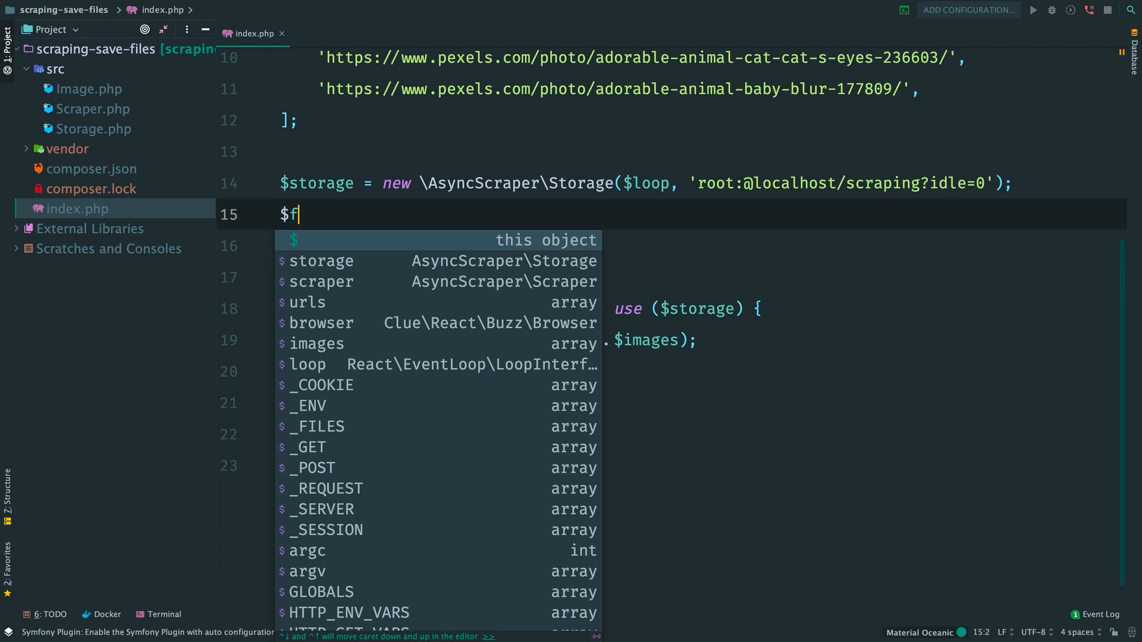
{"action": "type", "text": "ilesystem ="}
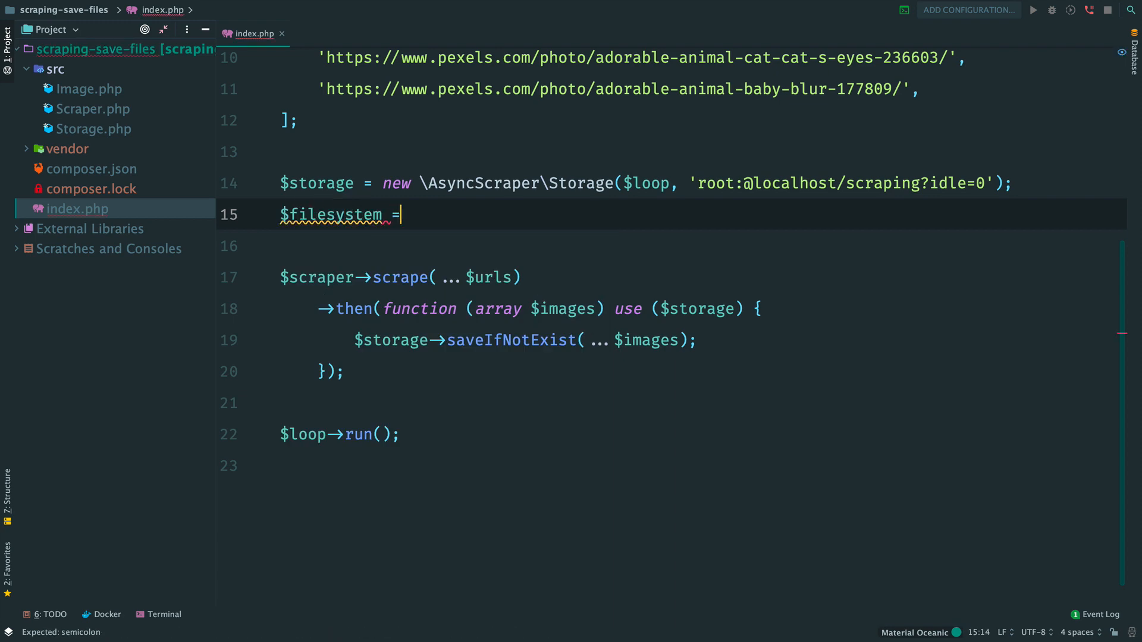
{"action": "type", "text": "Filesystem\\Filesystem::create($l"}
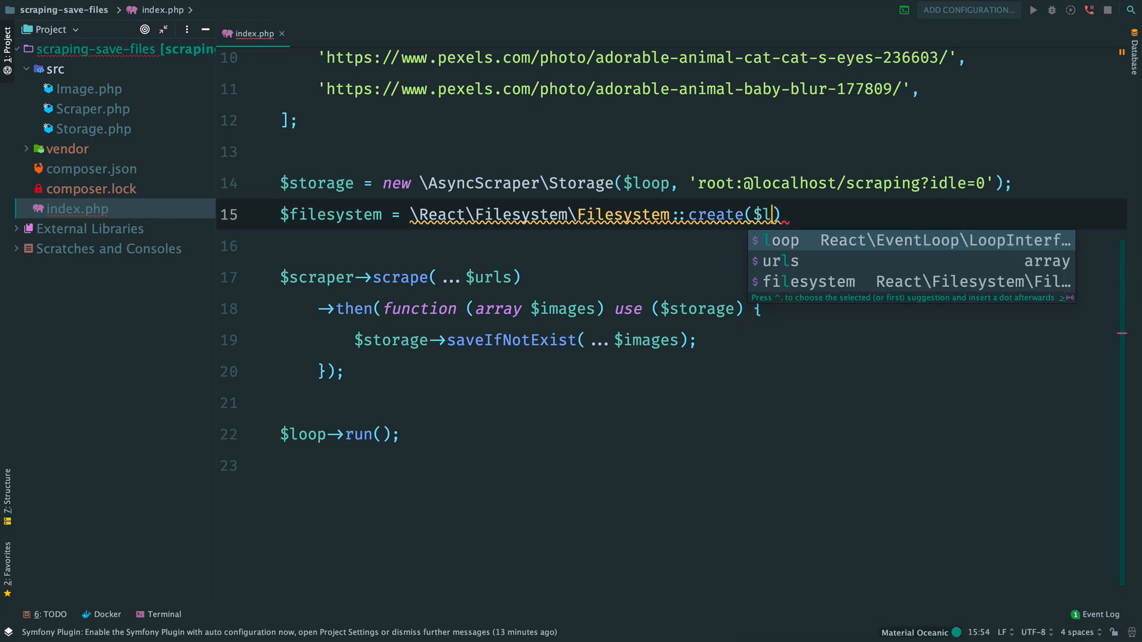
{"action": "key", "text": "Tab"}
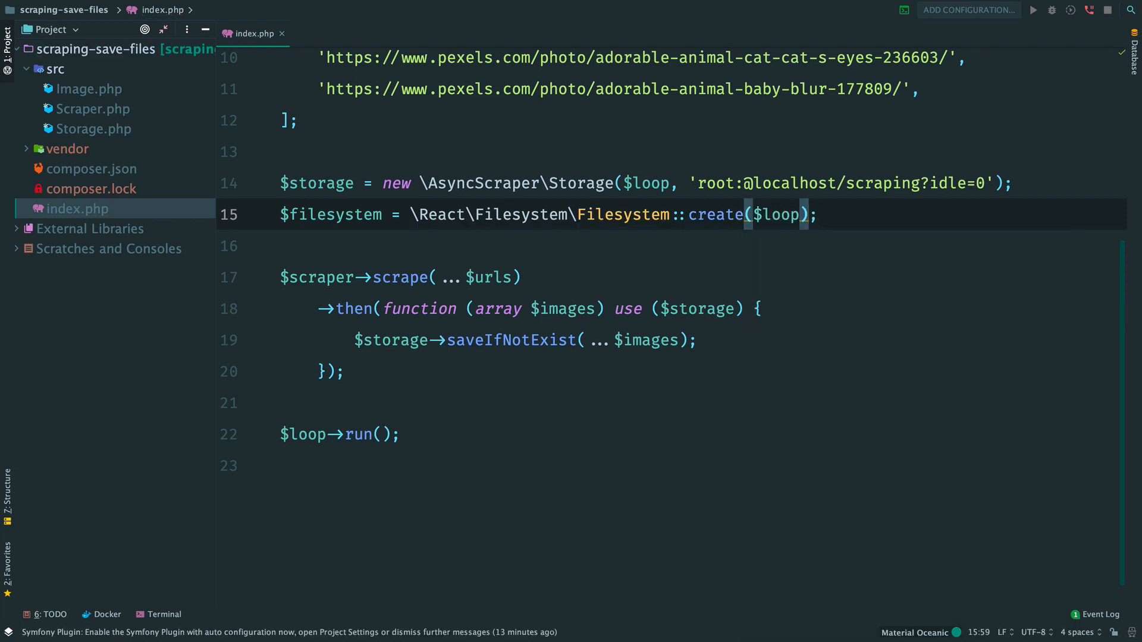
{"action": "type", "text": ", $f"}
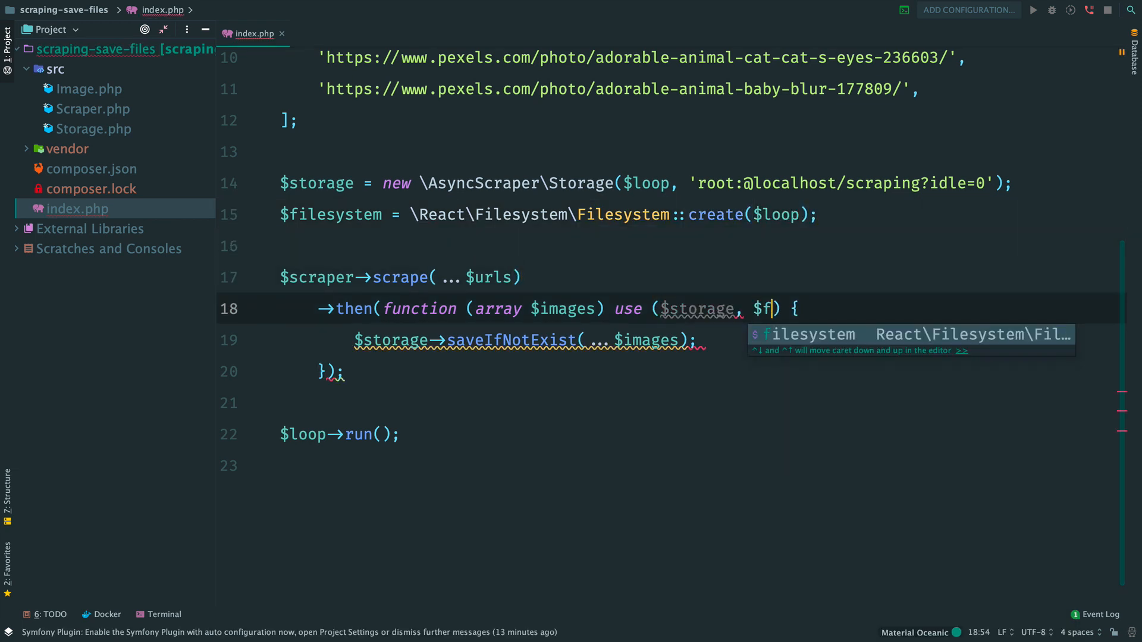
{"action": "key", "text": "Tab"}
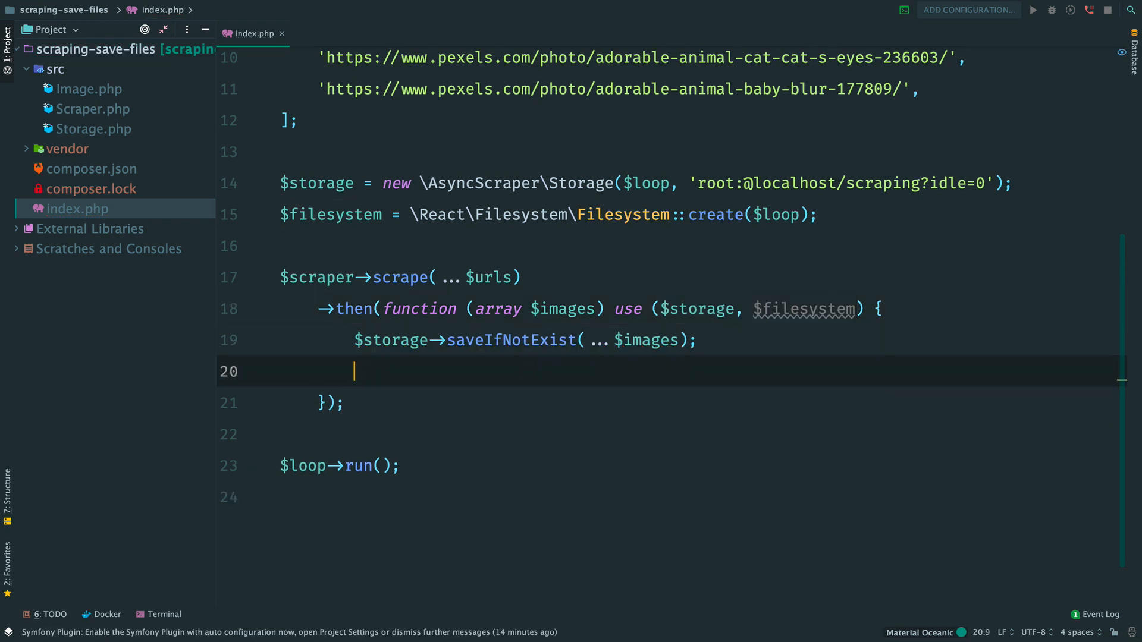
Loop over the scraped images, setting $filePath = $image->source and opening $filesystem->file() for each
{"action": "type", "text": "foreach ($images as $"}
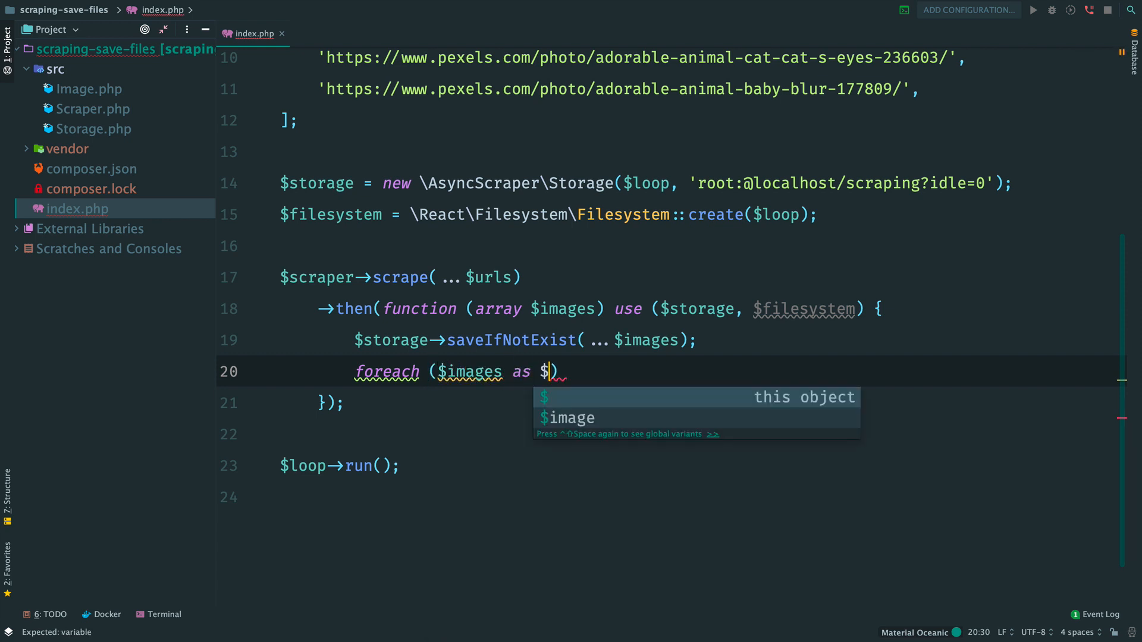
{"action": "type", "text": "image) {"}
{"action": "type", "text": "$file ="}
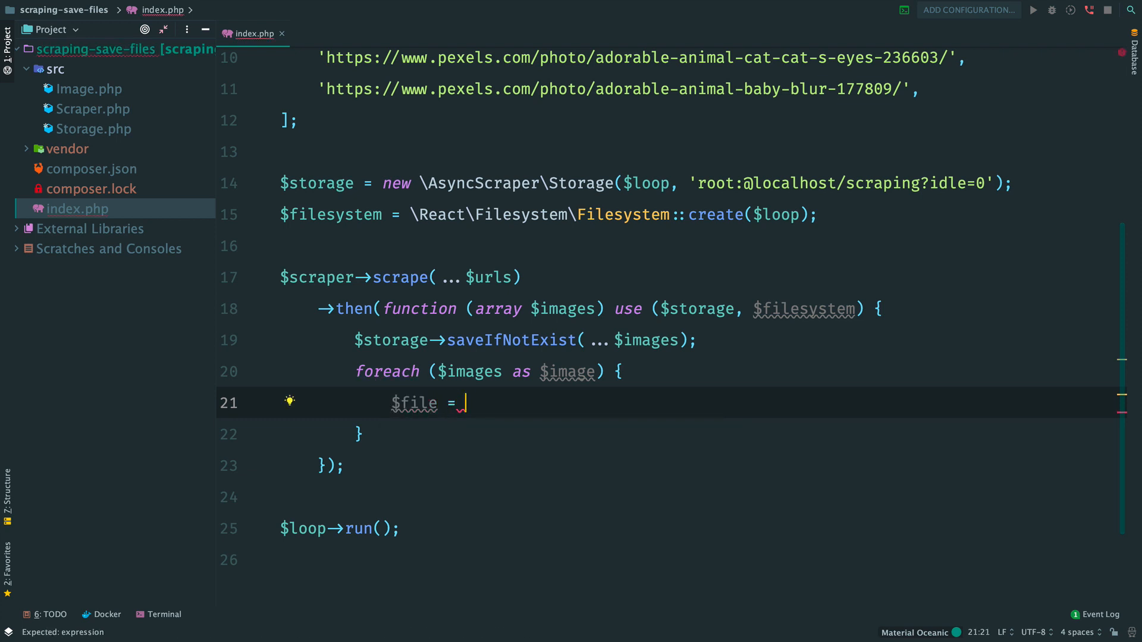
{"action": "type", "text": "$filesystem->f"}
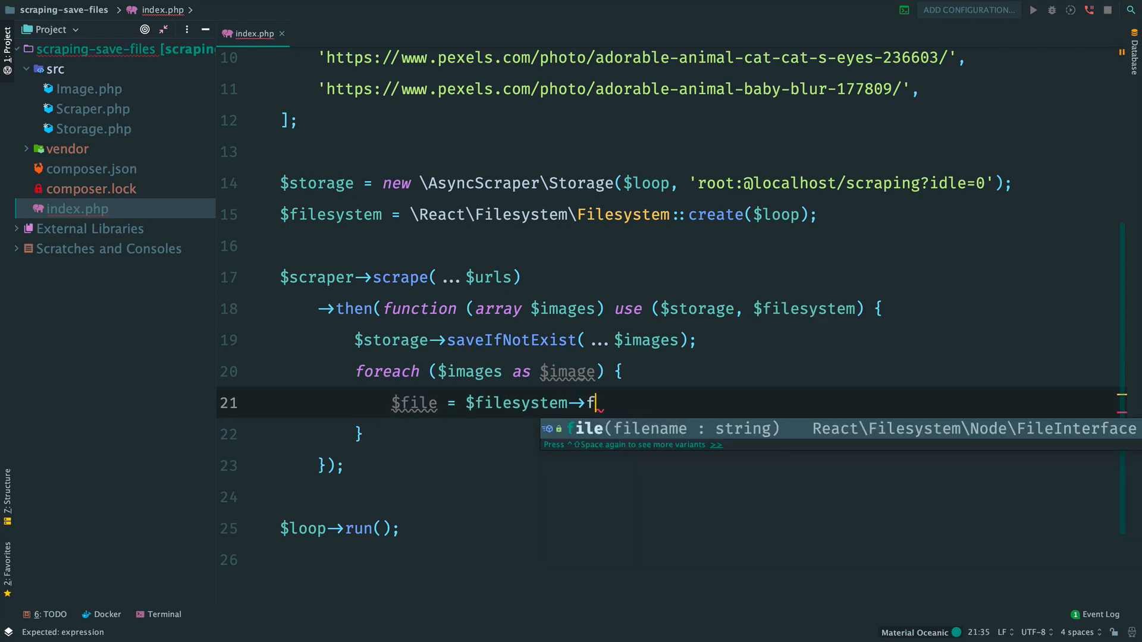
{"action": "type", "text": "ile($filePath);"}
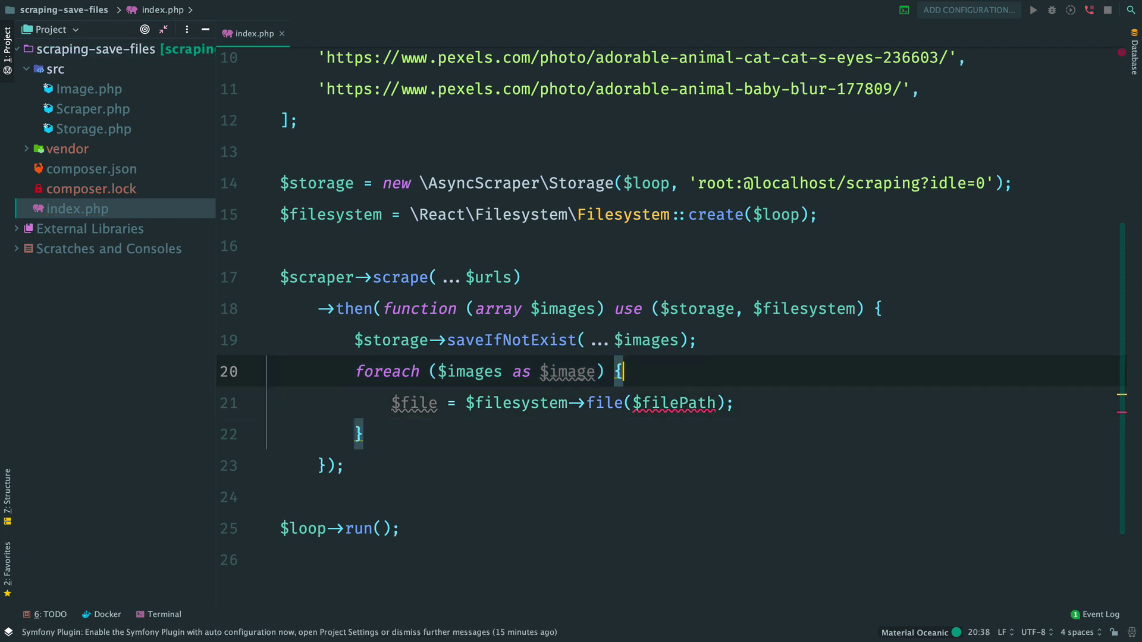
{"action": "type", "text": "$f"}
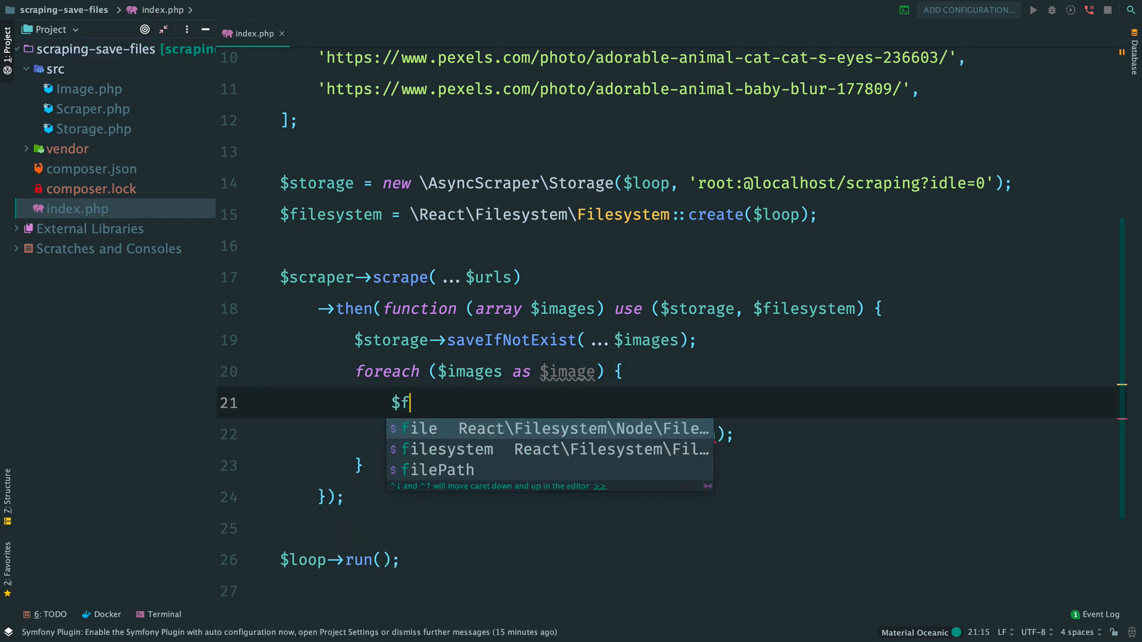
{"action": "type", "text": "filePath ="}
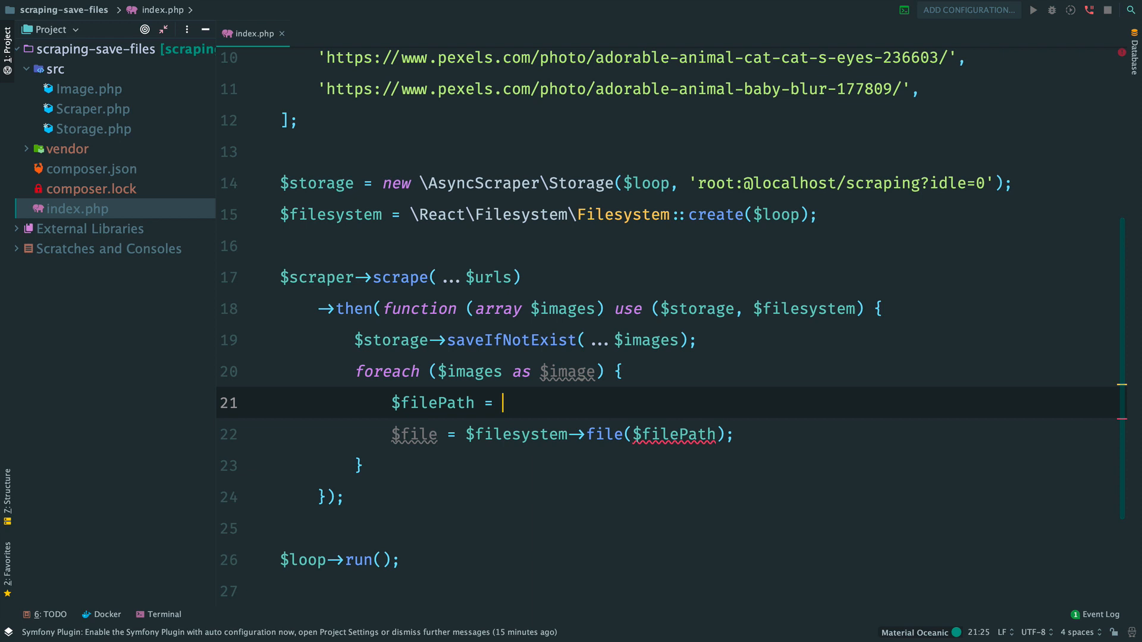
{"action": "type", "text": "$image->so"}
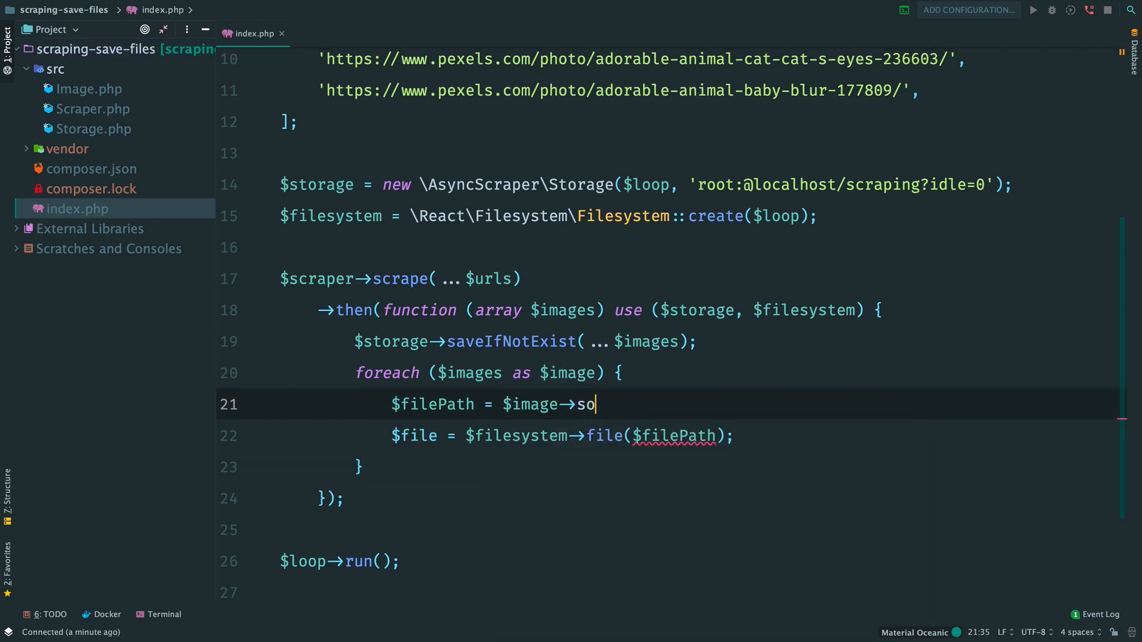
{"action": "type", "text": "urce;"}
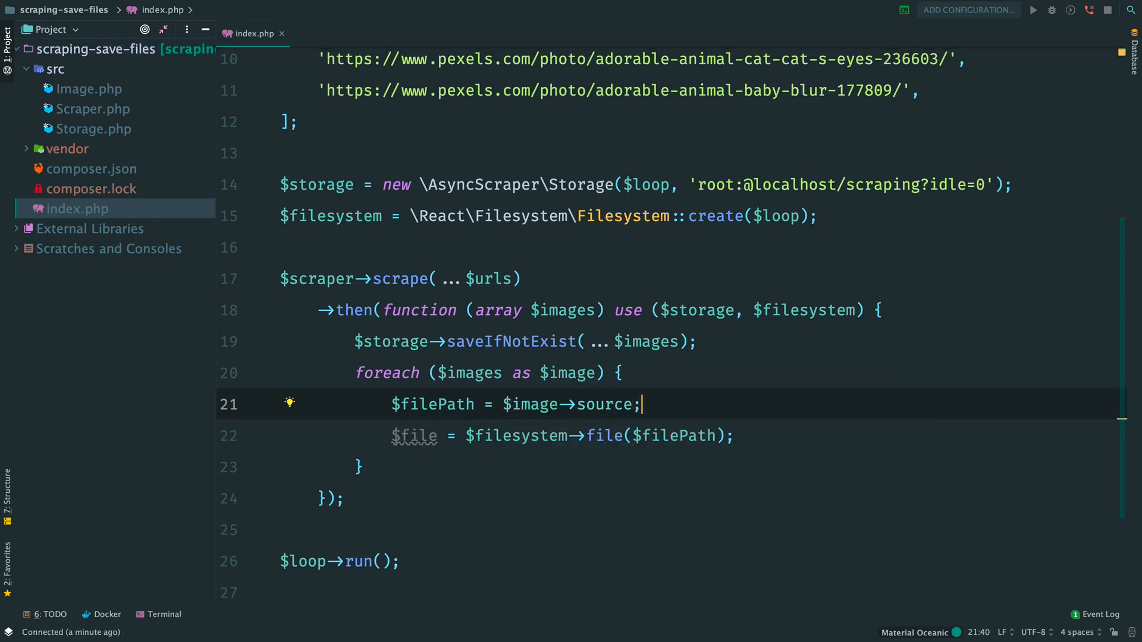
{"action": "double_click", "coordinate": [933, 130]}
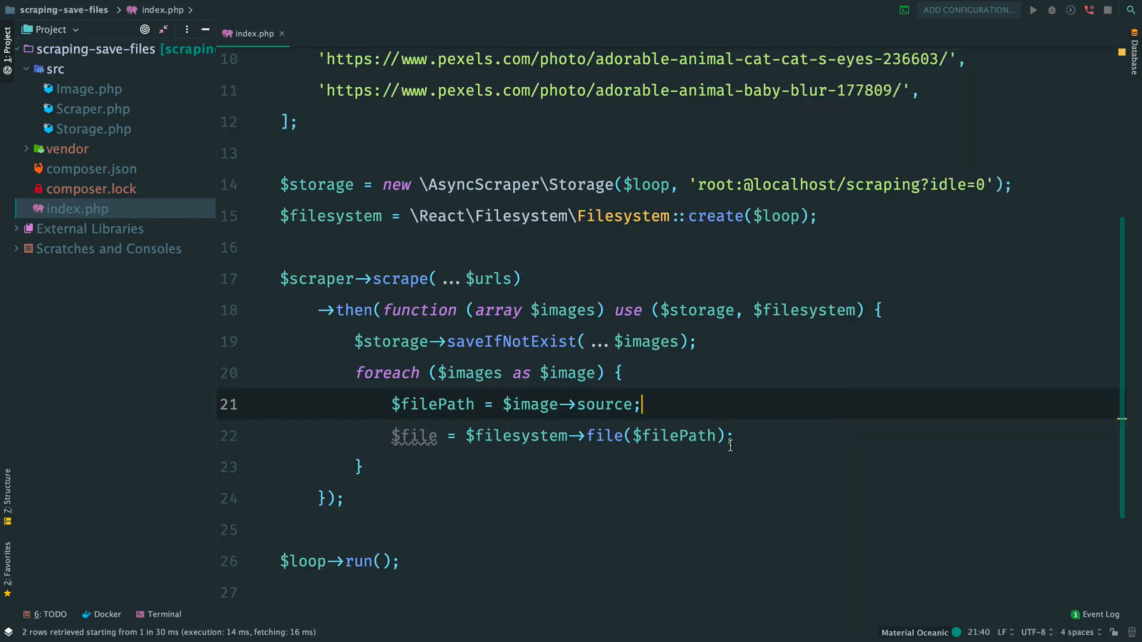
{"action": "type", "text": "//"}
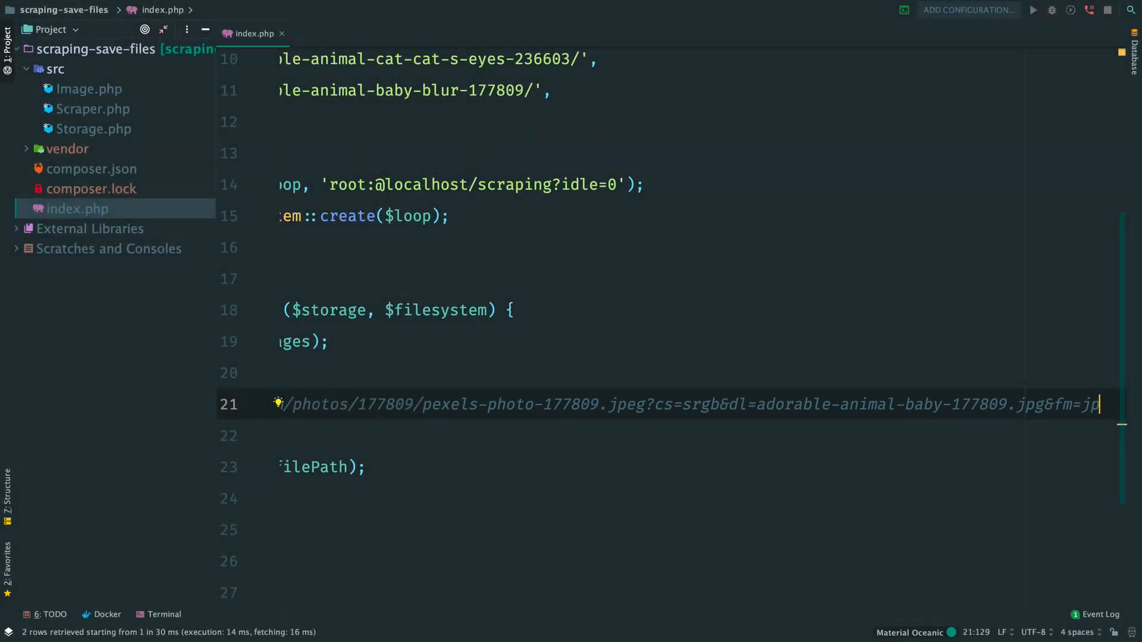
{"action": "scroll", "scroll_direction": "left", "scroll_amount": 3}
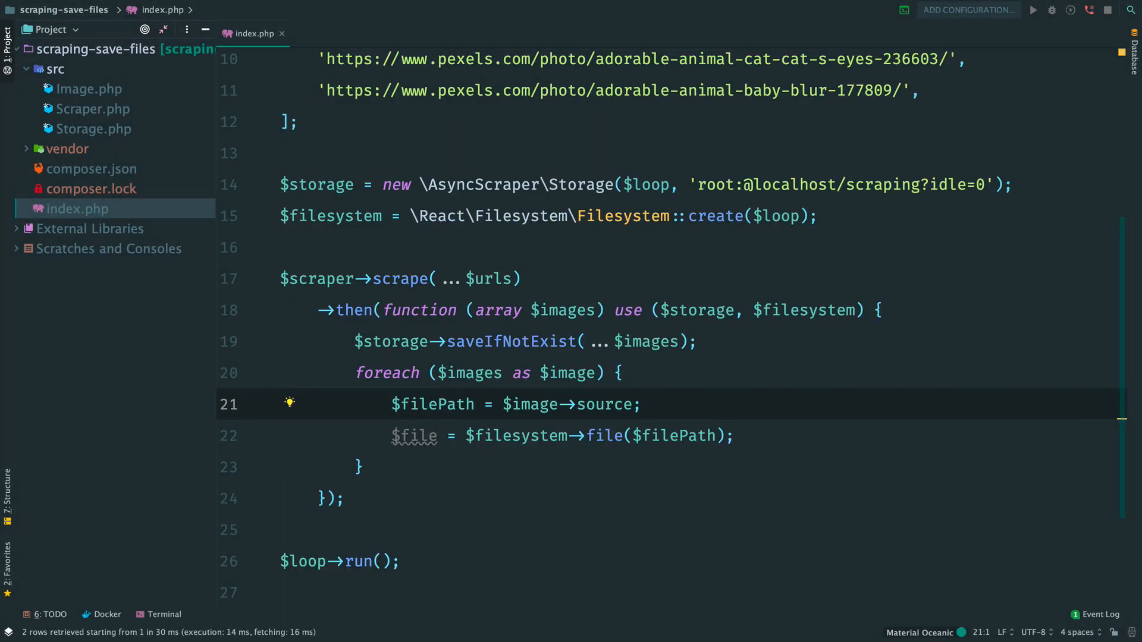
{"action": "left_click", "coordinate": [92, 108]}
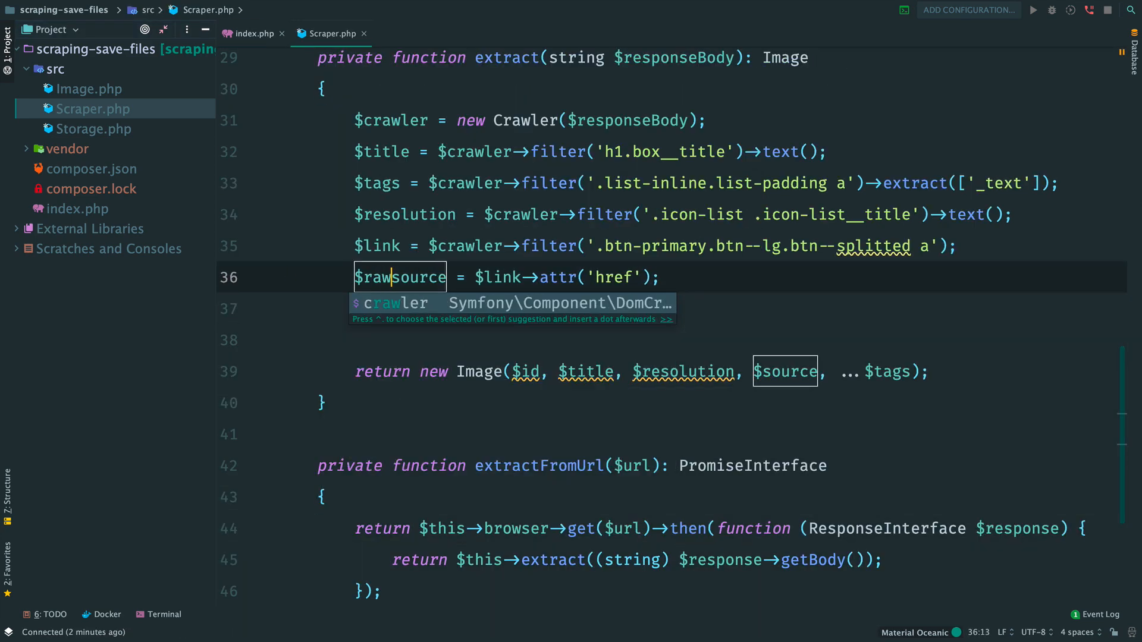
Set $source = substr($rawSource, 0, strpos($rawSource, '?')) in Scraper.php's extract method
{"action": "type", "text": "$so"}
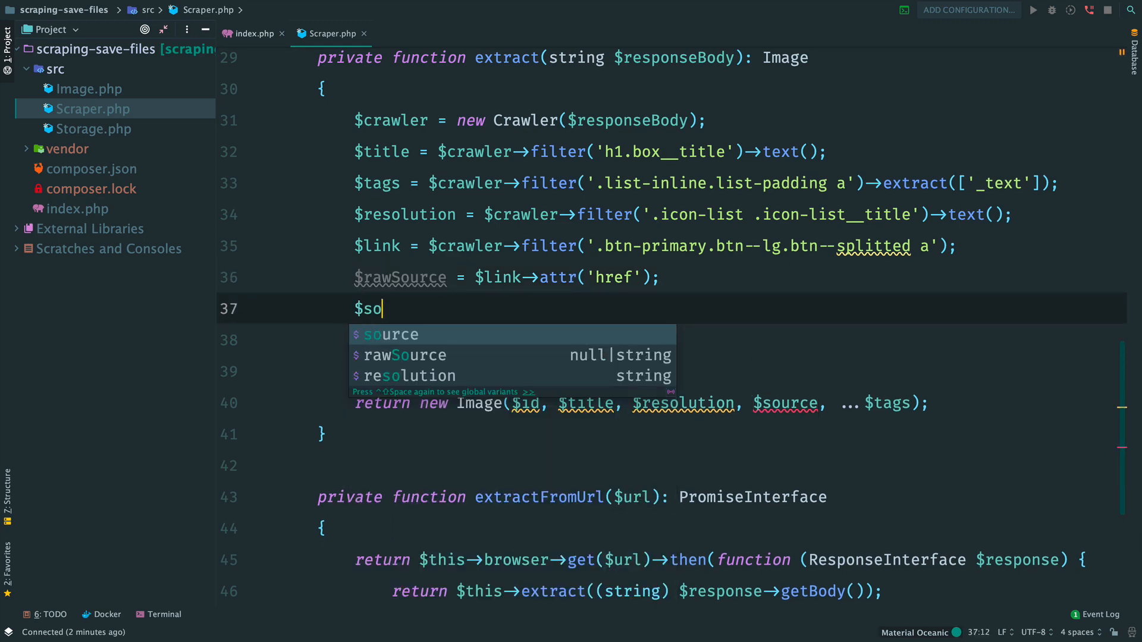
{"action": "type", "text": "urce = substr($"}
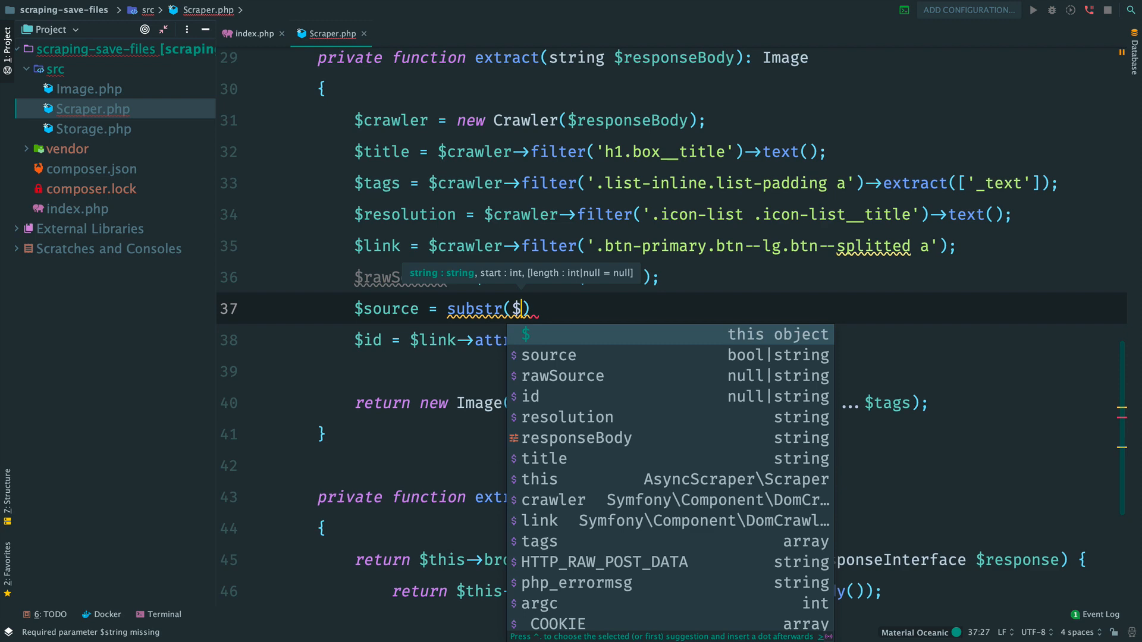
{"action": "type", "text": "rawSource, 0,"}
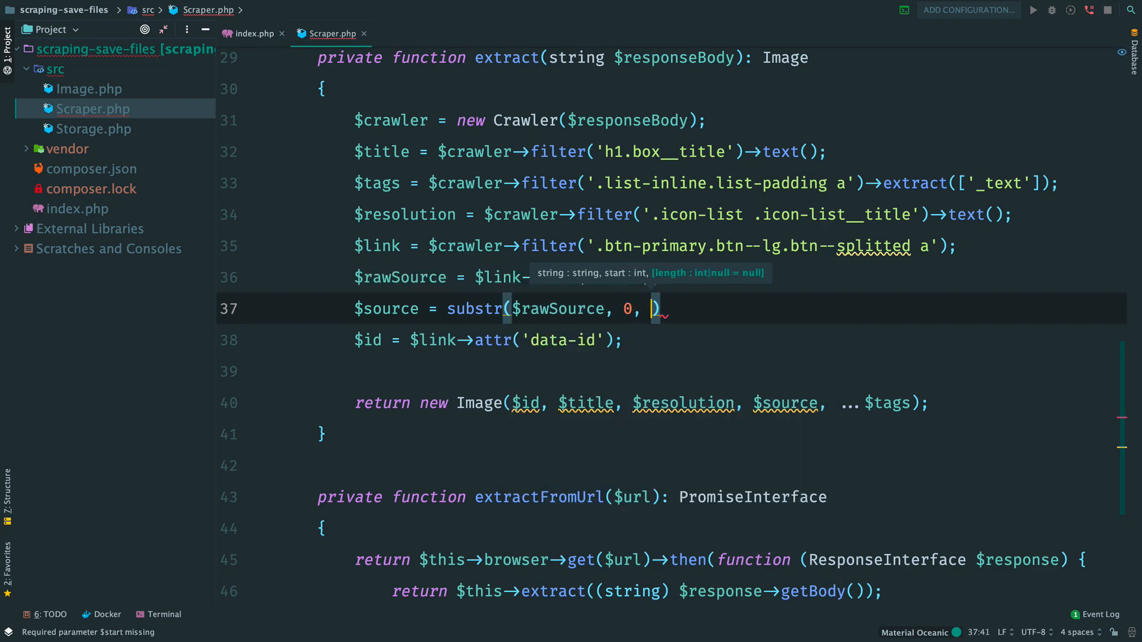
{"action": "type", "text": "strpos($rawSource,"}
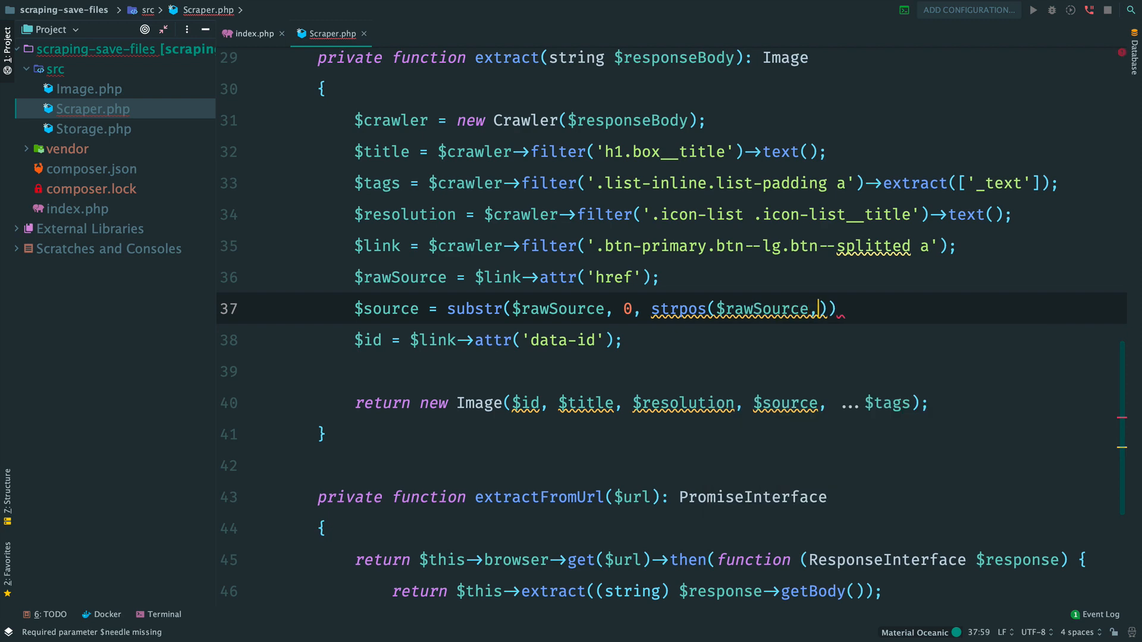
{"action": "type", "text": "'?');"}
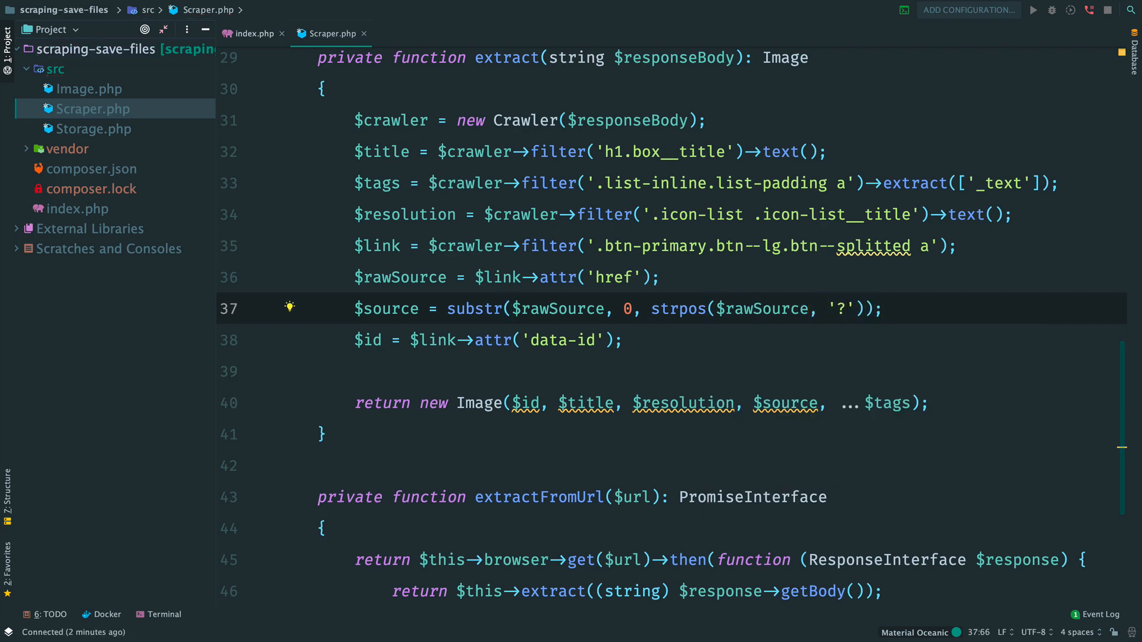
{"action": "left_click", "coordinate": [252, 33]}
{"action": "type", "text": "downloads"}
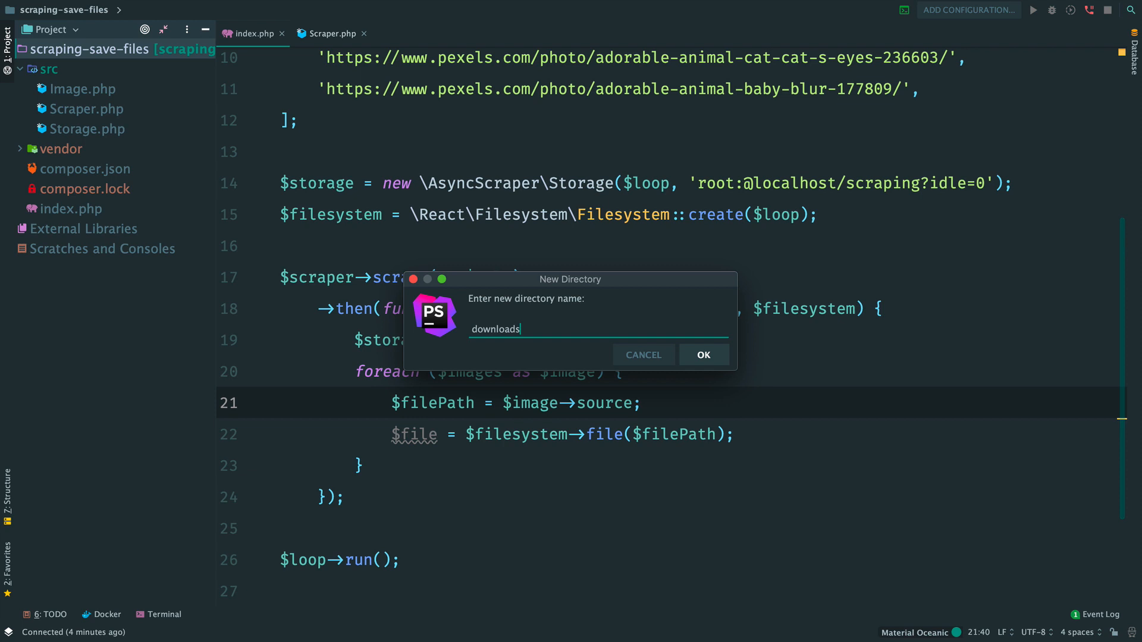
Create the downloads folder and build $filePath as __DIR__ . '/downloads/' . basename($image->source)
{"action": "left_click", "coordinate": [705, 354]}
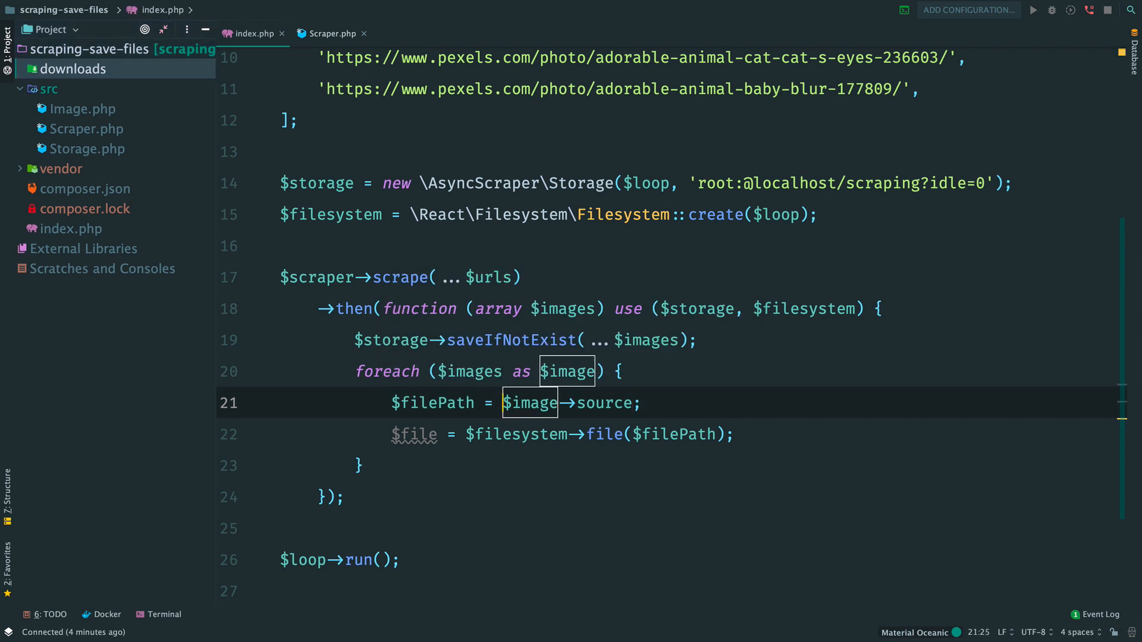
{"action": "type", "text": "__DIR__"}
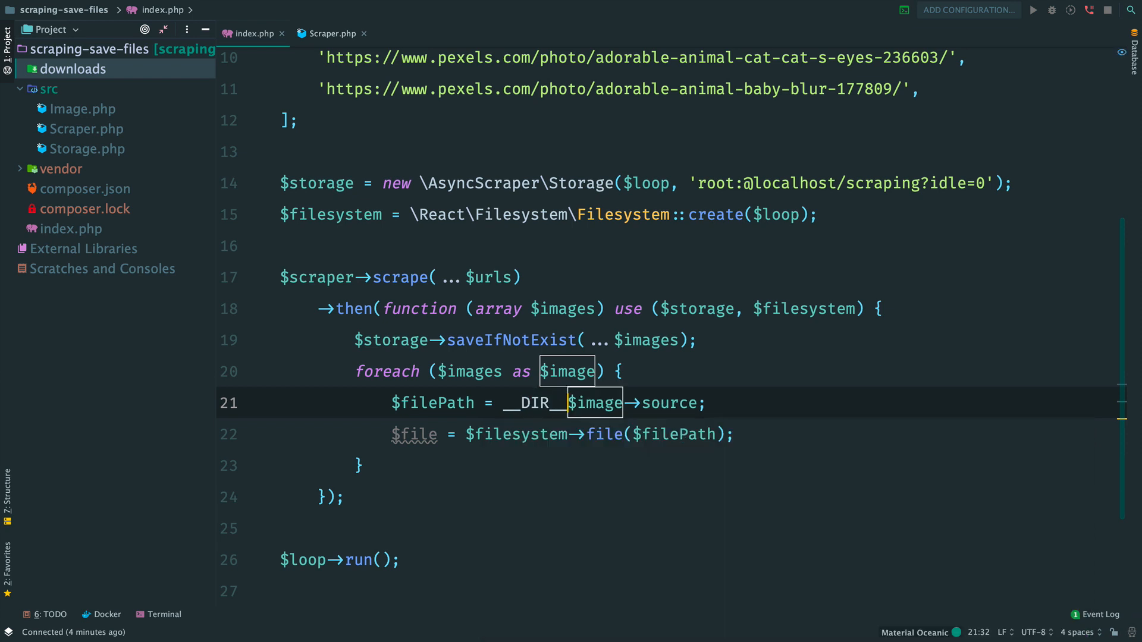
{"action": "type", "text": "."}
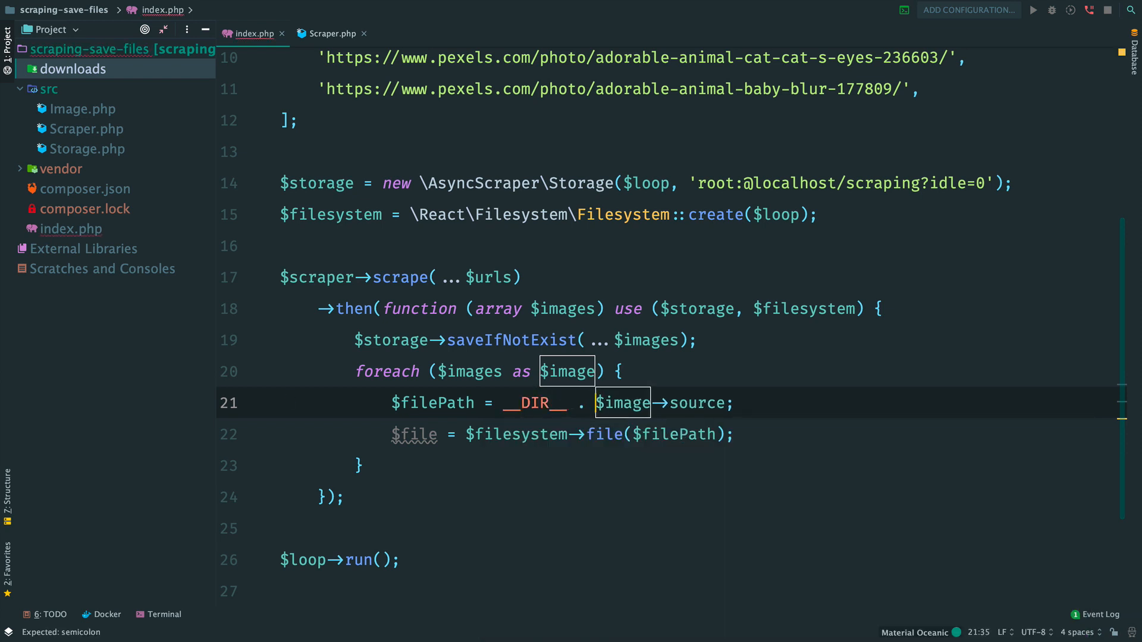
{"action": "type", "text": "'/'"}
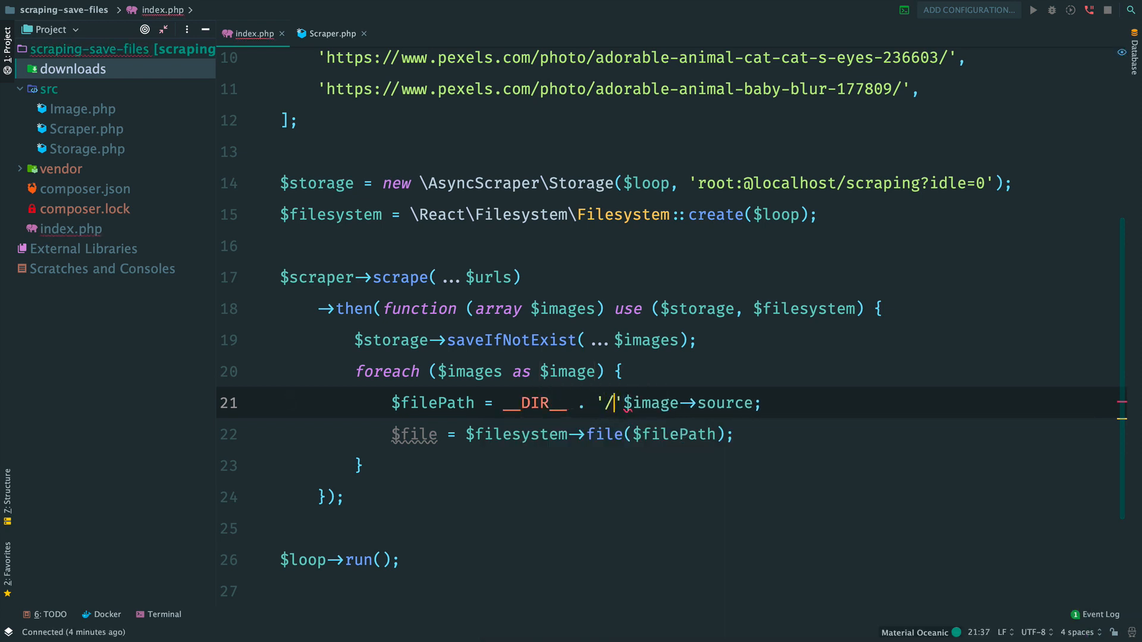
{"action": "type", "text": "downloads/"}
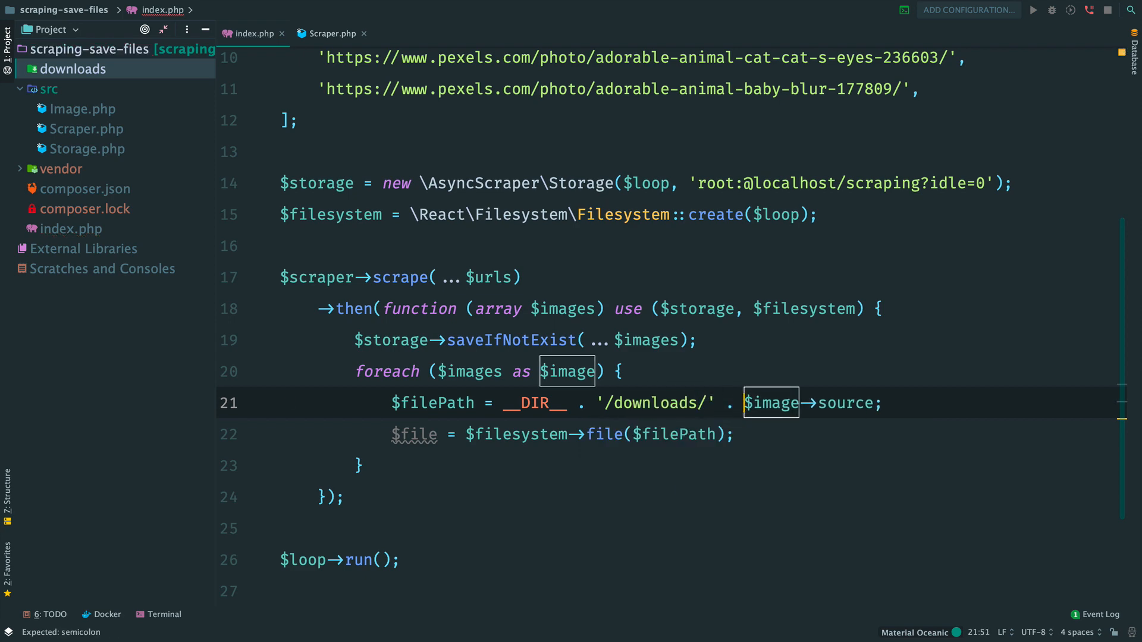
{"action": "type", "text": "basename("}
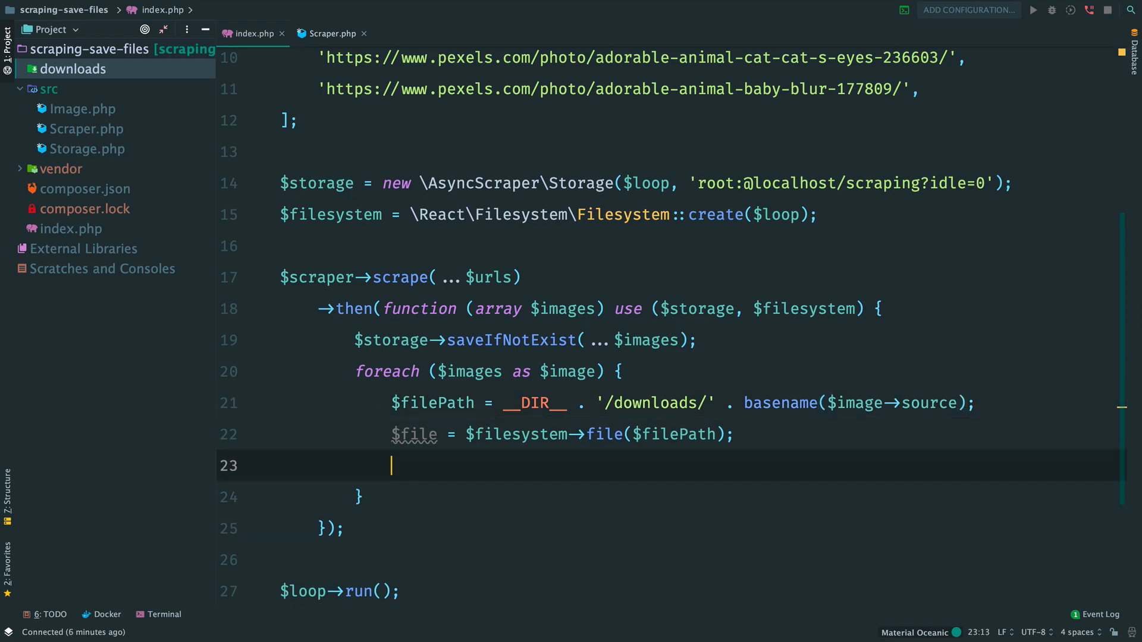
Open each file with $file->open('cw') and a then callback taking a WritableStreamInterface $stream
{"action": "type", "text": "$file->open('"}
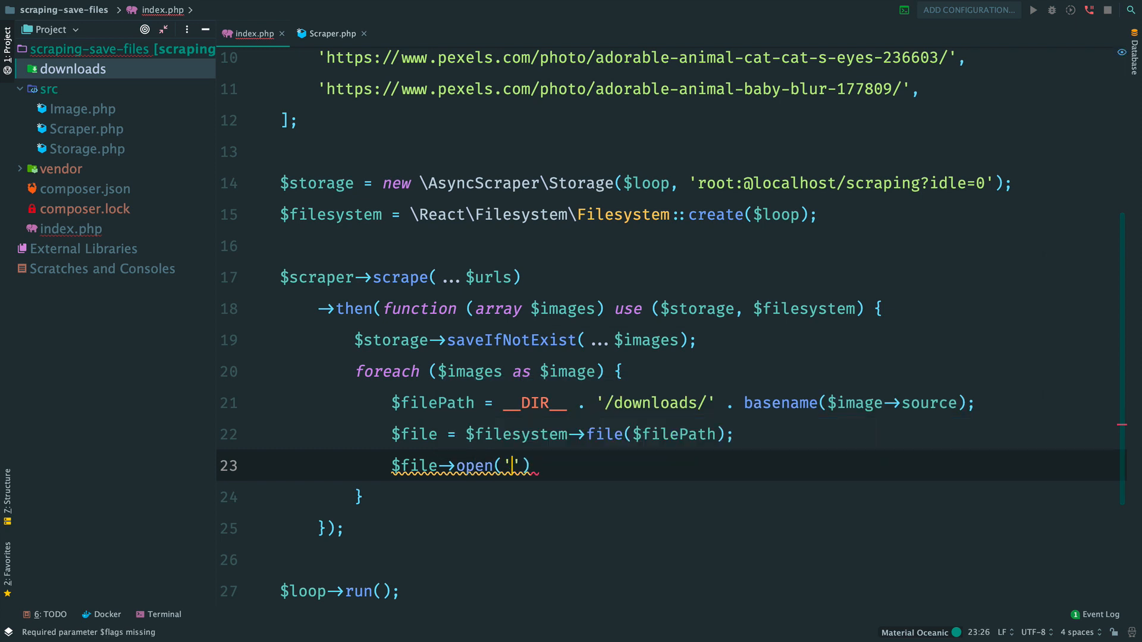
{"action": "type", "text": "cw"}
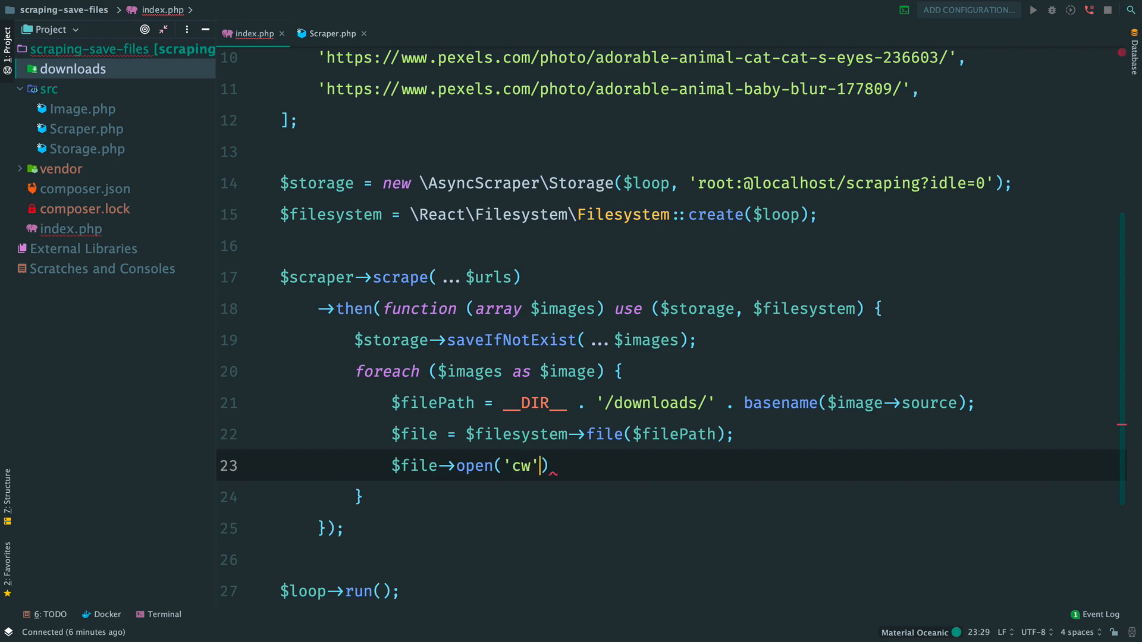
{"action": "type", "text": "->then()"}
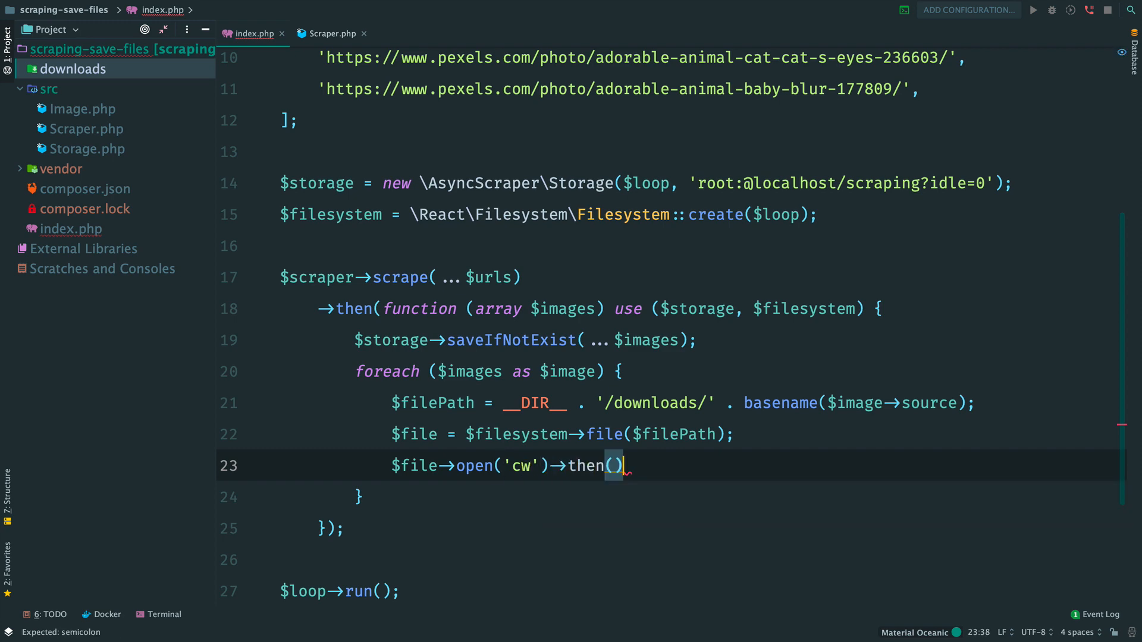
{"action": "type", "text": "function"}
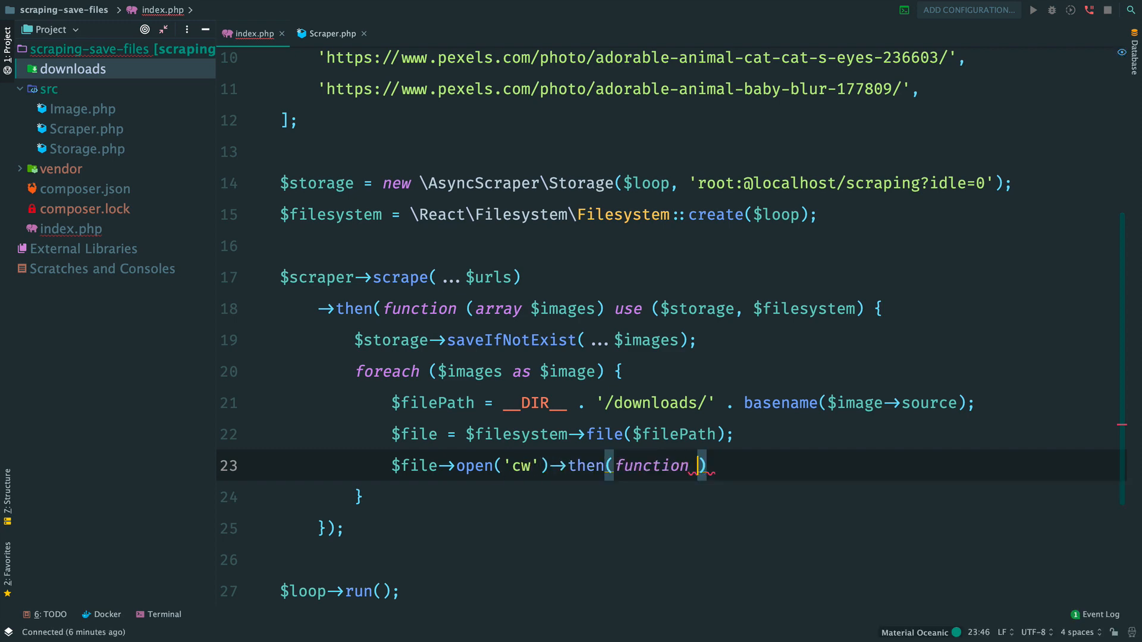
{"action": "type", "text": "(\\React\\Stream\\WritableStreamInterface"}
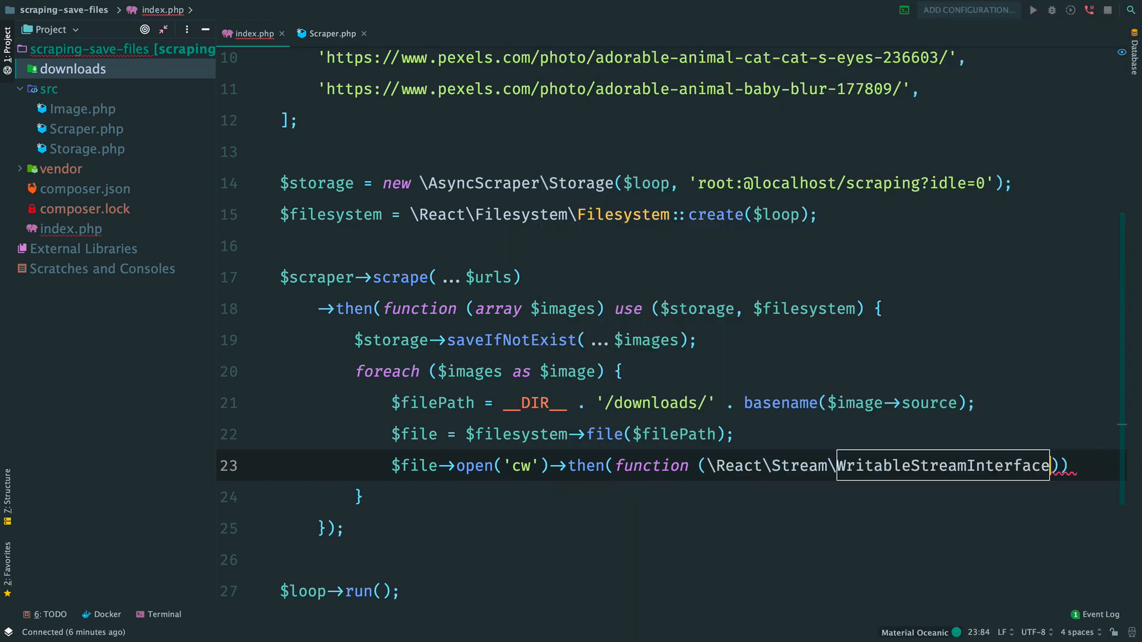
{"action": "type", "text": "$stream"}
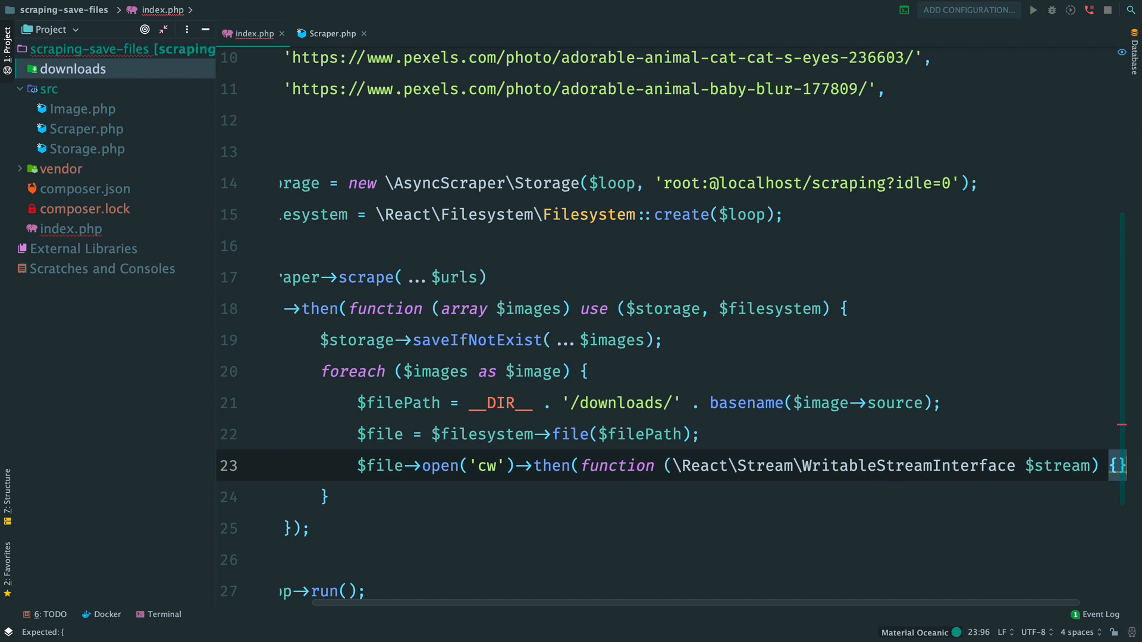
{"action": "key", "text": "Enter"}
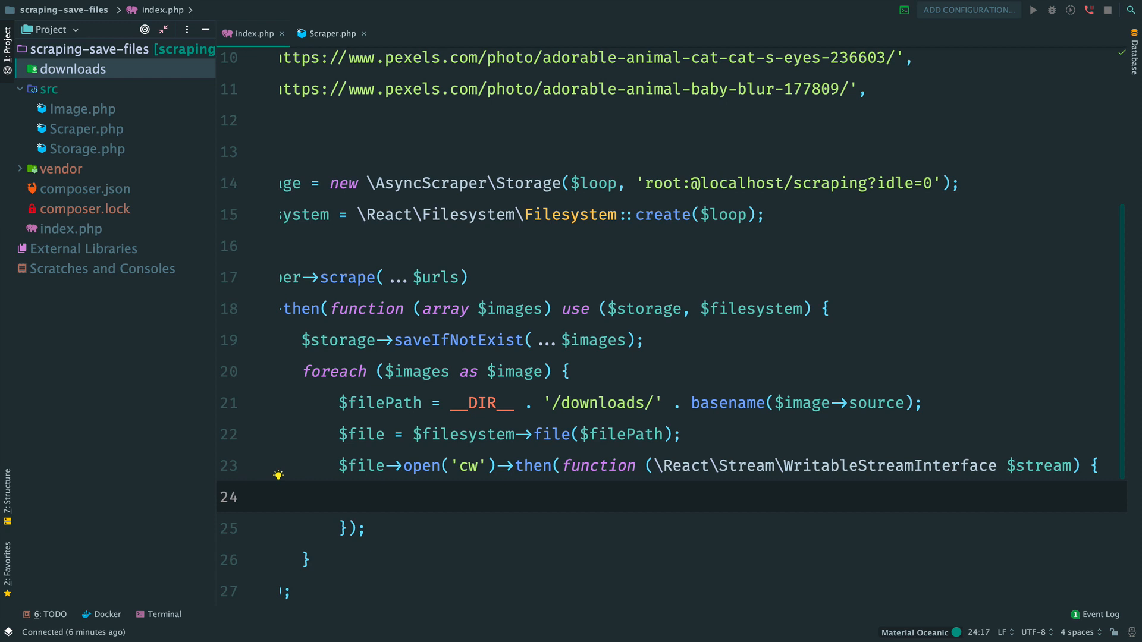
Rewrite it as $stream = \React\Promise\Stream\unwrapWritable($file->open('cw'))
{"action": "double_click", "coordinate": [360, 467]}
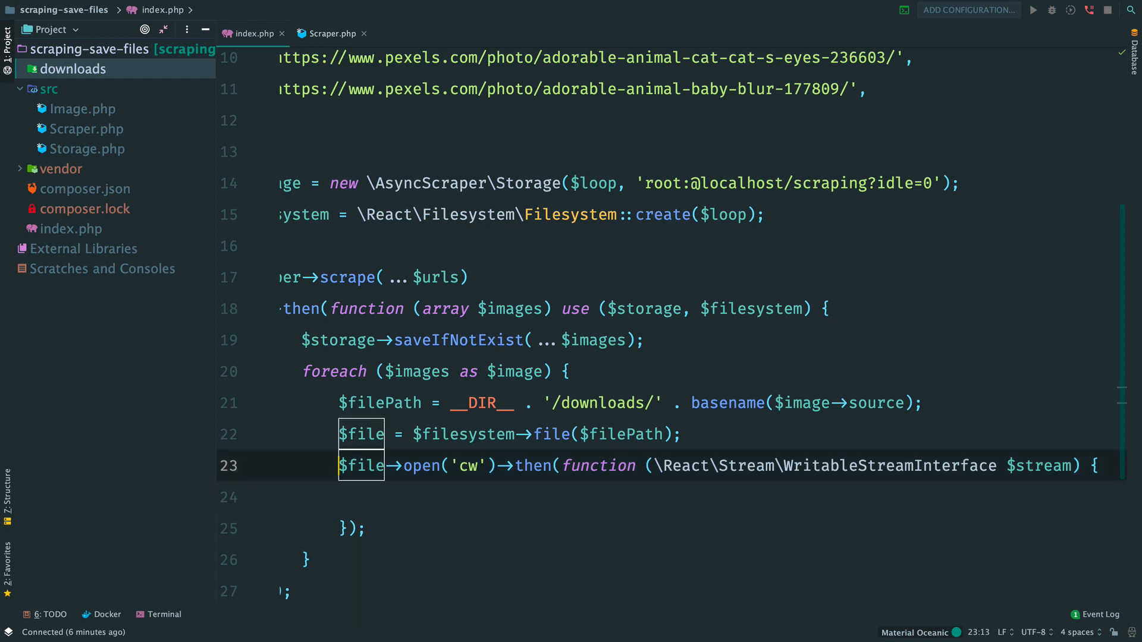
{"action": "type", "text": "$stream ="}
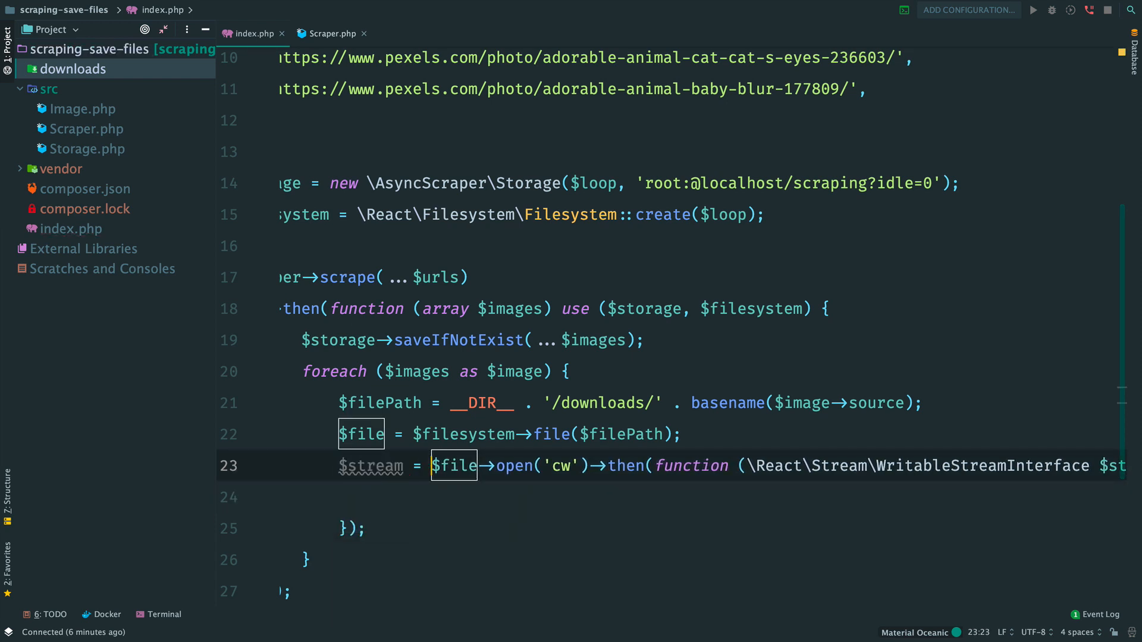
{"action": "type", "text": "unw"}
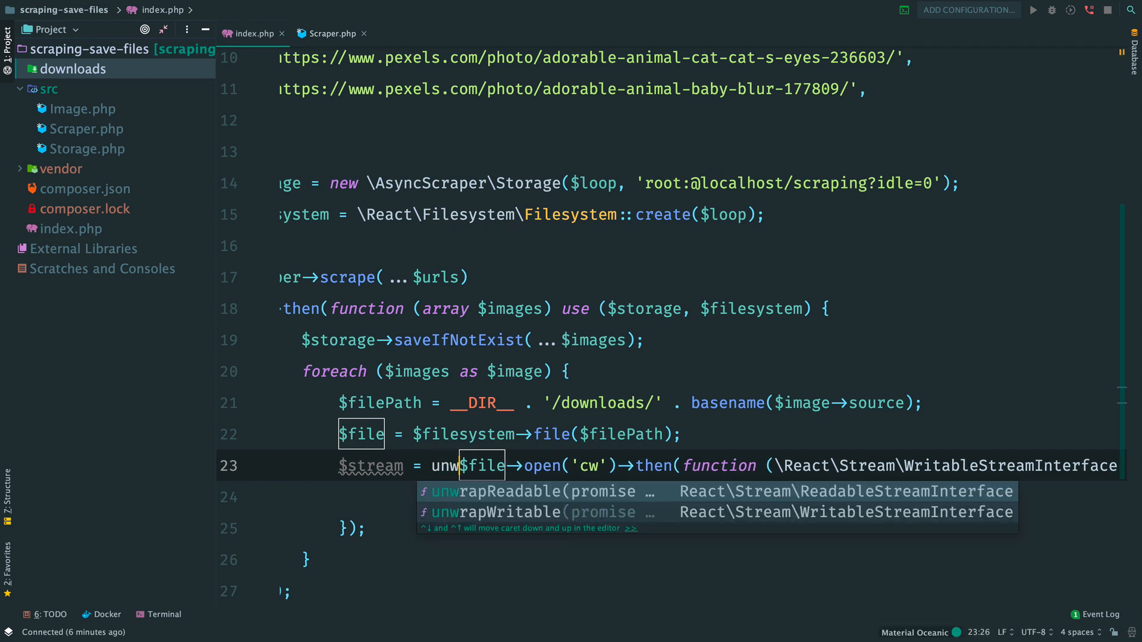
{"action": "left_click", "coordinate": [495, 511]}
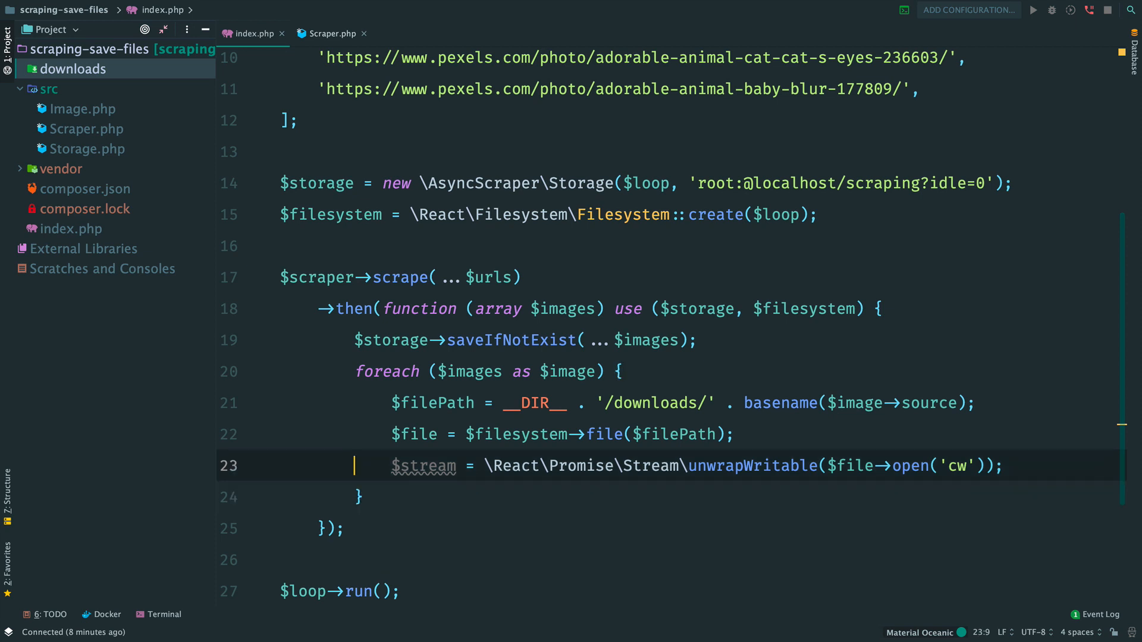
{"action": "key", "text": "Enter"}
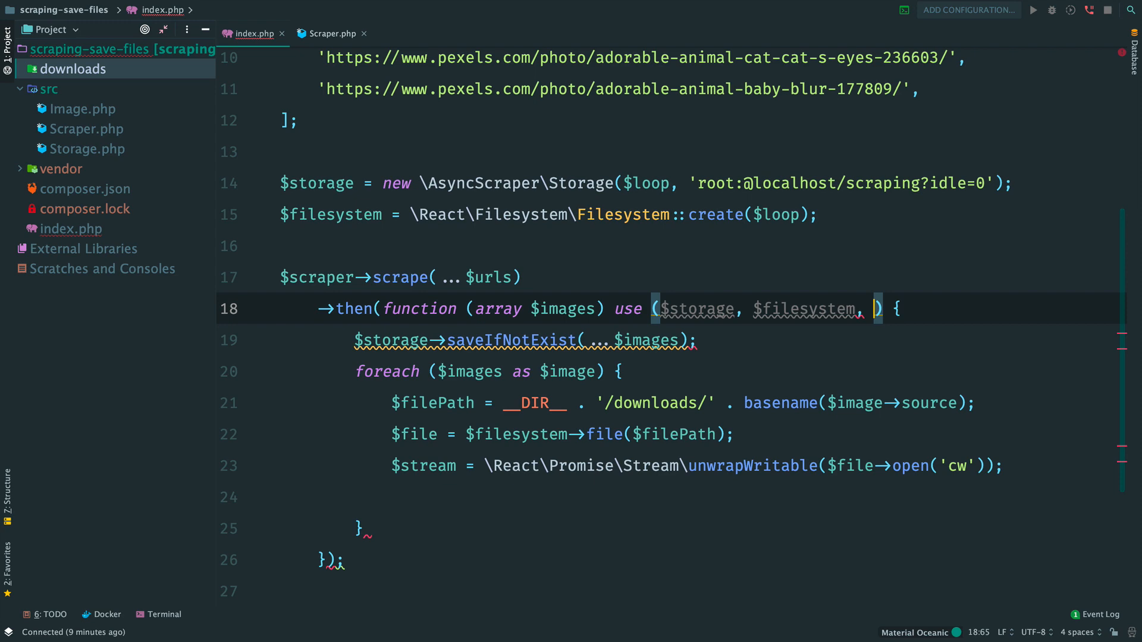
Add $browser to the use list and request $image->source with withOptions(['streaming' => true])->get()
{"action": "type", "text": "$browser"}
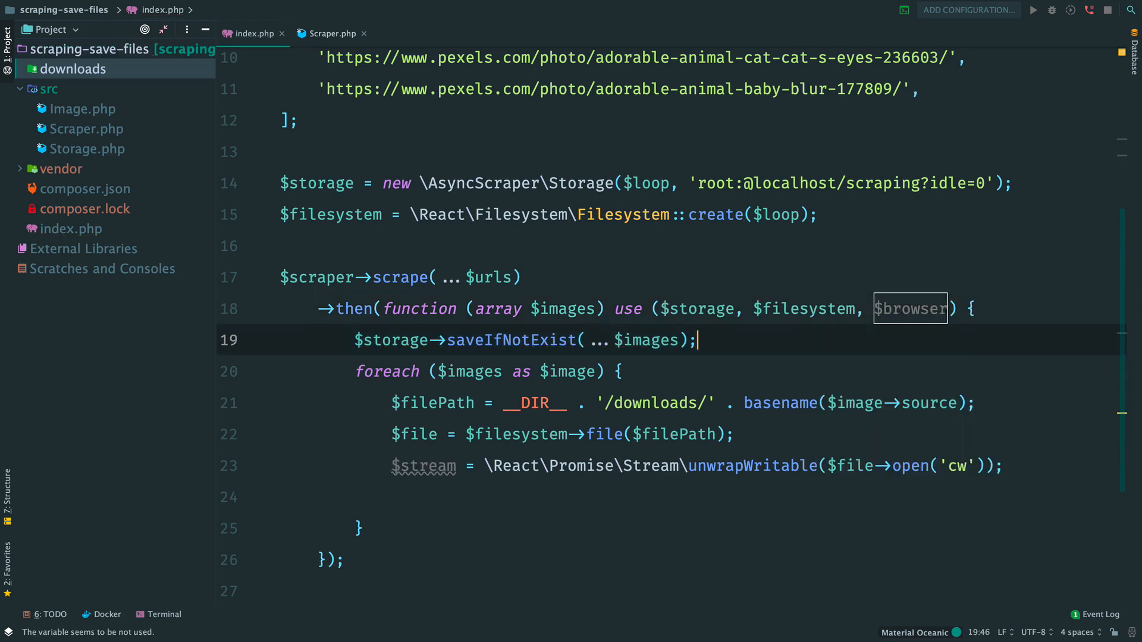
{"action": "type", "text": "$browser->withOptions("}
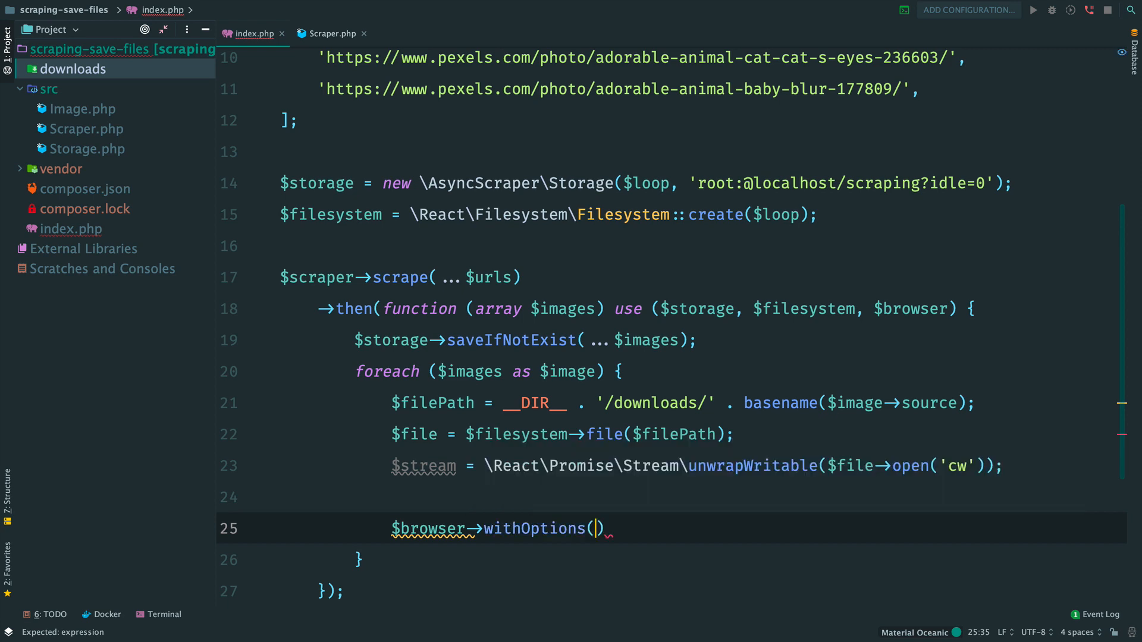
{"action": "type", "text": "['stream']"}
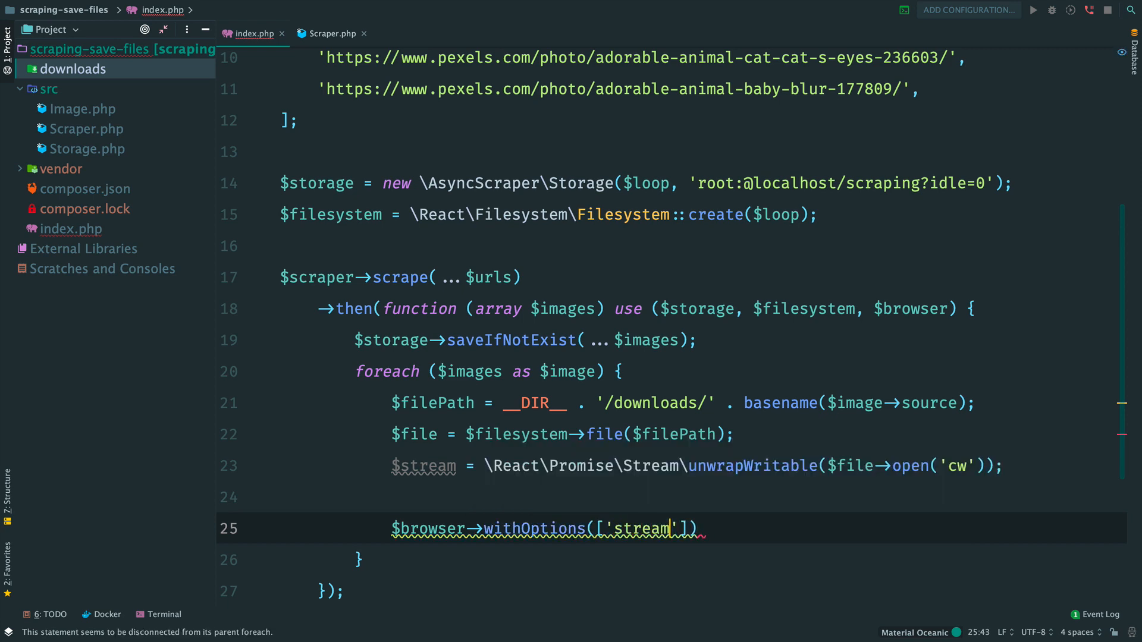
{"action": "type", "text": "ing' => t"}
{"action": "type", "text": "->"}
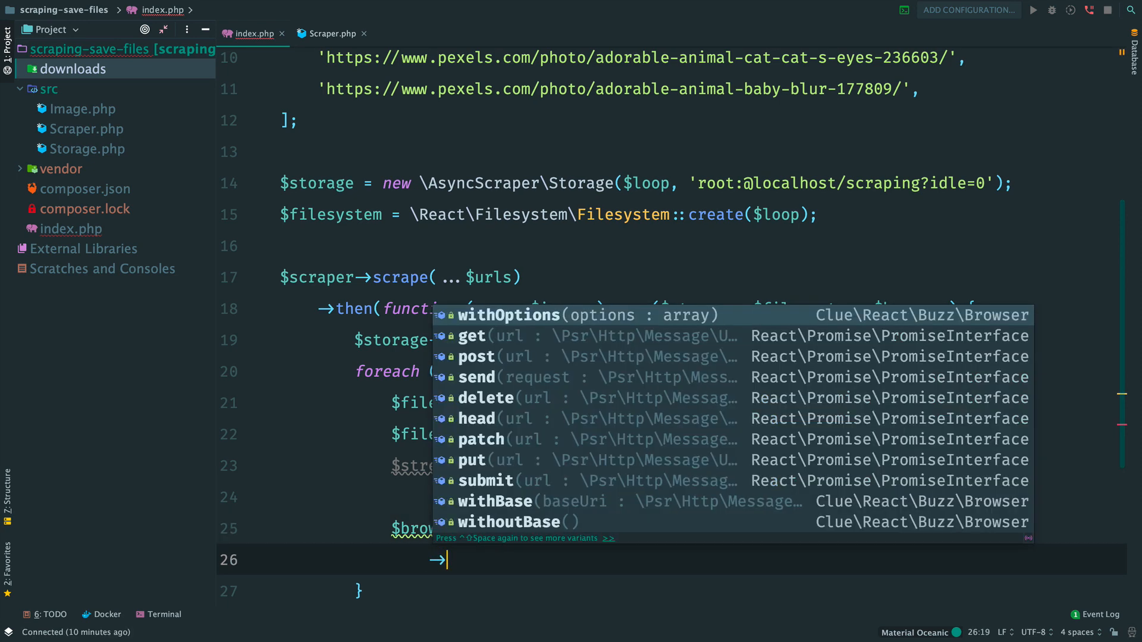
{"action": "type", "text": "get($"}
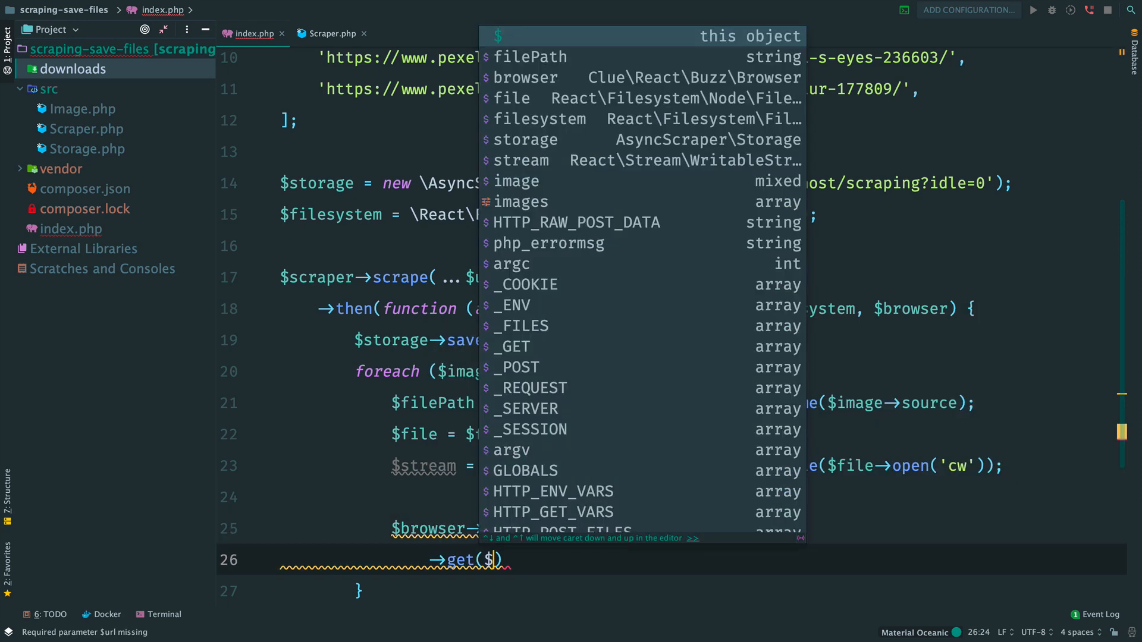
{"action": "type", "text": "$image->"}
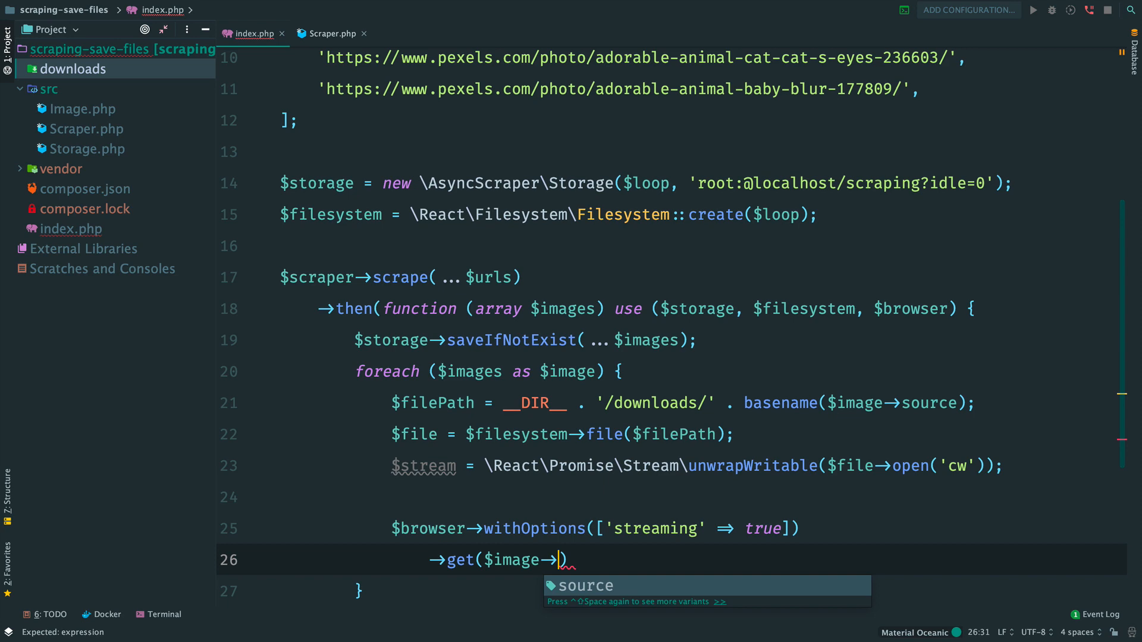
{"action": "type", "text": "source"}
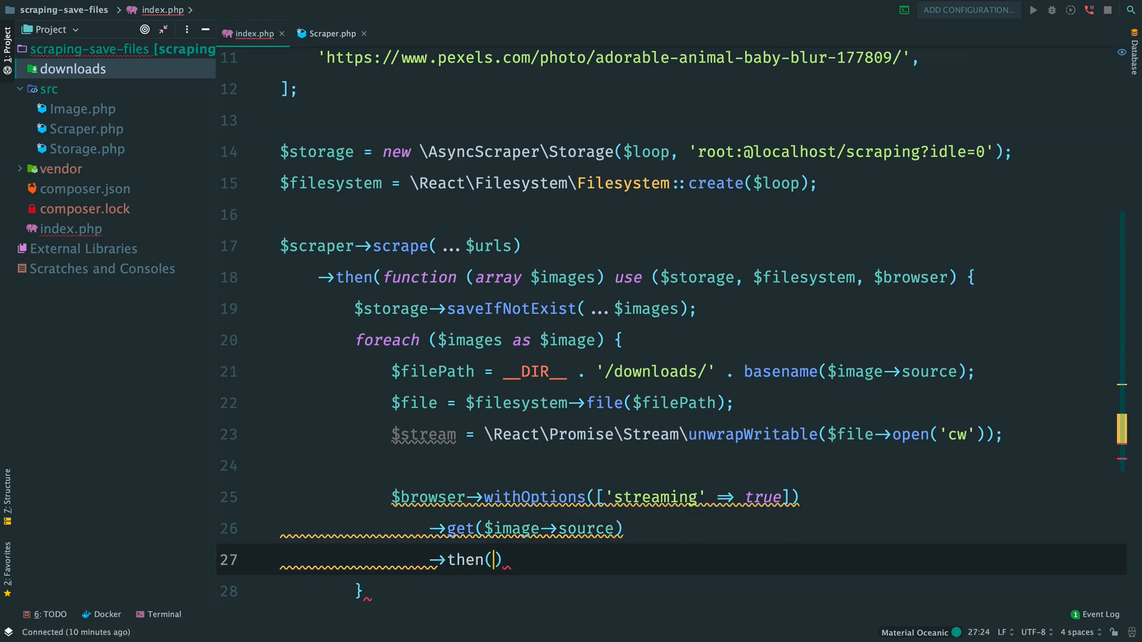
In a then callback taking an imported ResponseInterface $response, pipe getBody() into $stream
{"action": "type", "text": "function ("}
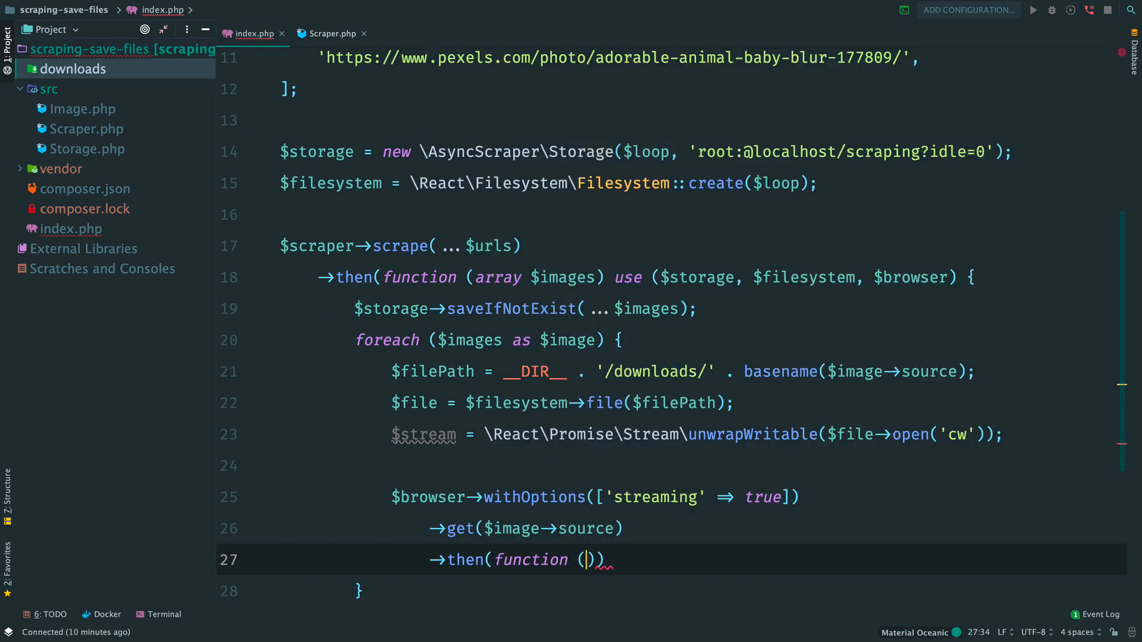
{"action": "type", "text": "\\Psr\\Http\\Message\\ResponseInterface"}
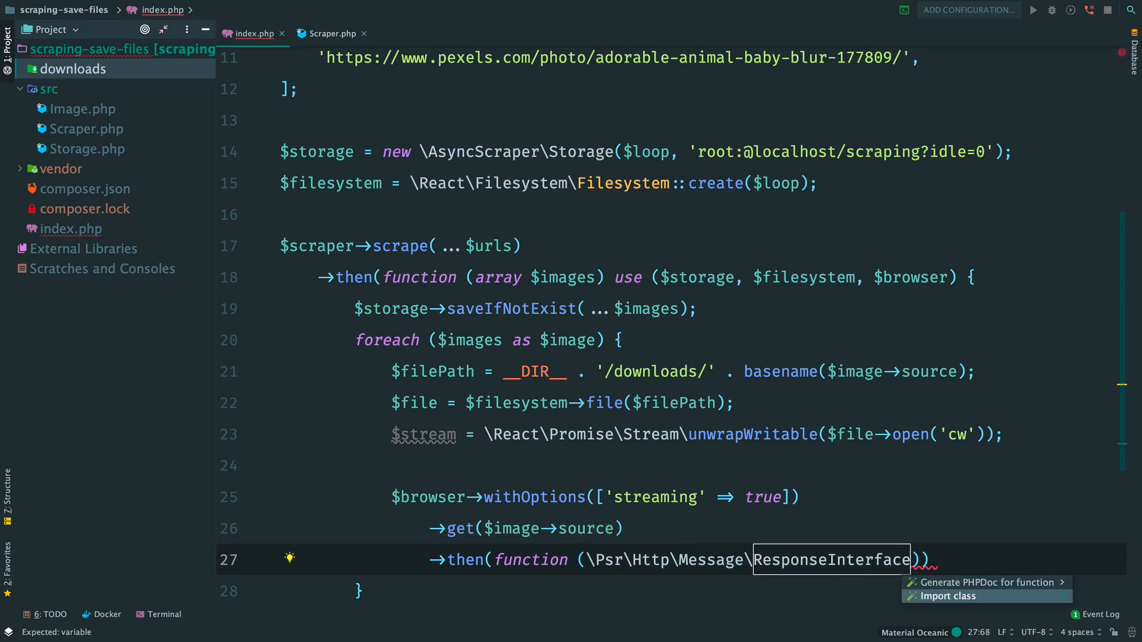
{"action": "left_click", "coordinate": [950, 596]}
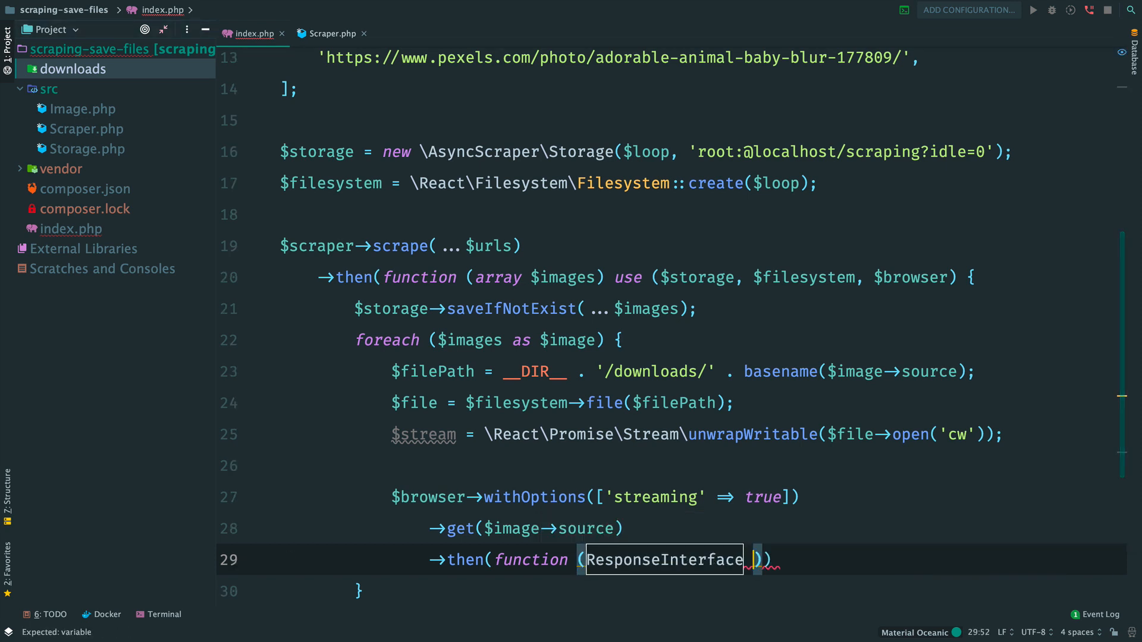
{"action": "type", "text": "$response"}
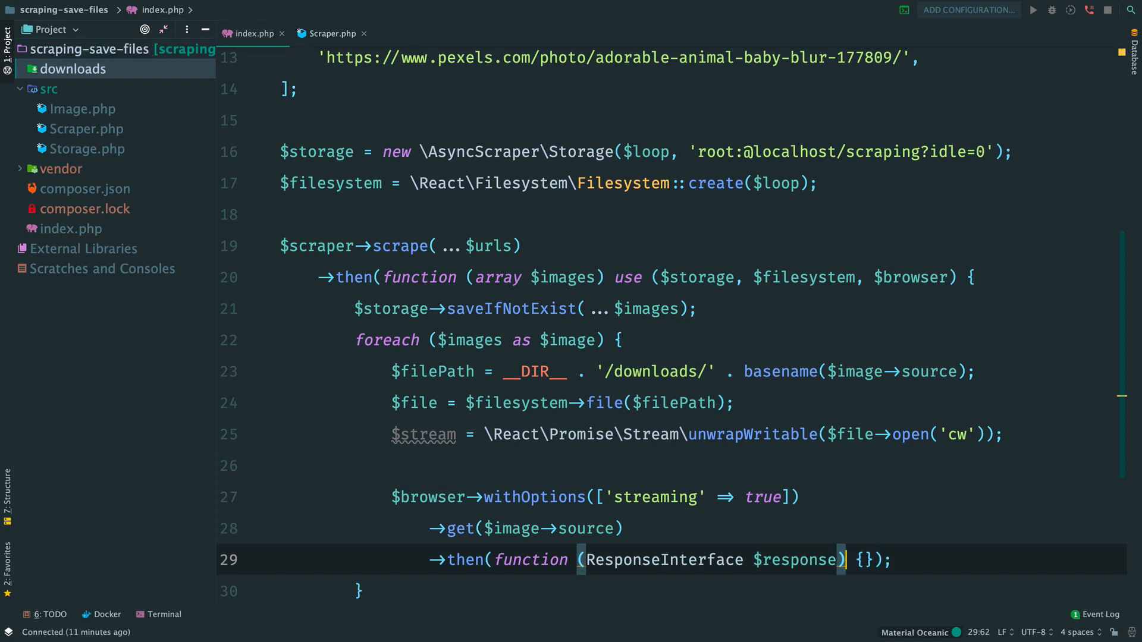
{"action": "type", "text": "use ($st"}
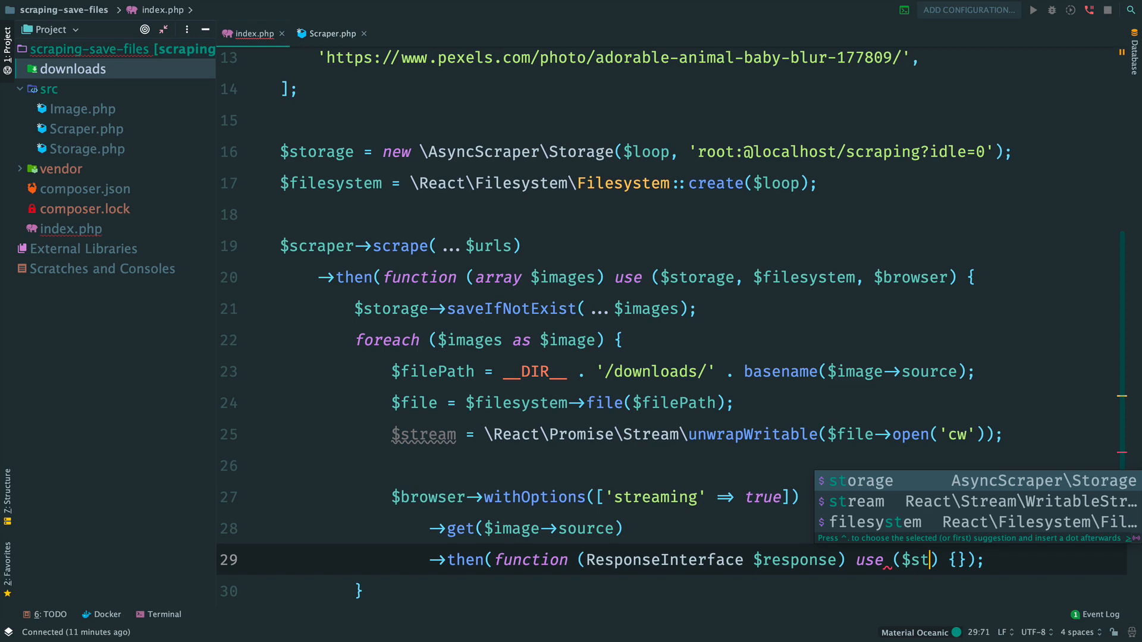
{"action": "key", "text": "Enter"}
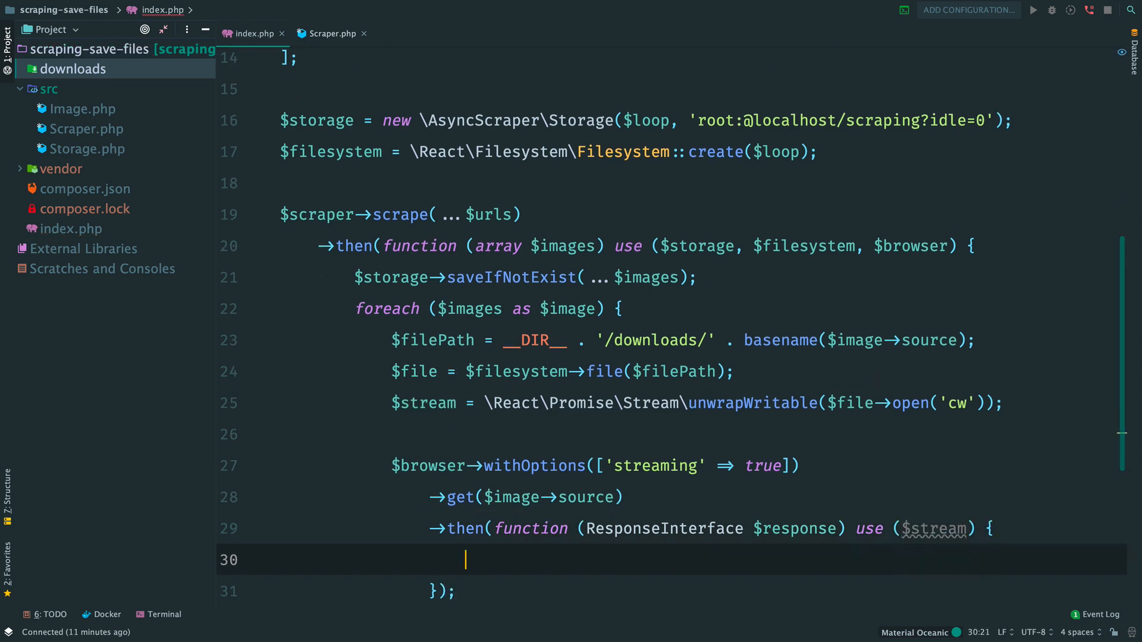
{"action": "type", "text": "$response-"}
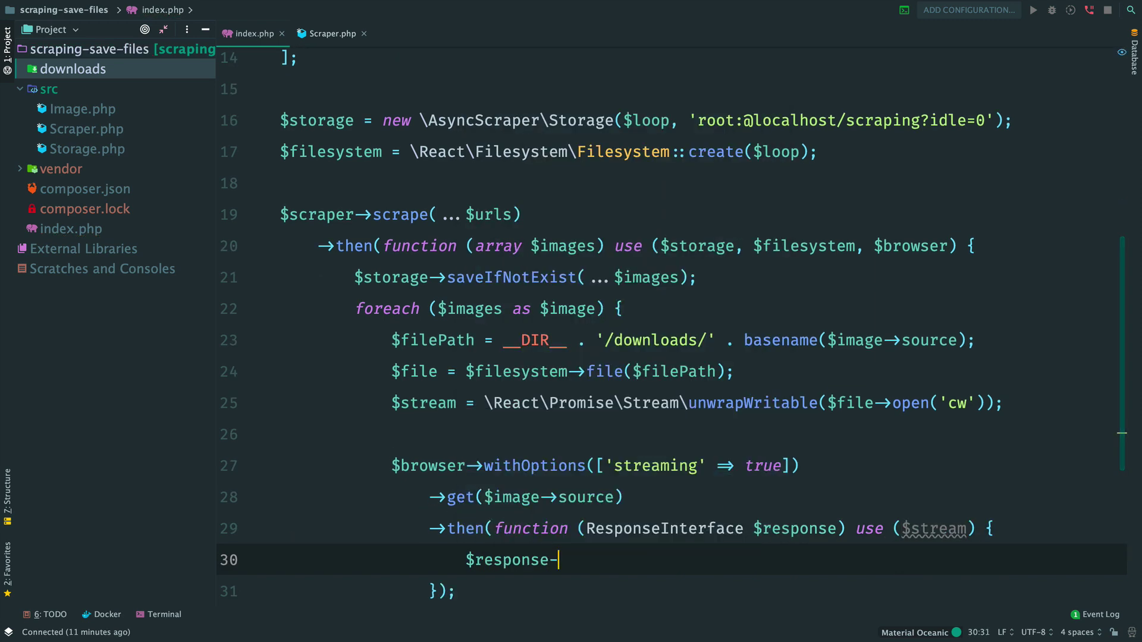
{"action": "type", "text": "getBody()->pipe("}
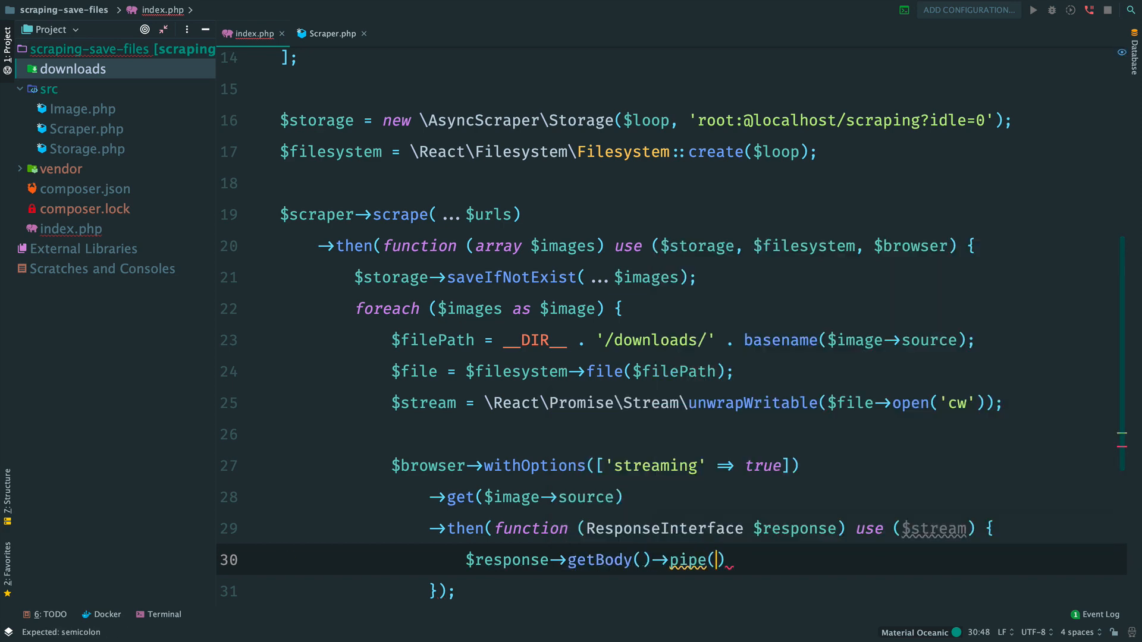
{"action": "type", "text": "$stream);"}
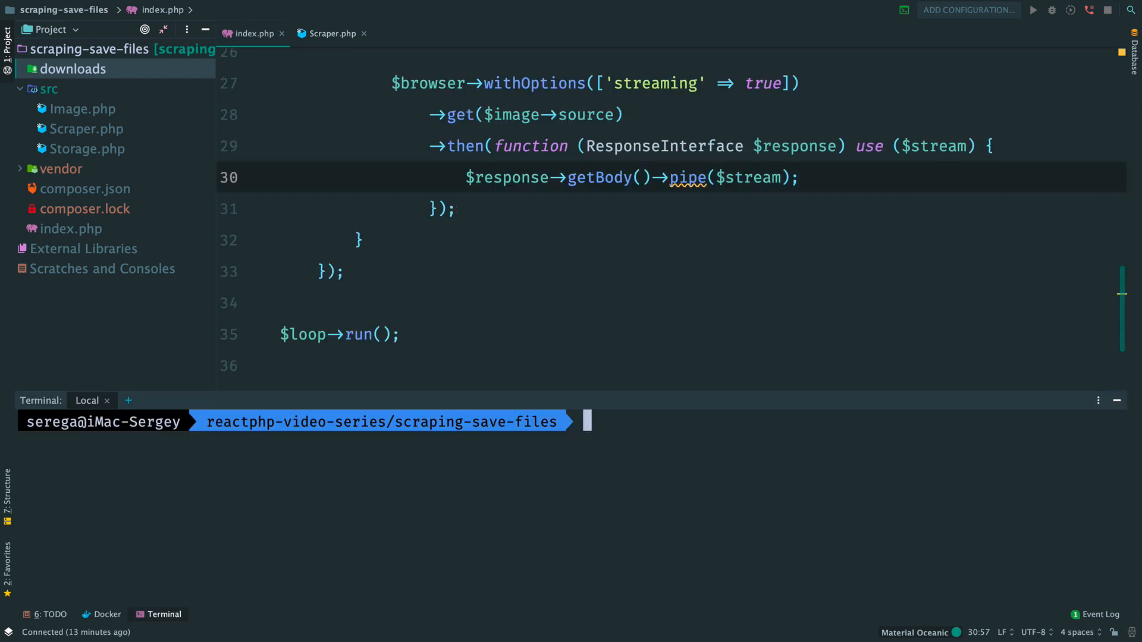
Run php index.php in the terminal and view the two downloaded photos in the downloads folder
{"action": "type", "text": "php index.php"}
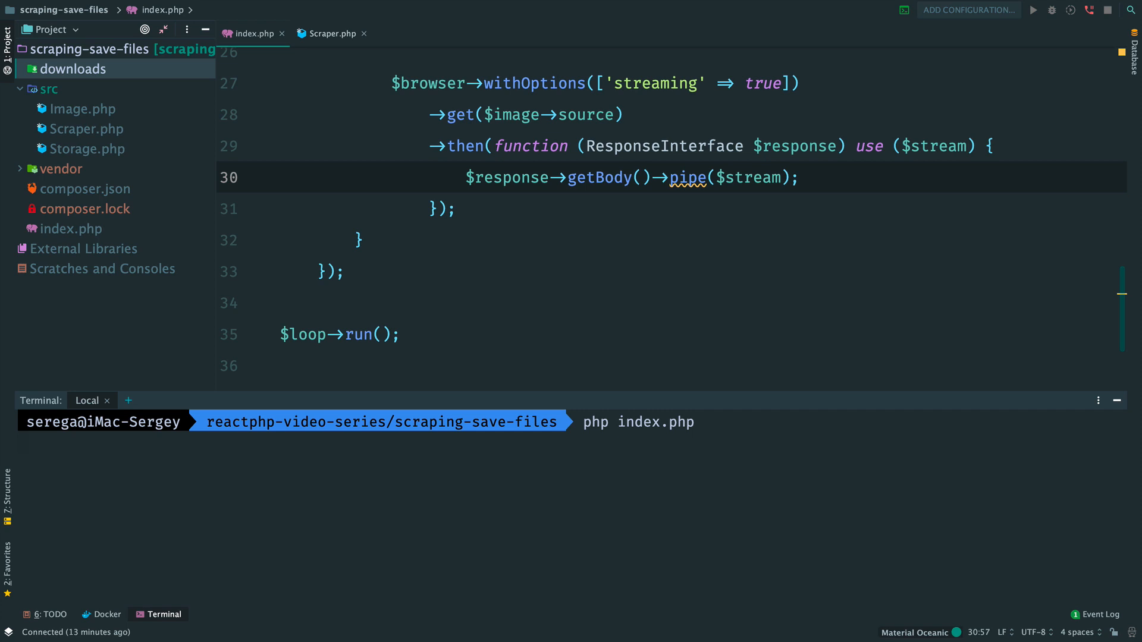
{"action": "key", "text": "Enter"}
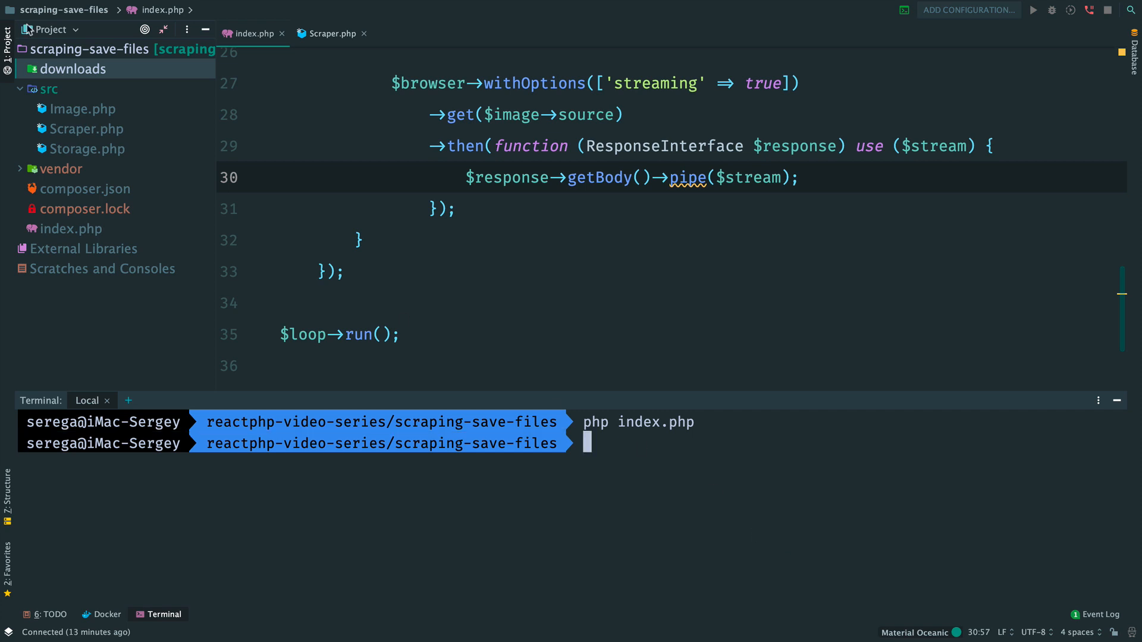
{"action": "left_click", "coordinate": [67, 69]}
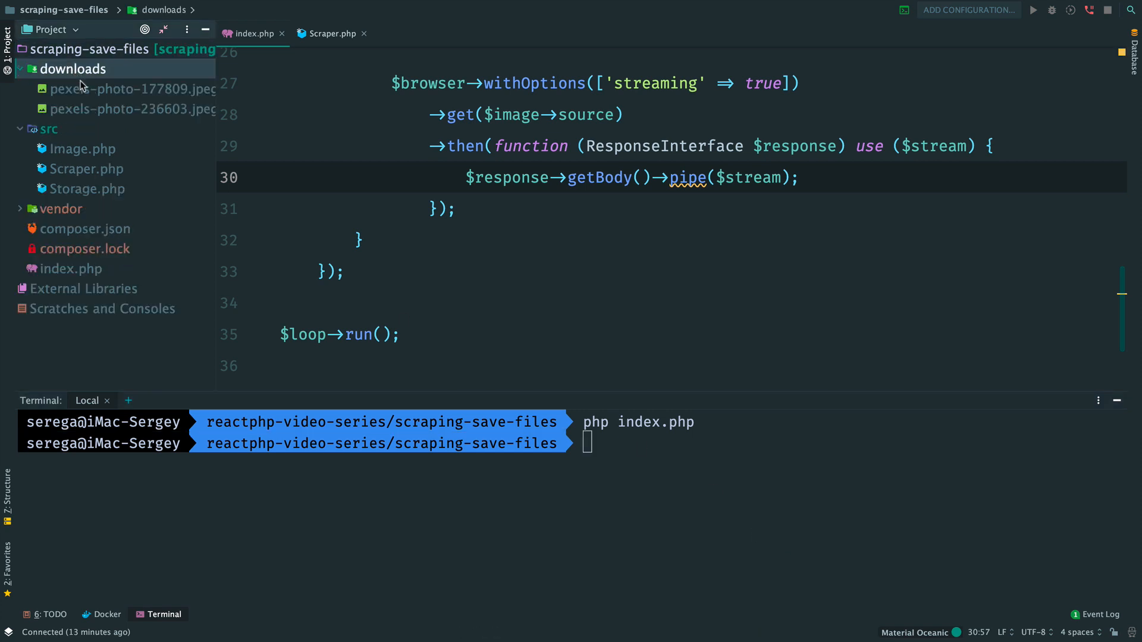
{"action": "double_click", "coordinate": [134, 88]}
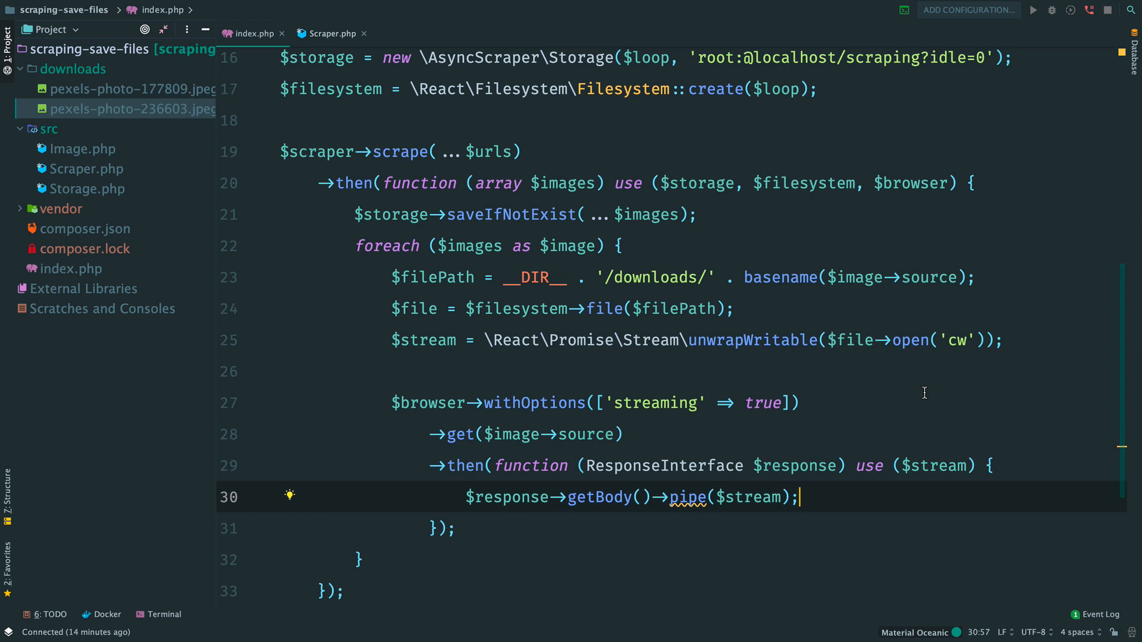
{"action": "left_click", "coordinate": [129, 108]}
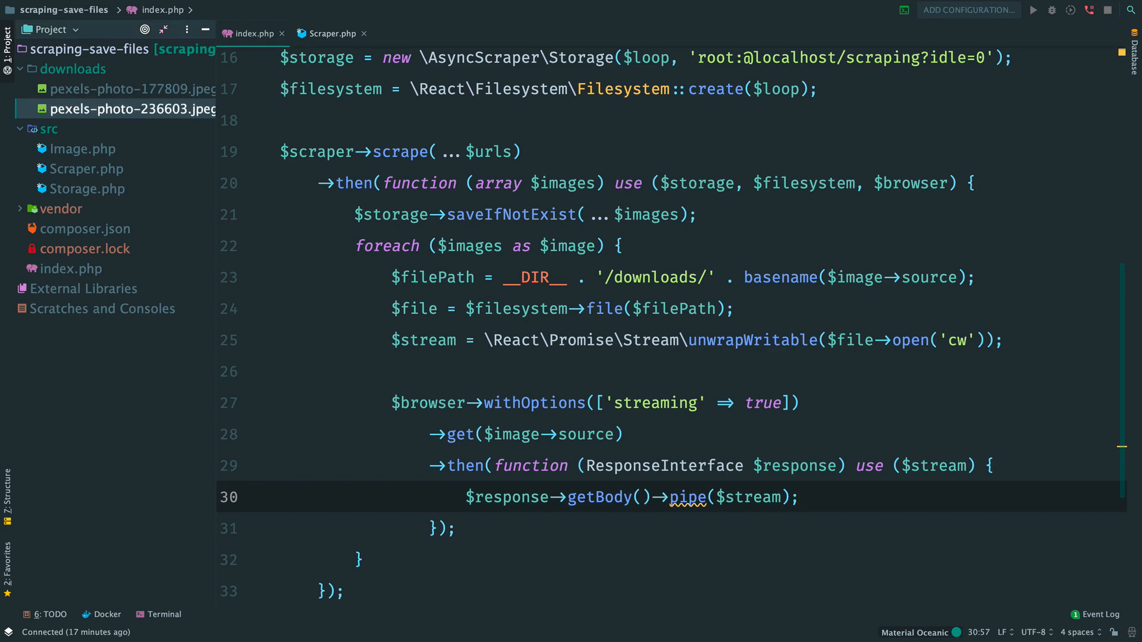
Create a Downloader class in src whose constructor initializes Browser, Filesystem and string $dir fields
{"action": "right_click", "coordinate": [45, 128]}
{"action": "type", "text": "Download"}
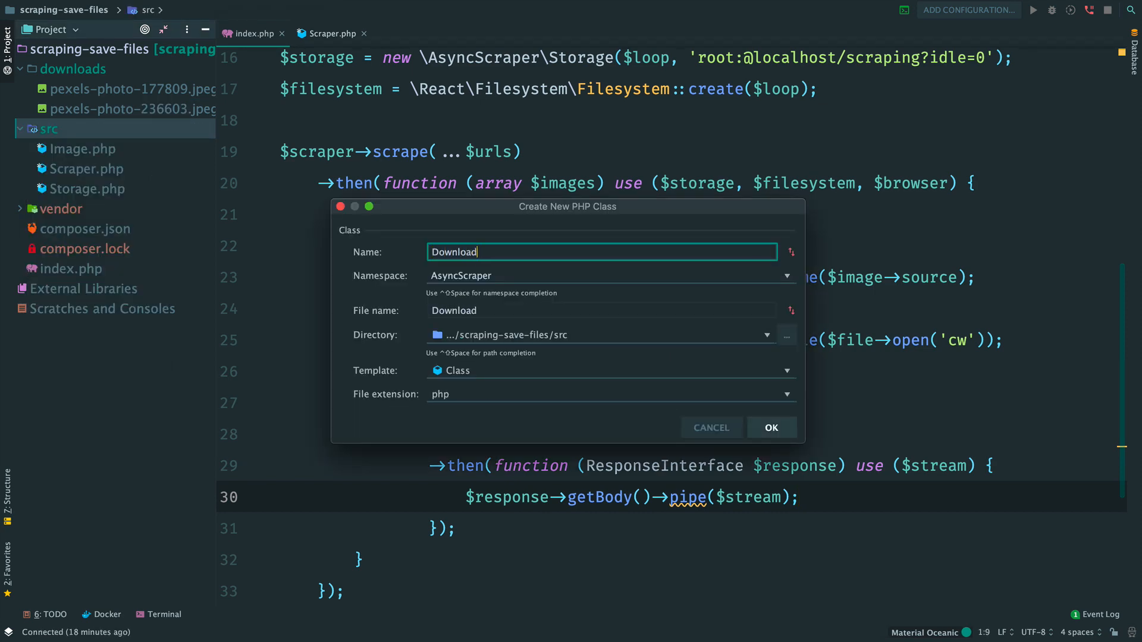
{"action": "left_click", "coordinate": [771, 427]}
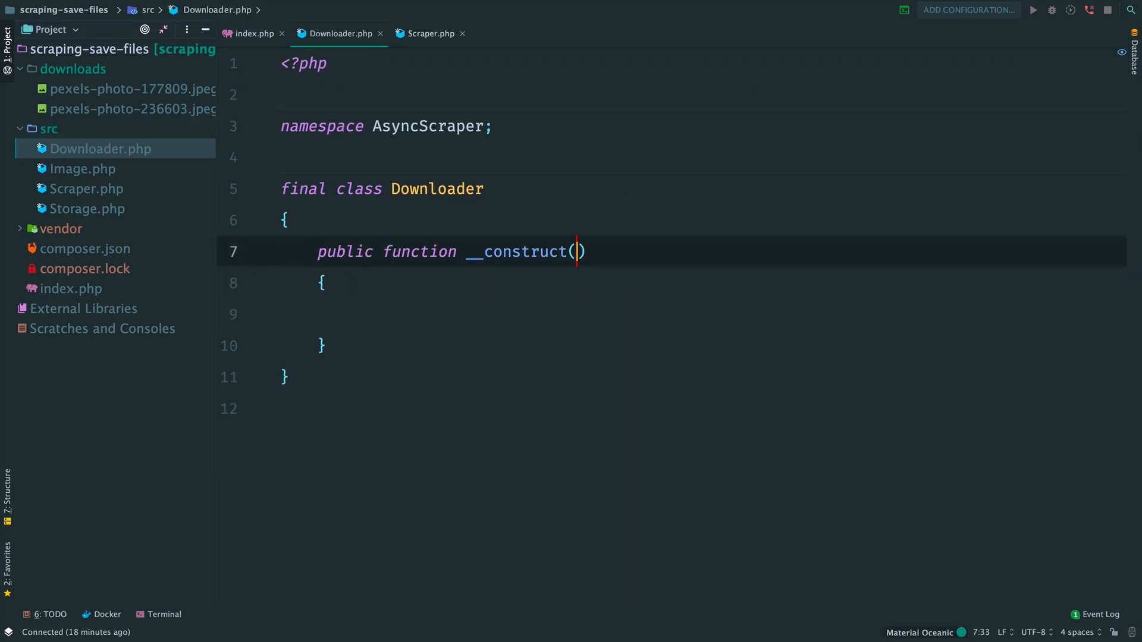
{"action": "type", "text": "Br"}
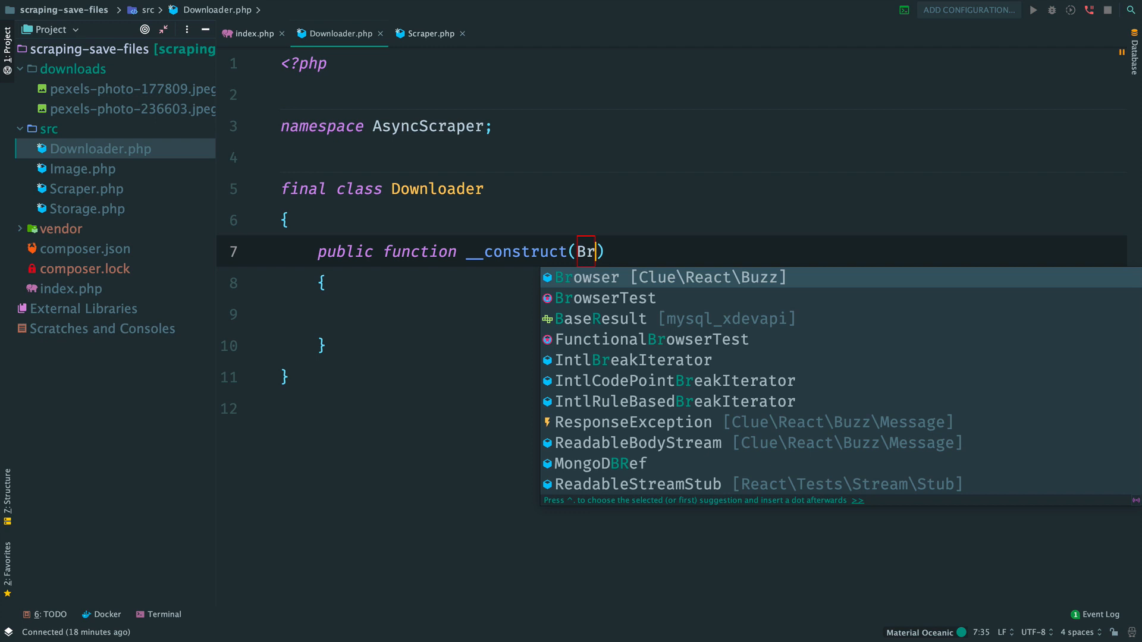
{"action": "left_click", "coordinate": [587, 277]}
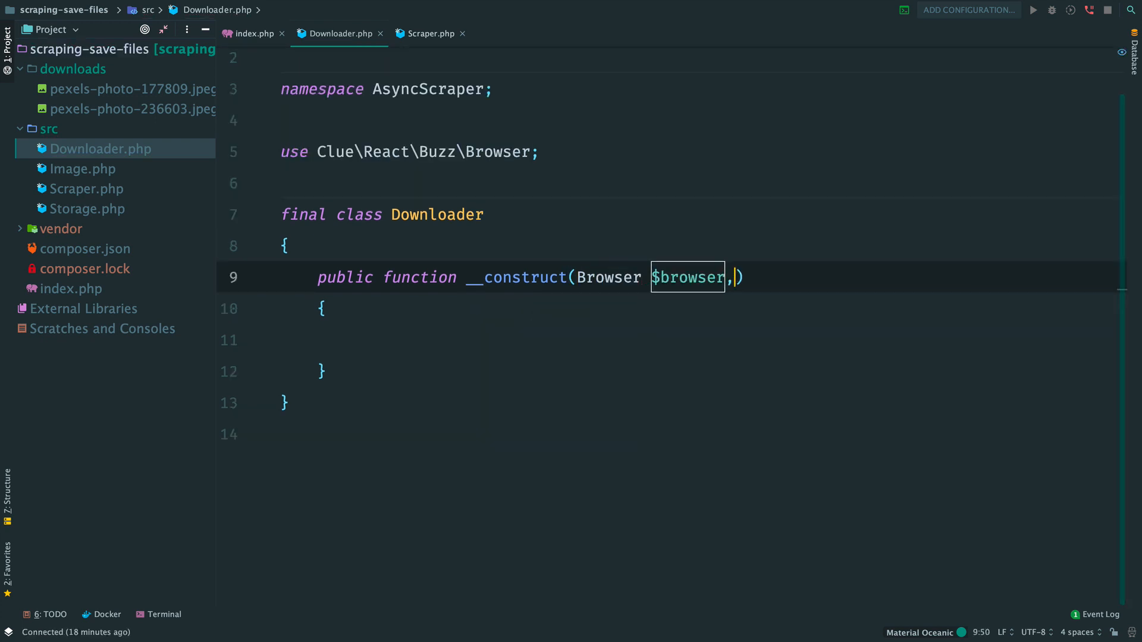
{"action": "type", "text": "FilesystemInterface $filesystem,"}
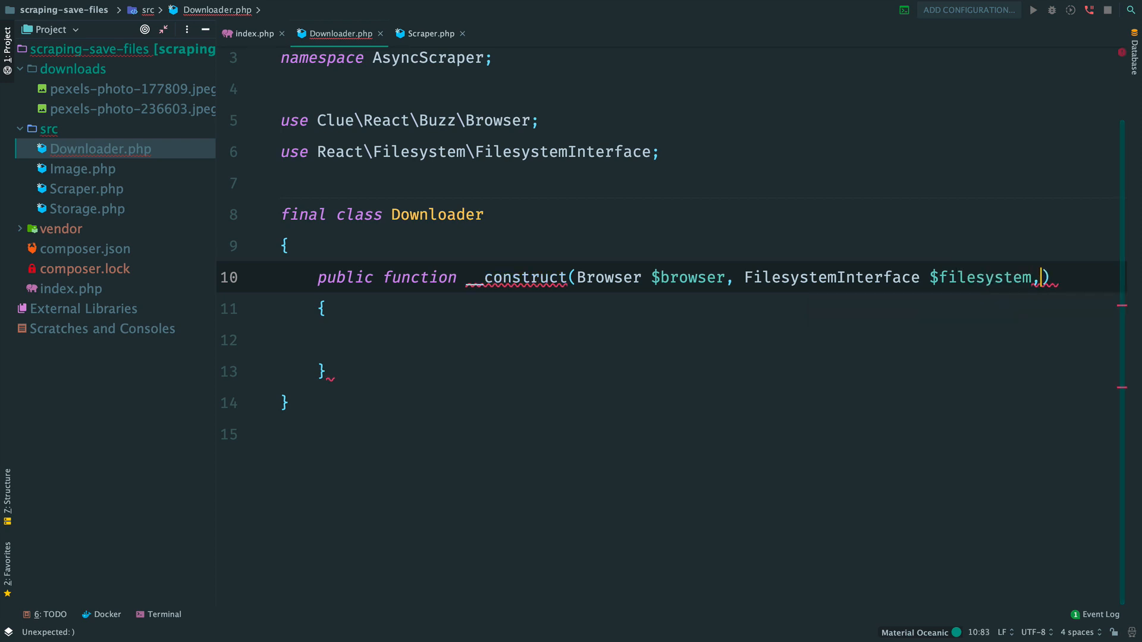
{"action": "type", "text": "string $dir"}
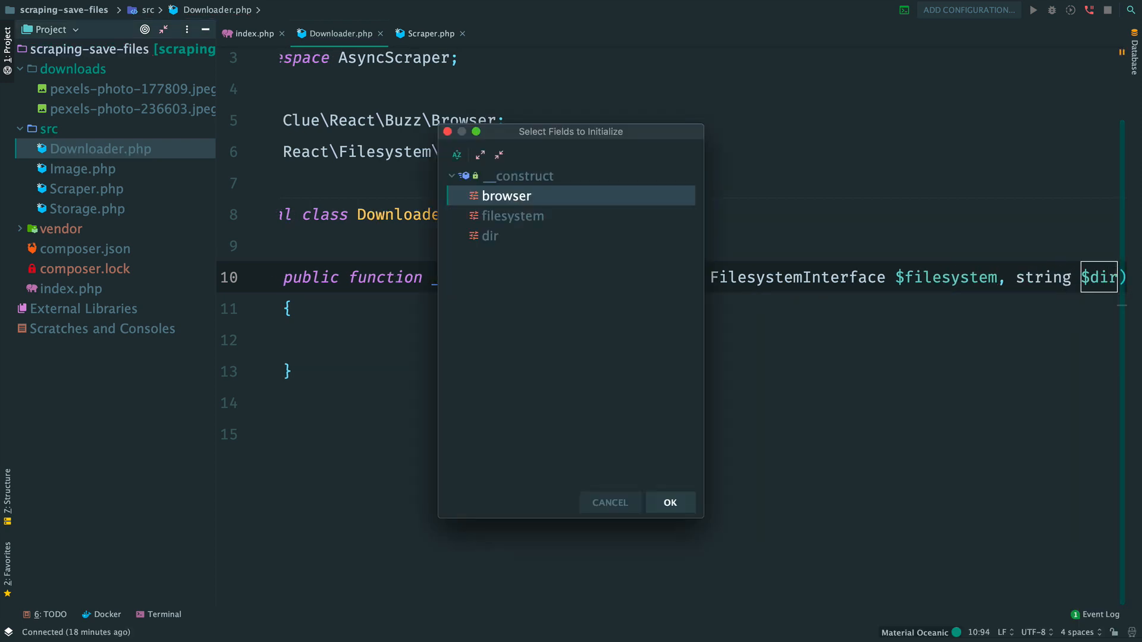
{"action": "left_click", "coordinate": [669, 502]}
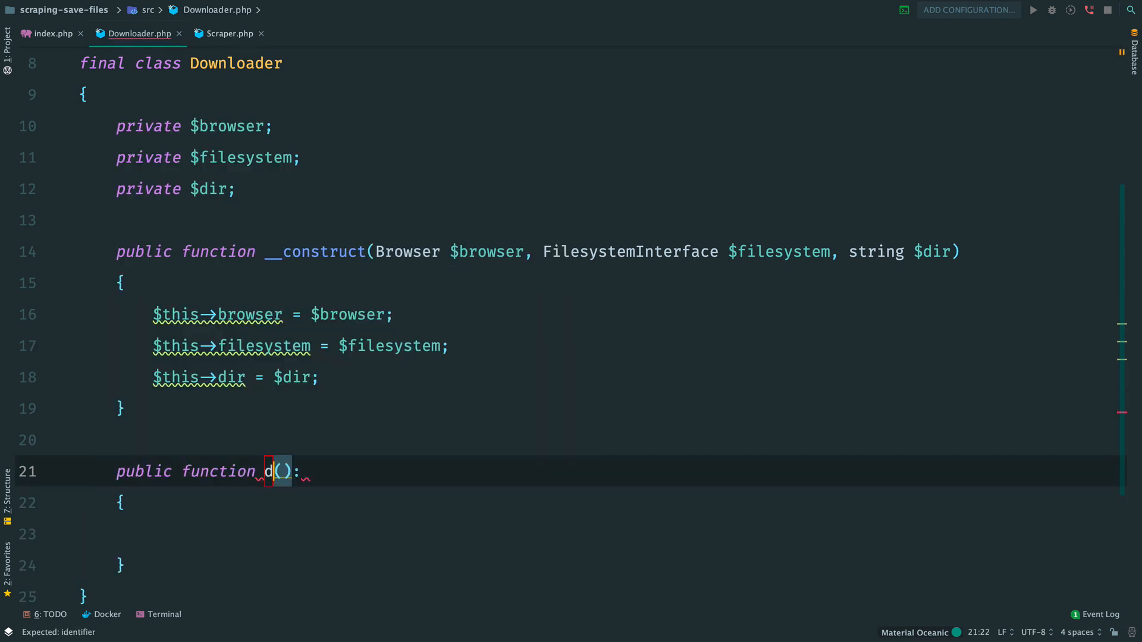
Add an empty download(string $url): void method to Downloader
{"action": "type", "text": "ownload(s"}
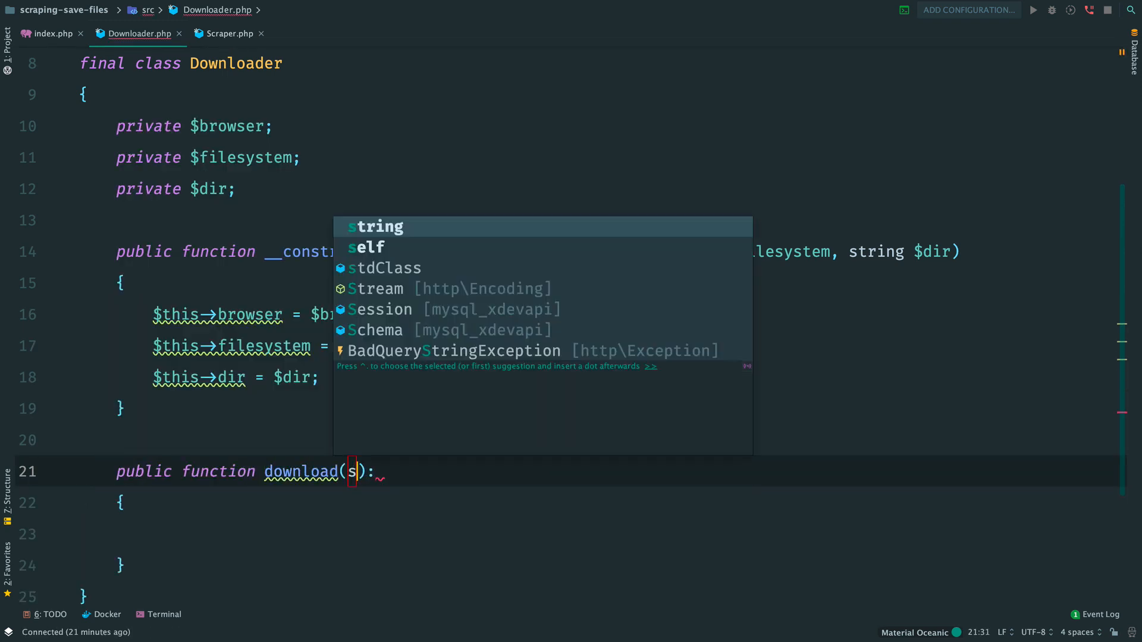
{"action": "type", "text": "tring $url"}
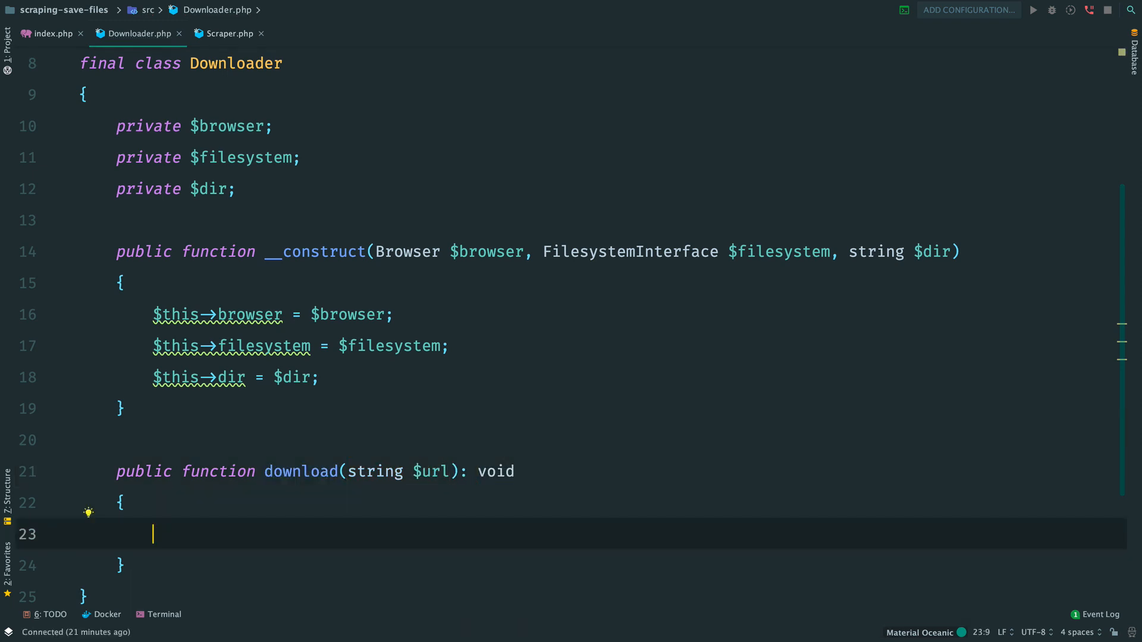
Paste index.php's download code into download(), using $this->filesystem, $this->dir and $url with a private openFile() helper
{"action": "left_click", "coordinate": [45, 34]}
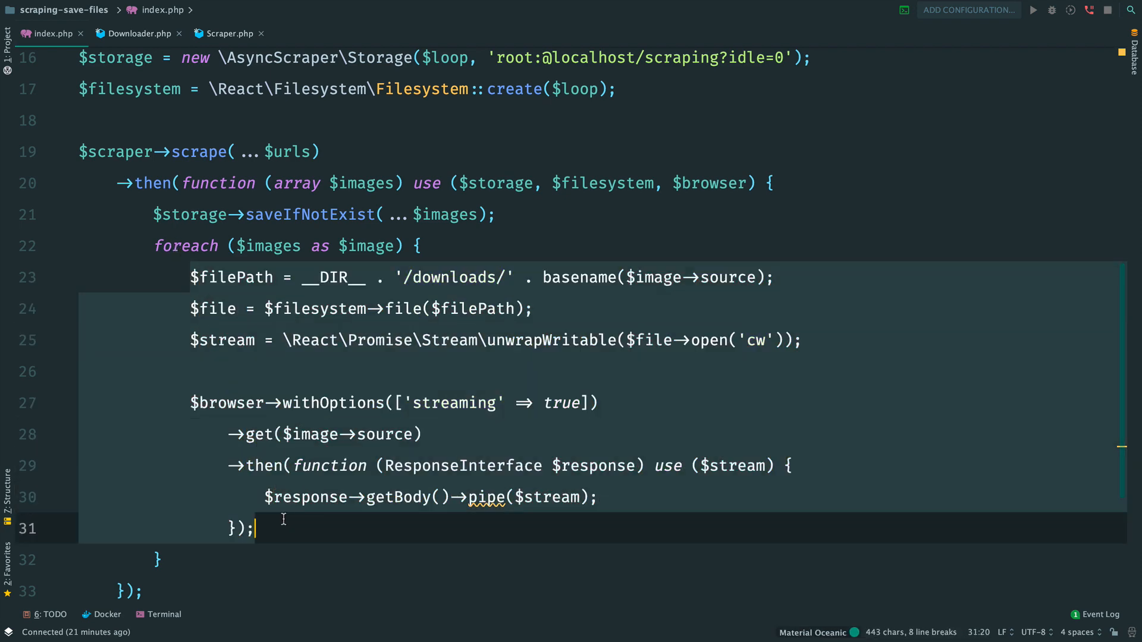
{"action": "left_click", "coordinate": [138, 33]}
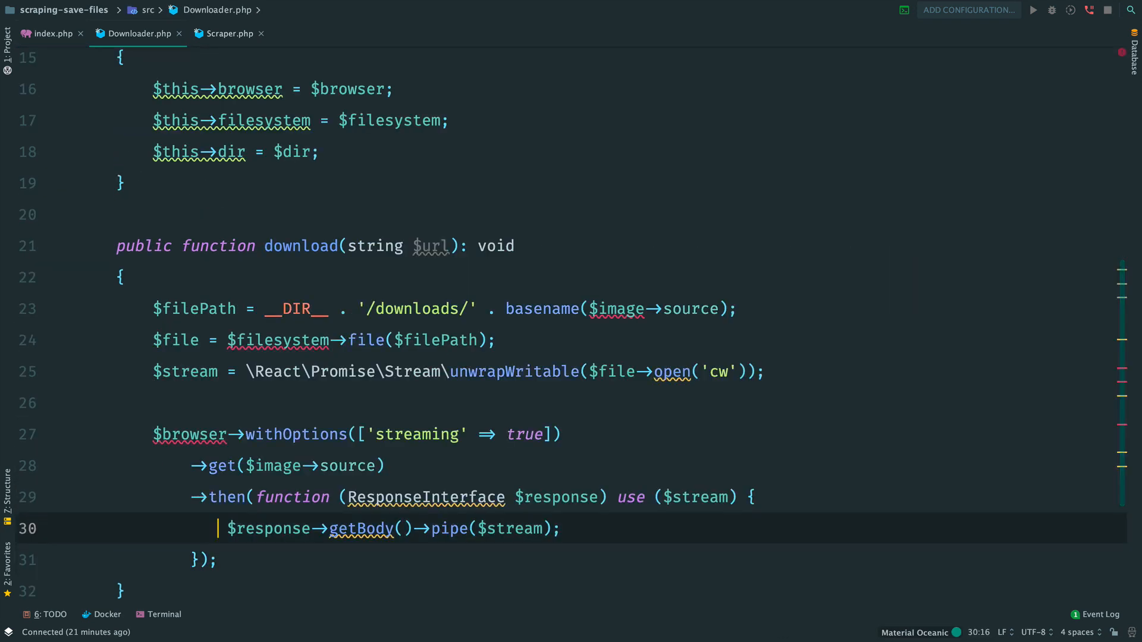
{"action": "left_click", "coordinate": [714, 309]}
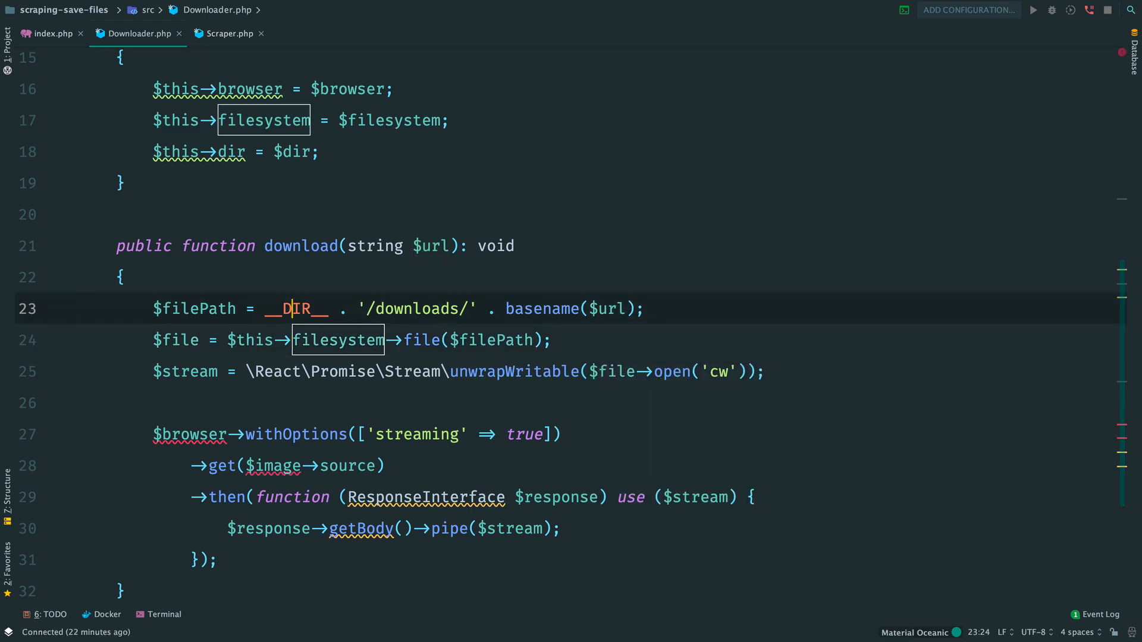
{"action": "type", "text": "$this->dir"}
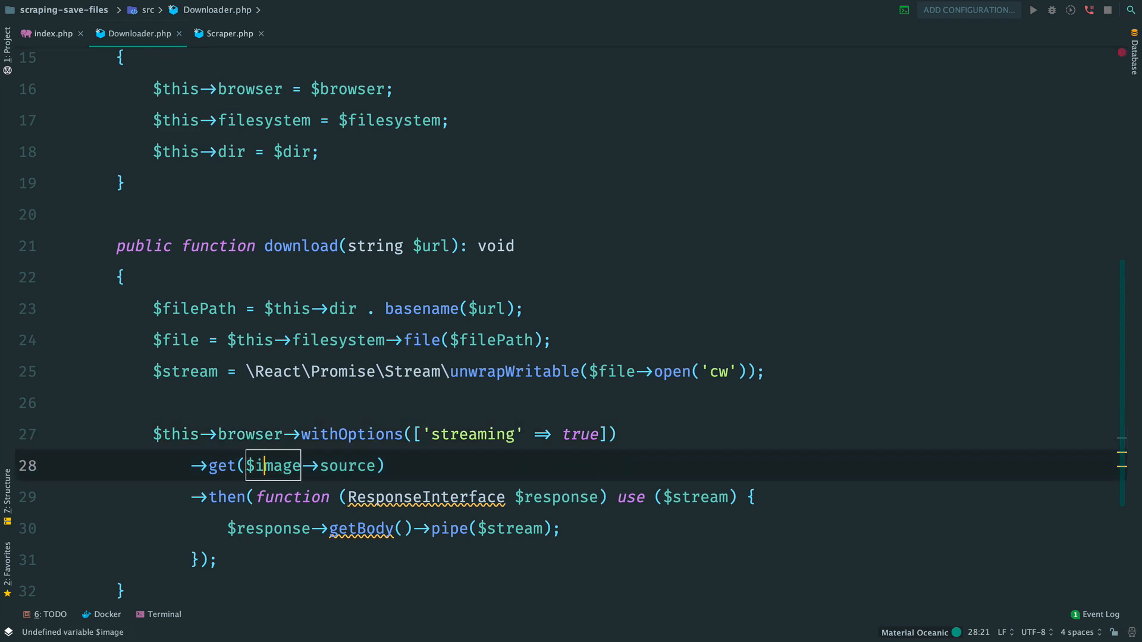
{"action": "type", "text": "$url)"}
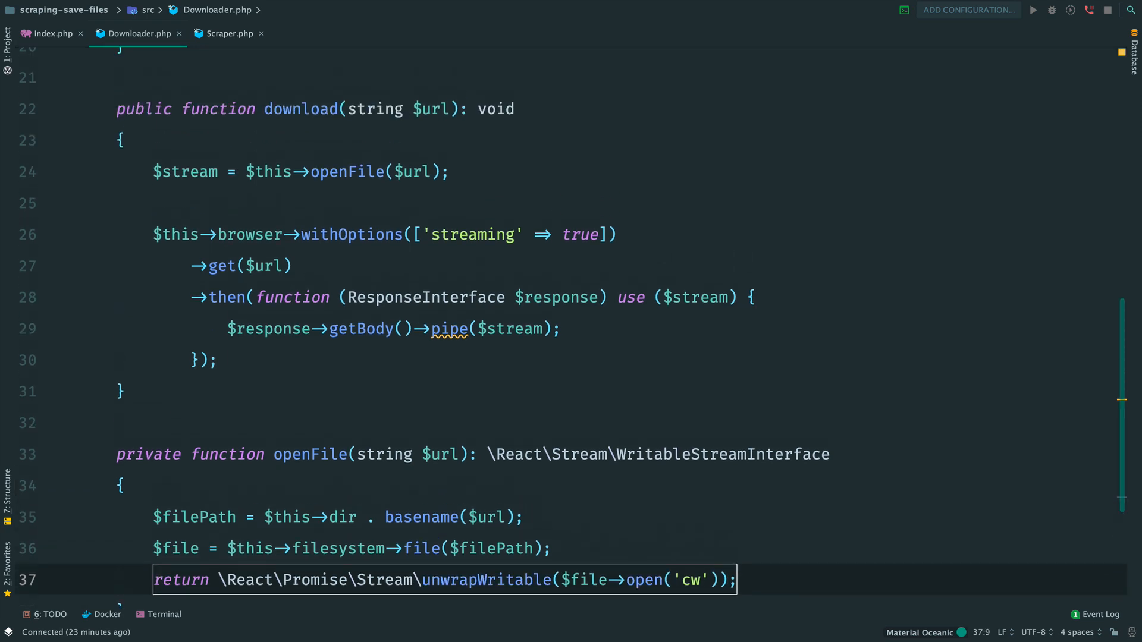
{"action": "left_click", "coordinate": [45, 33]}
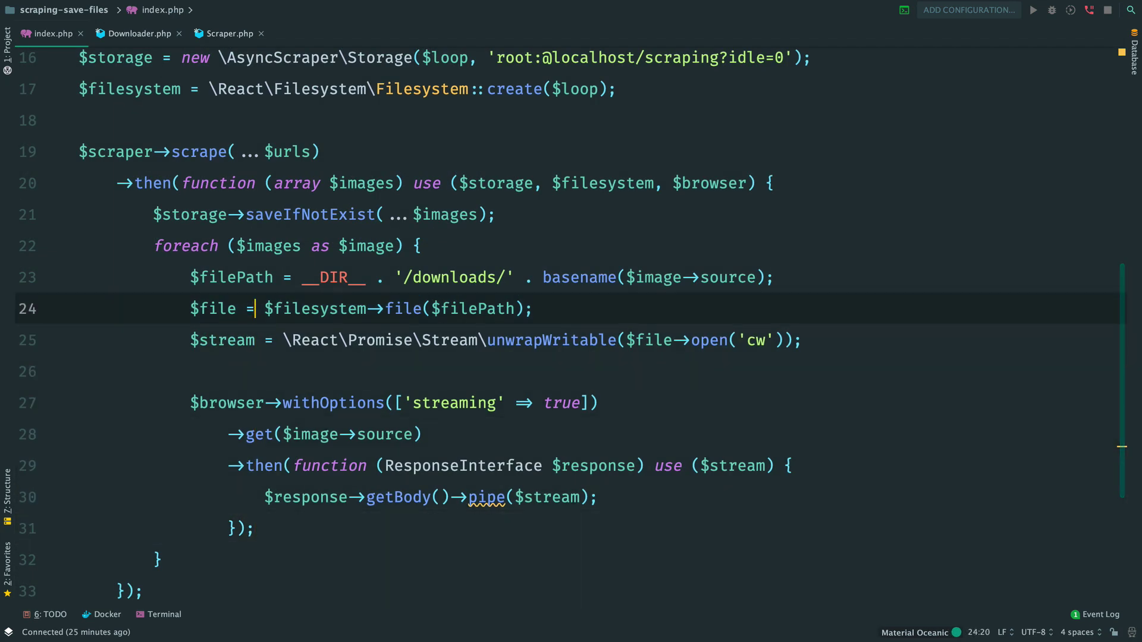
Create $downloader = new Downloader with a streaming browser, $filesystem and the '/downloads' directory
{"action": "type", "text": "$downloader = new"}
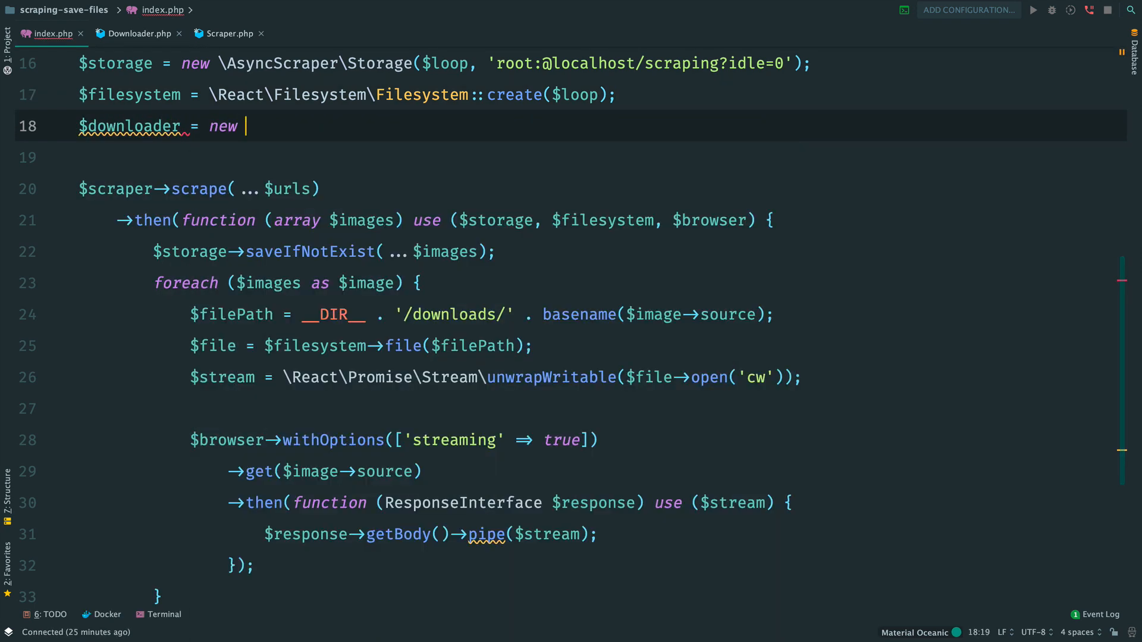
{"action": "type", "text": "\\AsyncScraper\\Downloader($browser-)"}
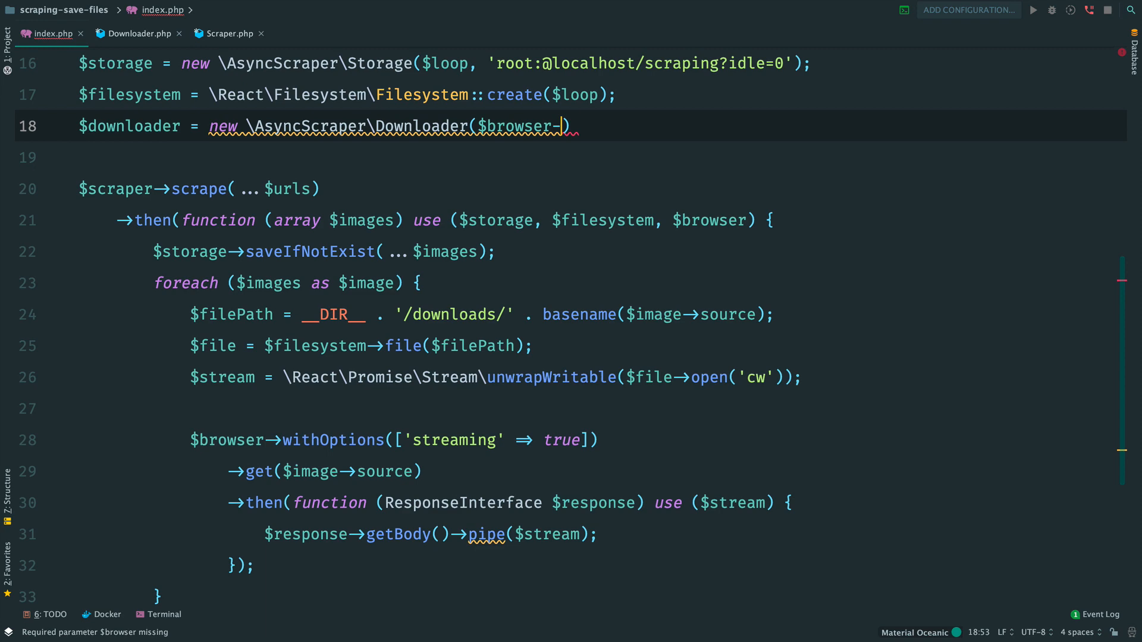
{"action": "type", "text": ">withOptions(['strea'])"}
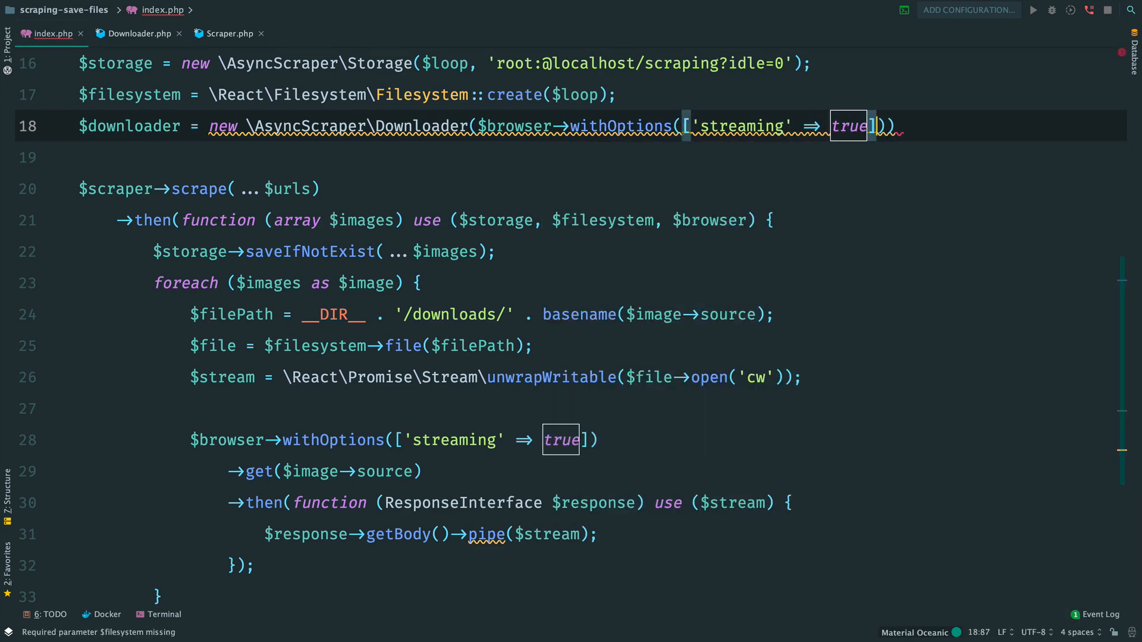
{"action": "type", "text": ", $f"}
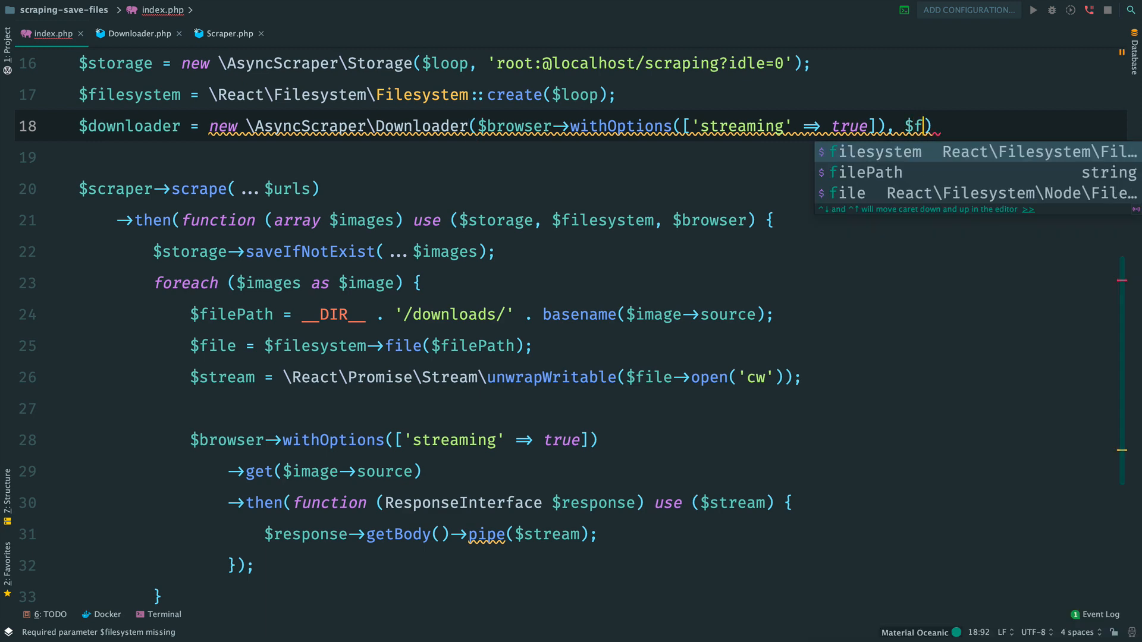
{"action": "type", "text": "ilesystem, __DIR__ ."}
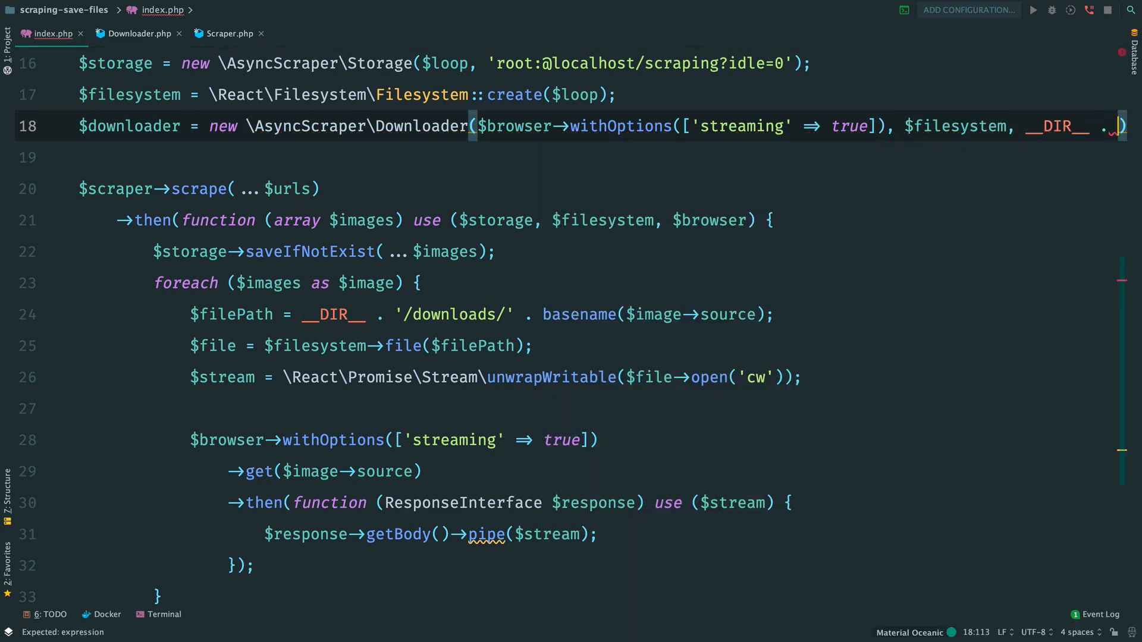
{"action": "type", "text": "'/downl"}
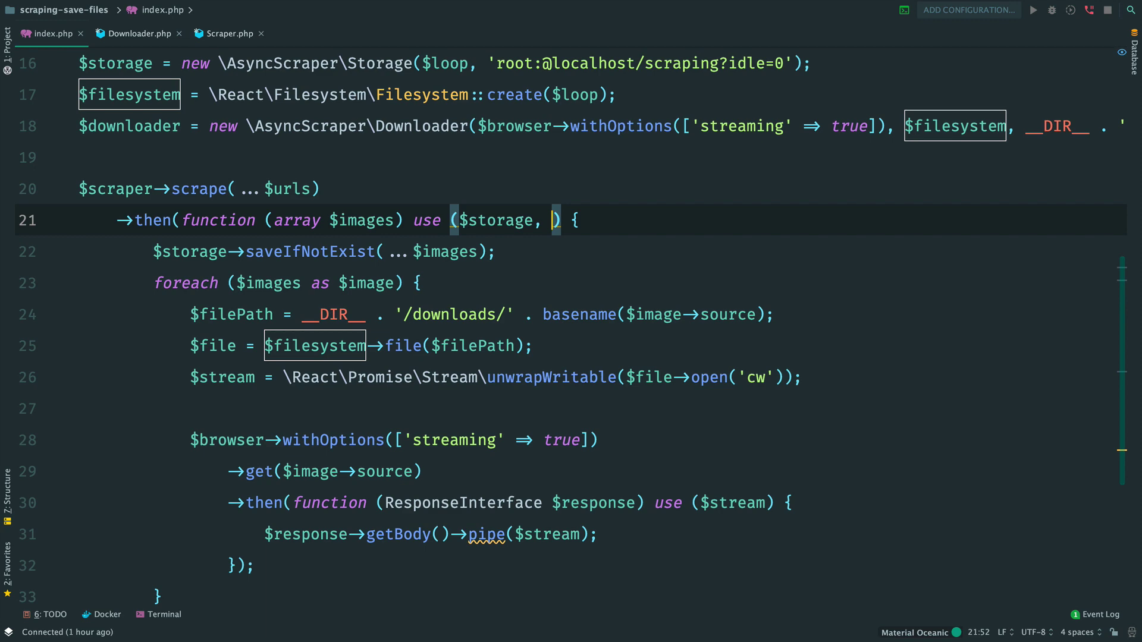
Pass $downloader into the closure and call $downloader->download($image->source) per image
{"action": "type", "text": "$downloader"}
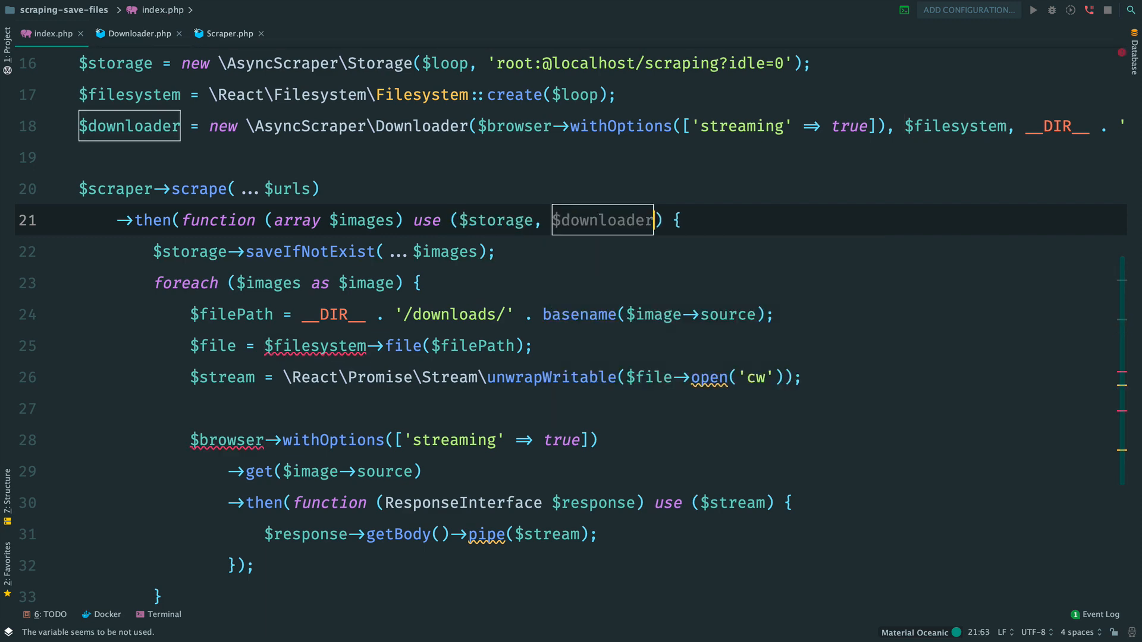
{"action": "type", "text": "$downloader->download($"}
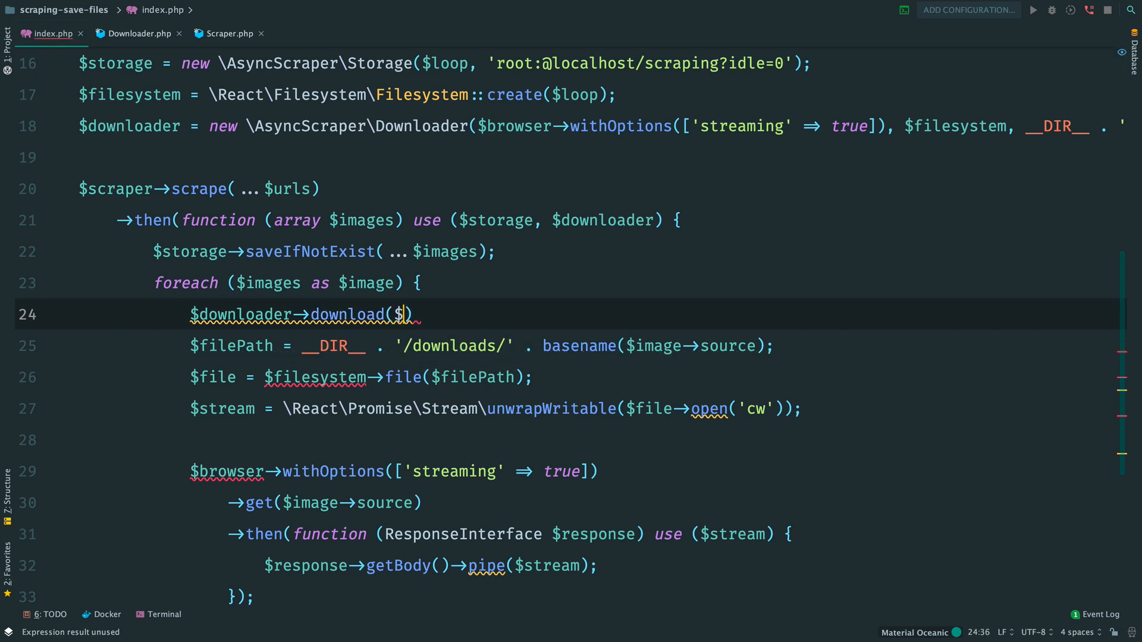
{"action": "type", "text": "$image→source"}
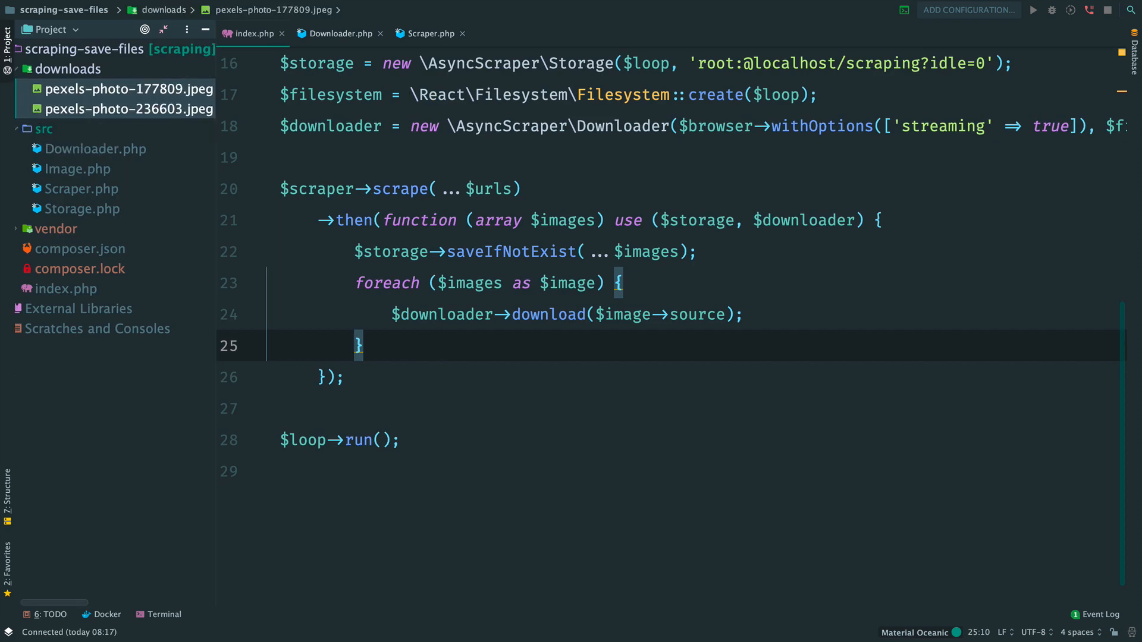
Rerun php index.php so both pexels photos are saved to downloads again, then reopen Downloader.php
{"action": "left_click", "coordinate": [162, 614]}
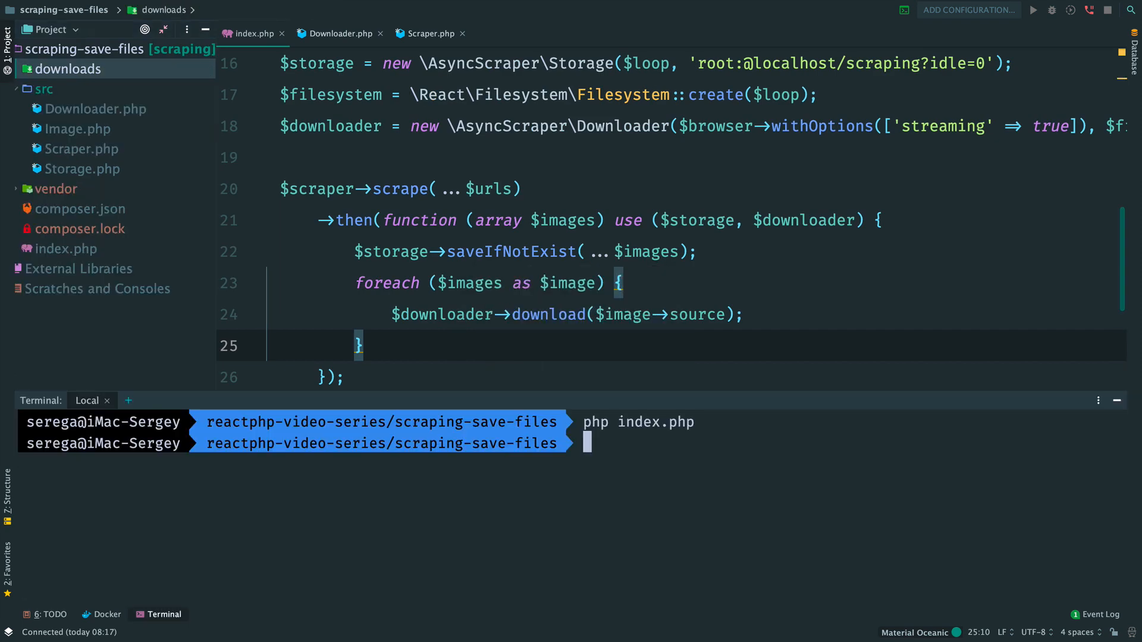
{"action": "key", "text": "Enter"}
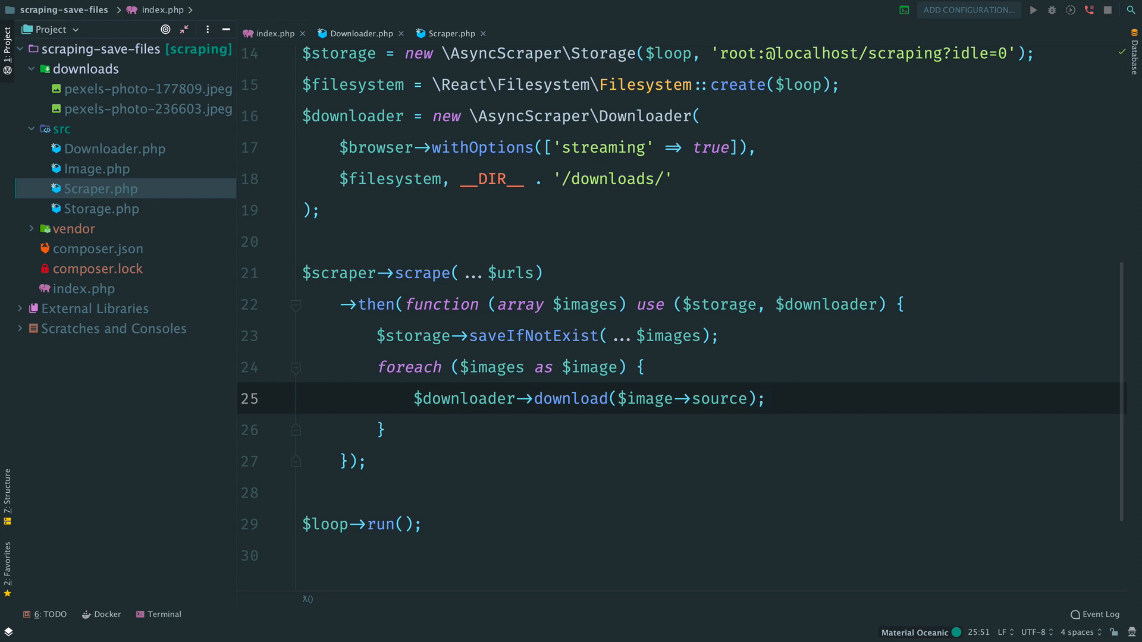
{"action": "left_click", "coordinate": [769, 399]}
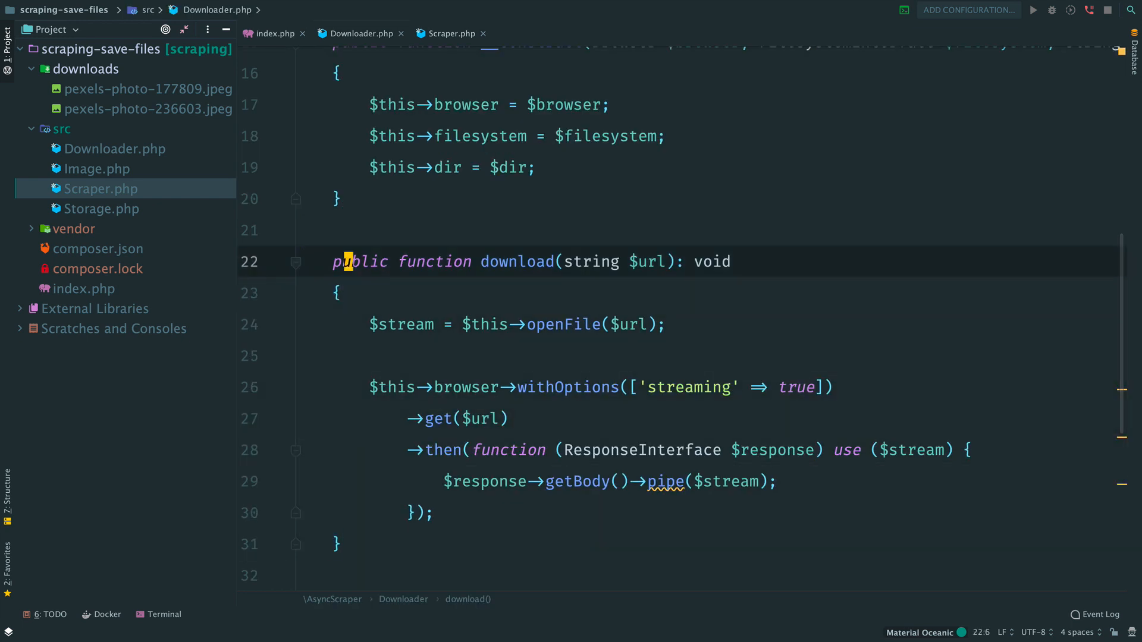
Create a Deferred in download() and resolve it in the stream's 'close' handler
{"action": "type", "text": "PromiseInterface"}
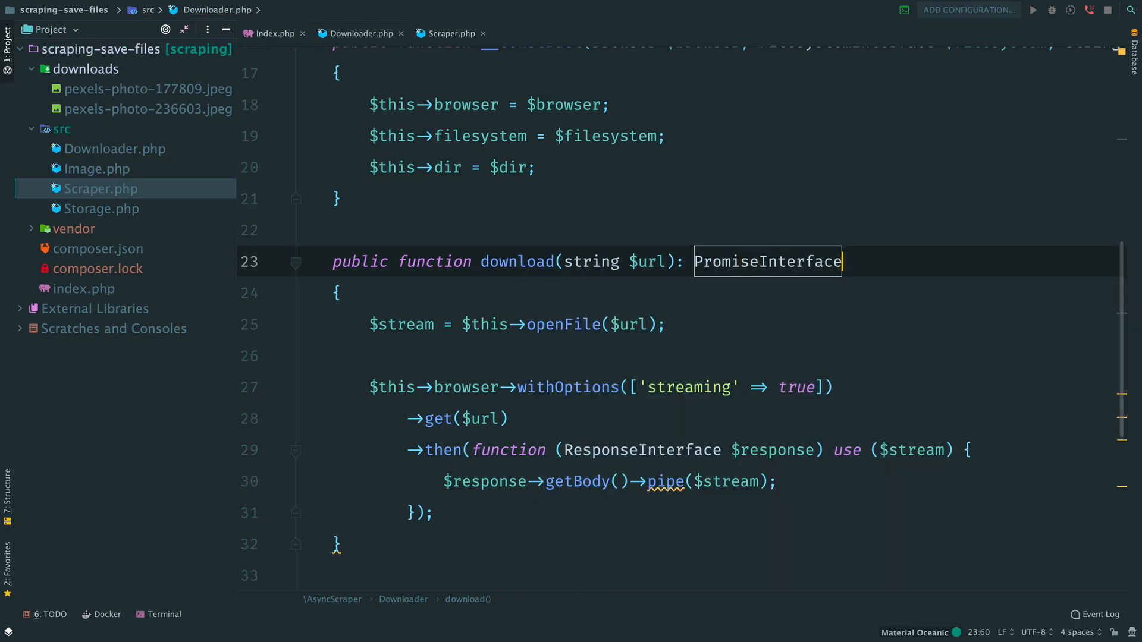
{"action": "type", "text": "$def"}
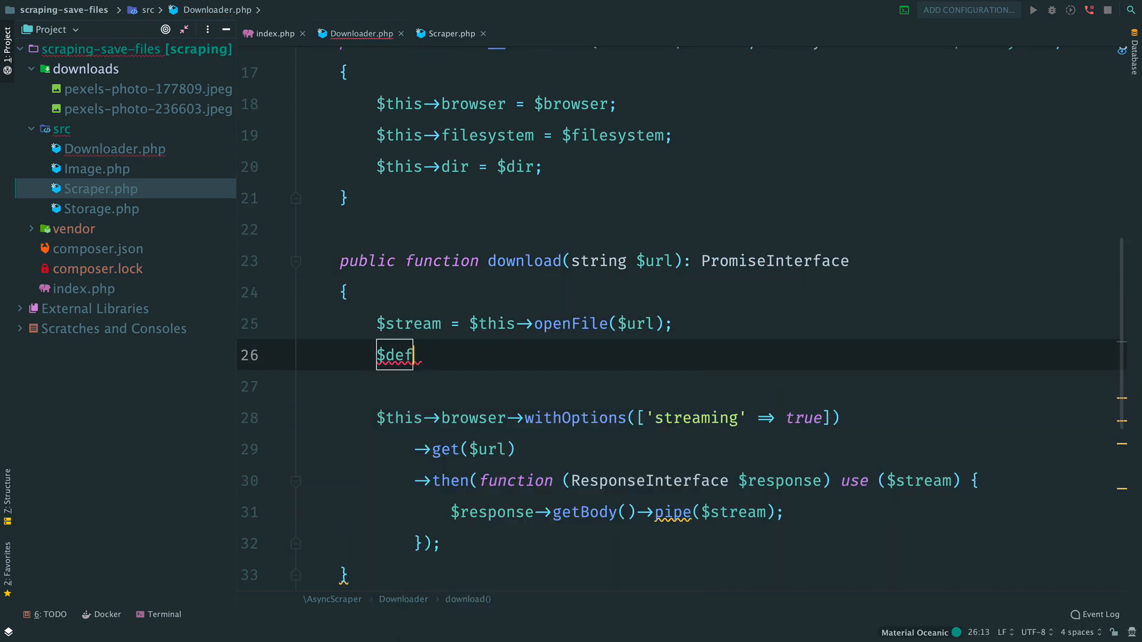
{"action": "type", "text": "ferred = new Deferred();"}
{"action": "type", "text": "$st"}
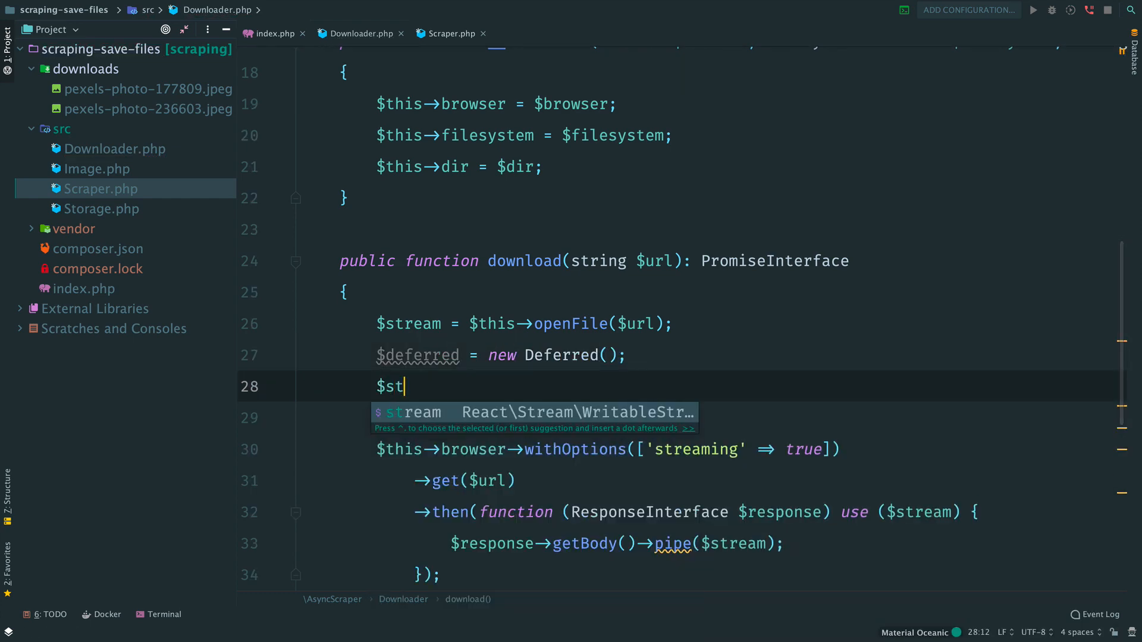
{"action": "type", "text": "ream->on('cl')"}
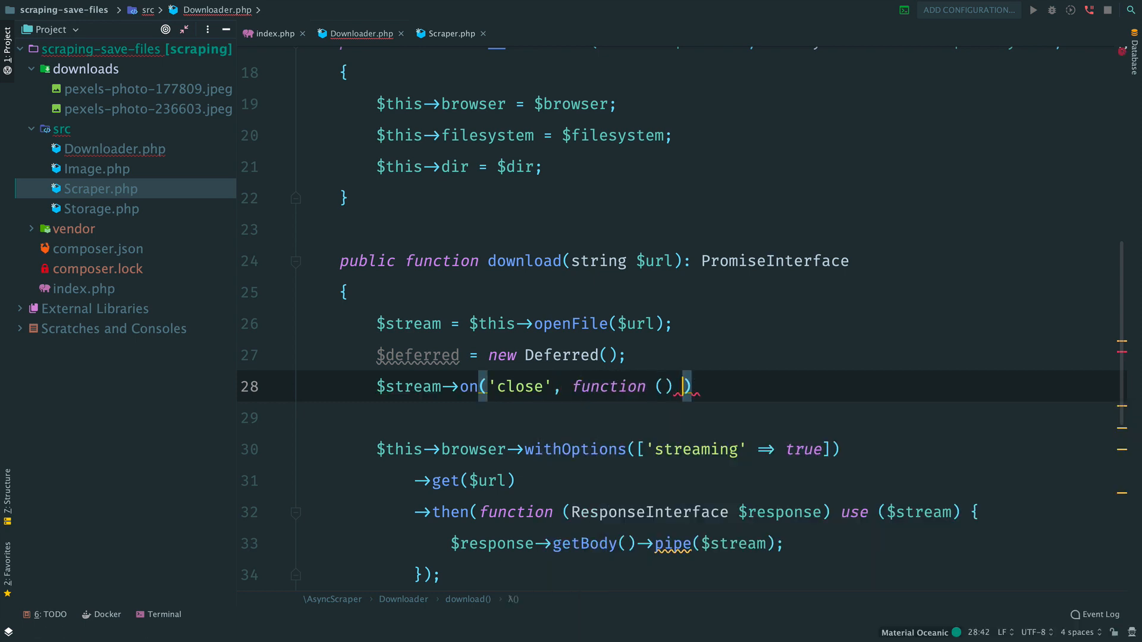
{"action": "type", "text": "use ($deferred)"}
{"action": "type", "text": "$deferred->resolve();"}
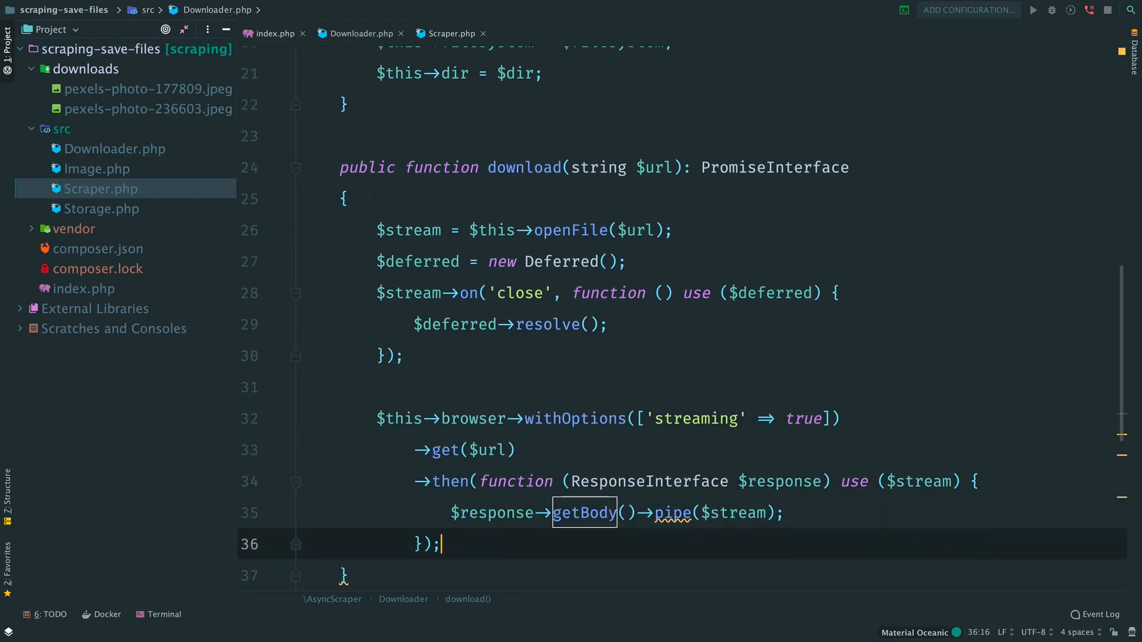
Return $deferred->promise() from the download method
{"action": "type", "text": "return $deferred"}
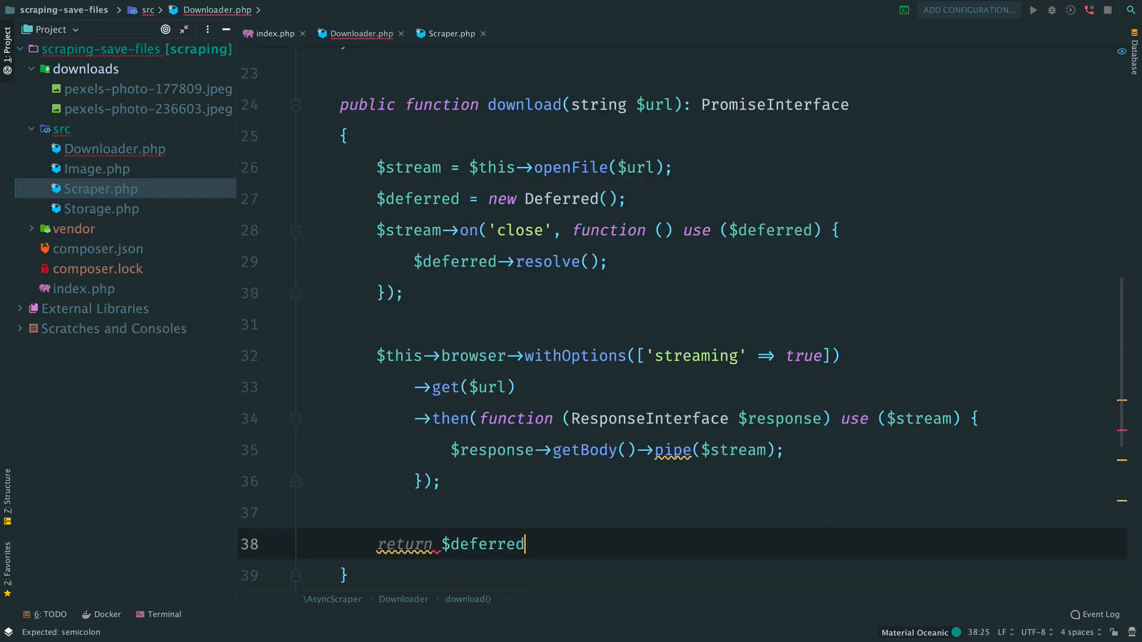
{"action": "type", "text": "->promise();"}
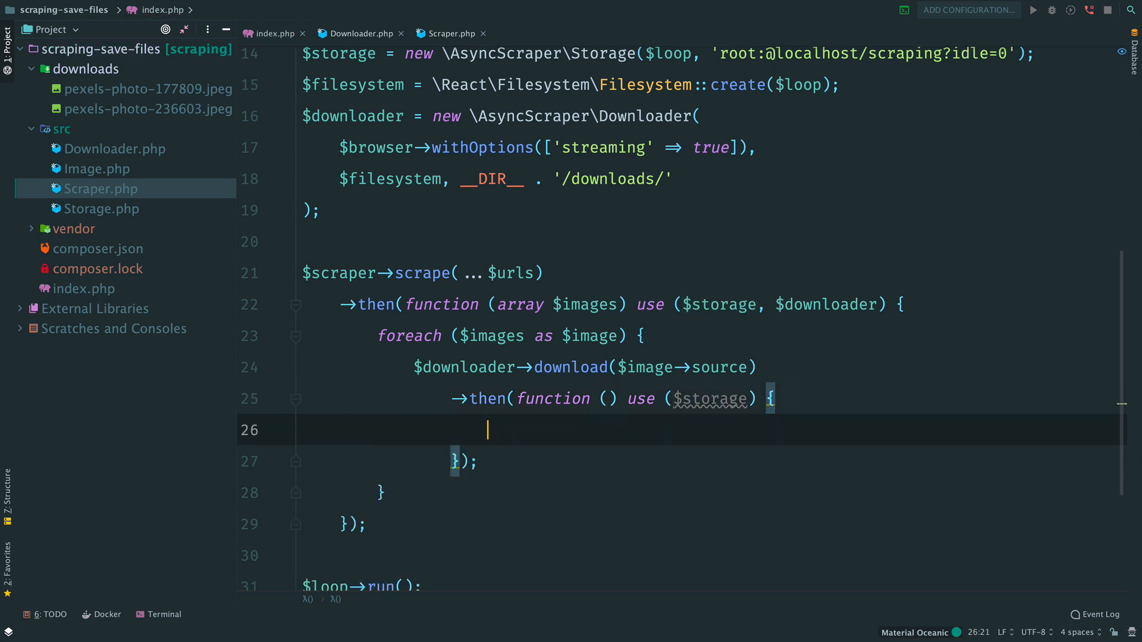
Call $storage->saveIfNotExist($image) inside the download then-callback in index.php
{"action": "type", "text": "$storage->saveIfNotExist("}
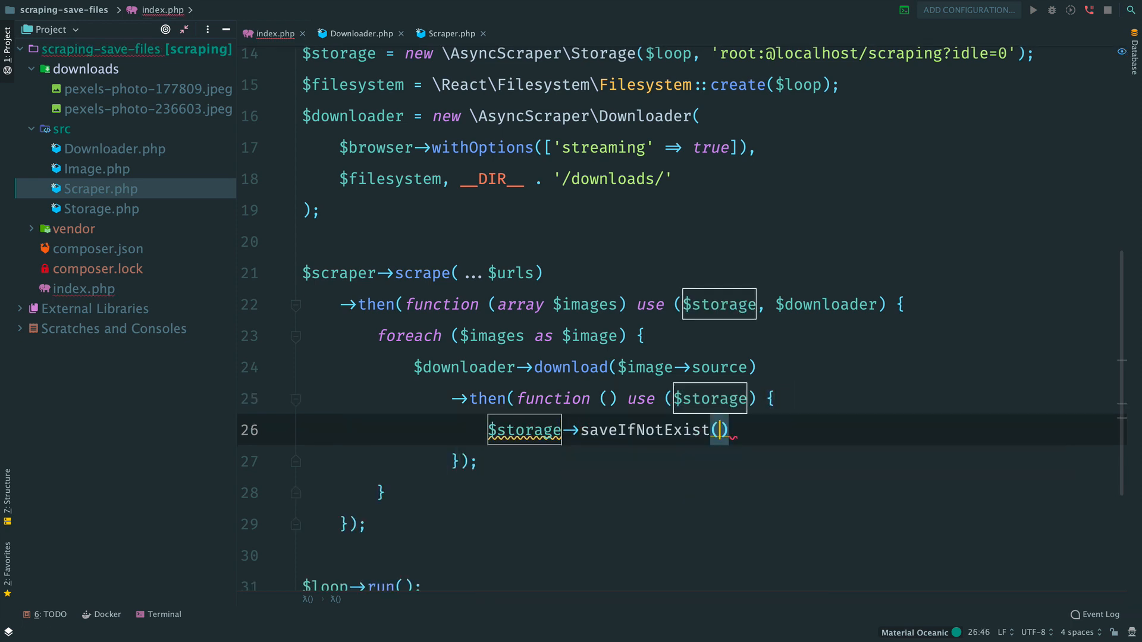
{"action": "type", "text": "$image);"}
{"action": "left_click", "coordinate": [714, 399]}
{"action": "type", "text": ", $image"}
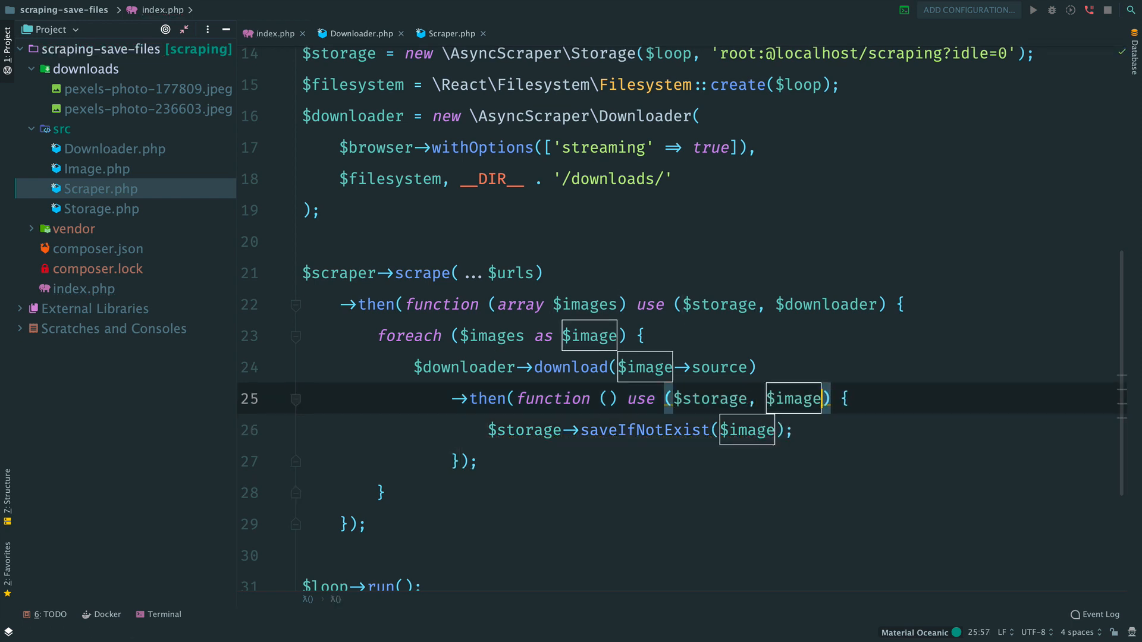
{"action": "left_click", "coordinate": [78, 69]}
{"action": "type", "text": "php index.php"}
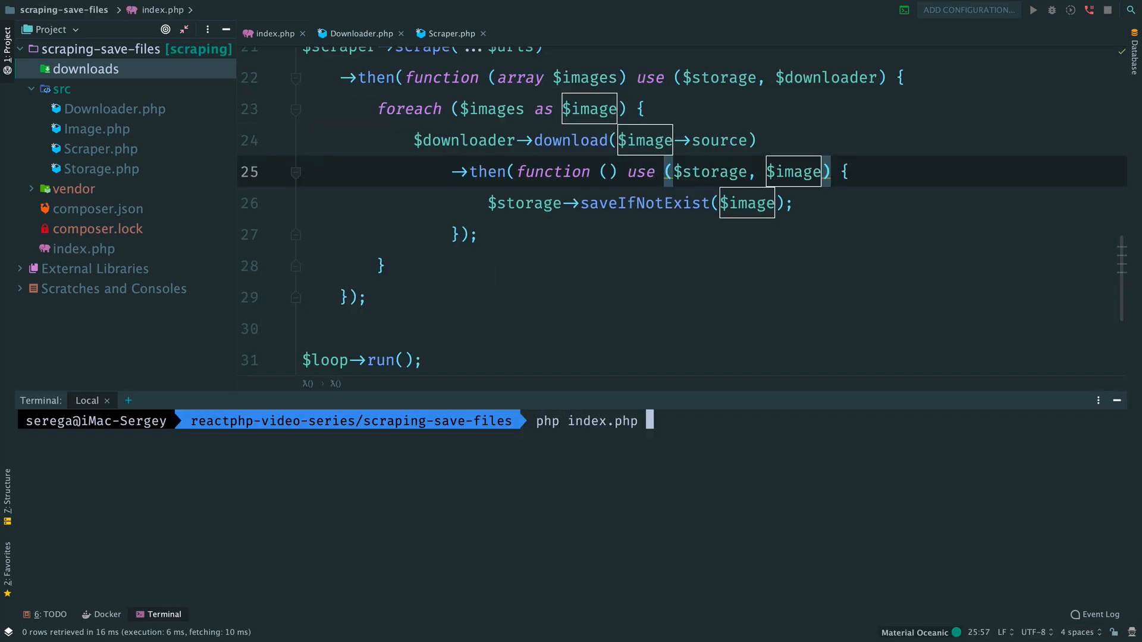
Run php index.php and confirm two photos in downloads and two rows in the images table
{"action": "key", "text": "Enter"}
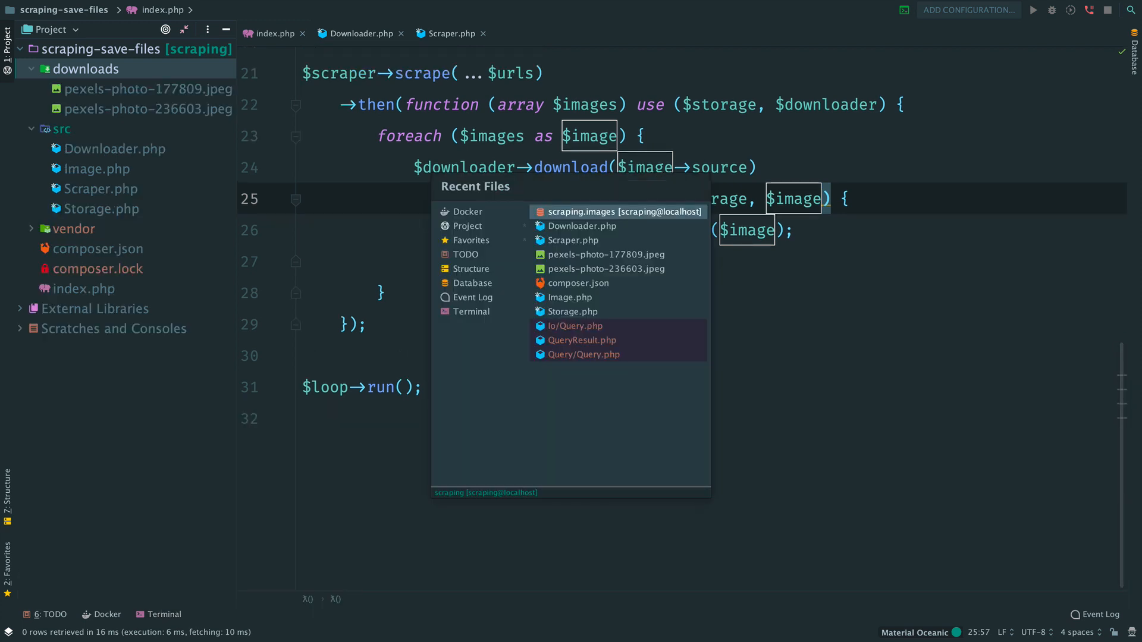
{"action": "left_click", "coordinate": [618, 212]}
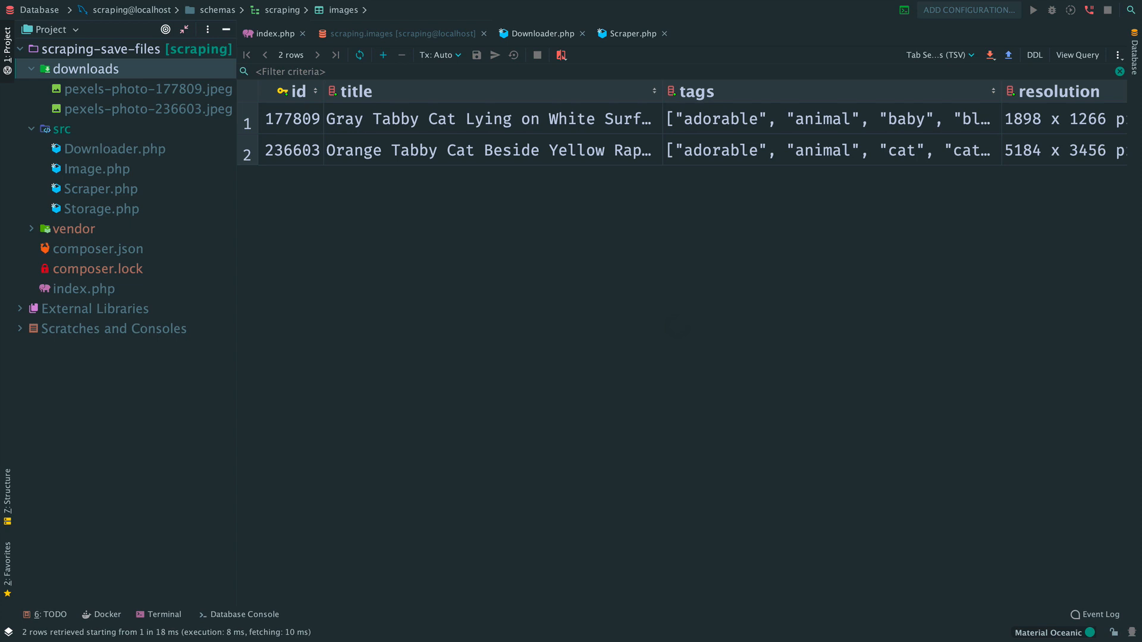
{"action": "left_click", "coordinate": [276, 33]}
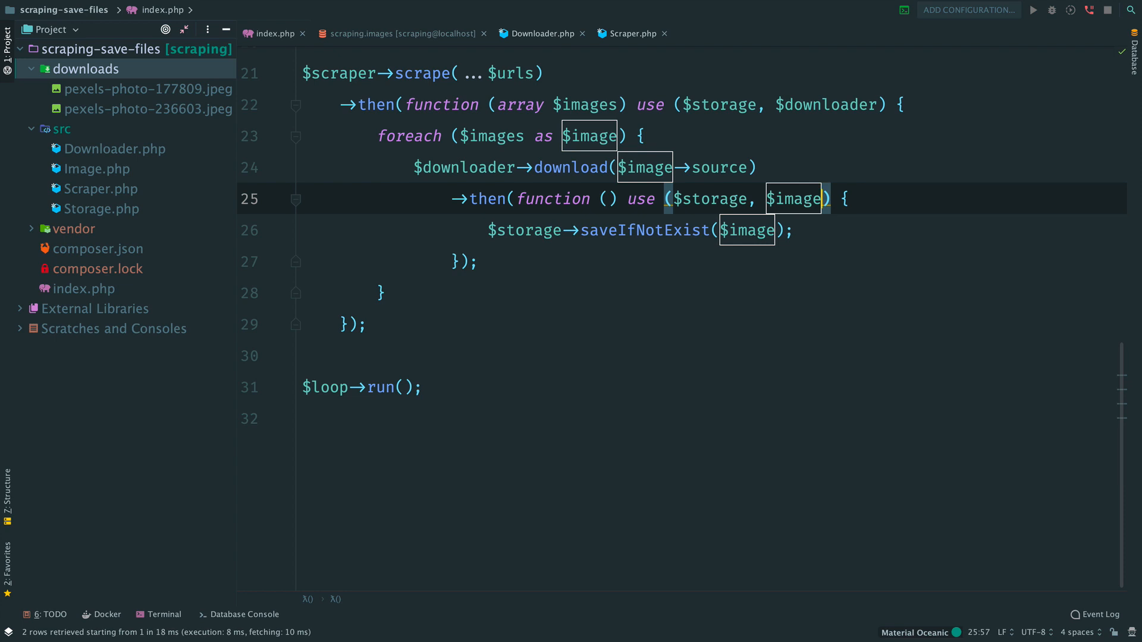
{"action": "left_click", "coordinate": [633, 34]}
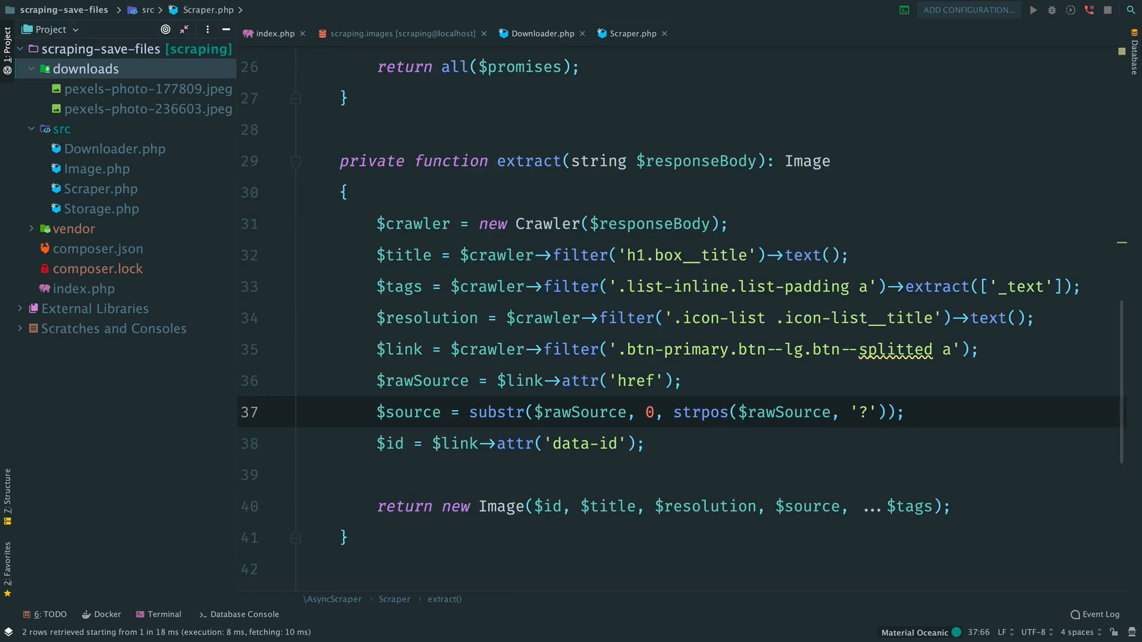
Create the Crawler class in src with a Browser constructor and an extractImageFromUrl(string $url) method
{"action": "scroll", "scroll_direction": "up", "scroll_amount": 3}
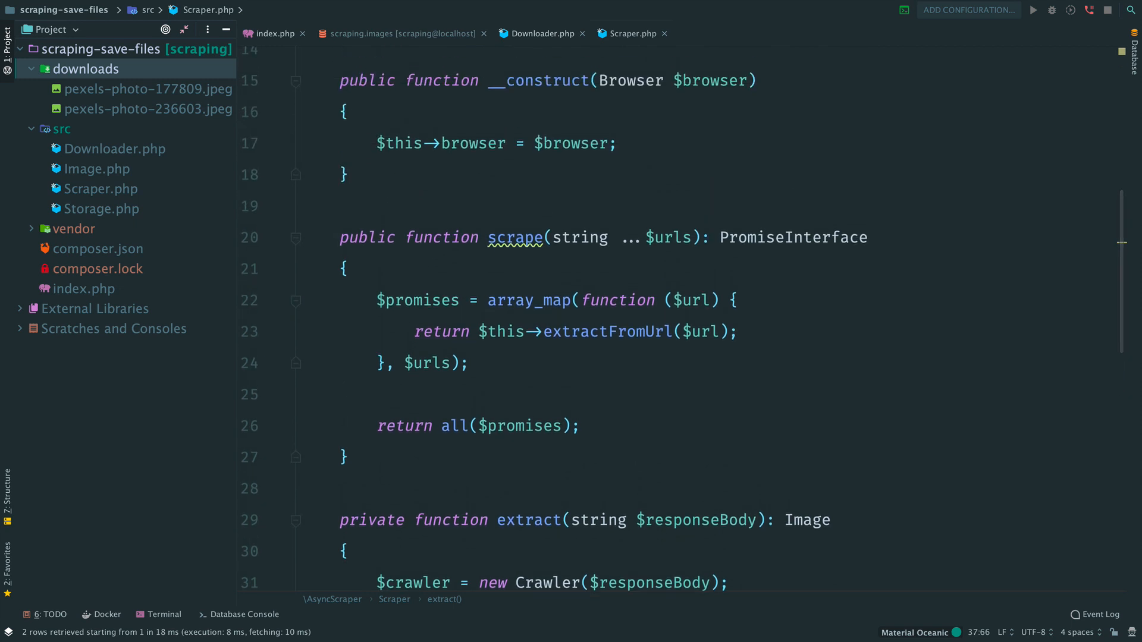
{"action": "type", "text": "cl"}
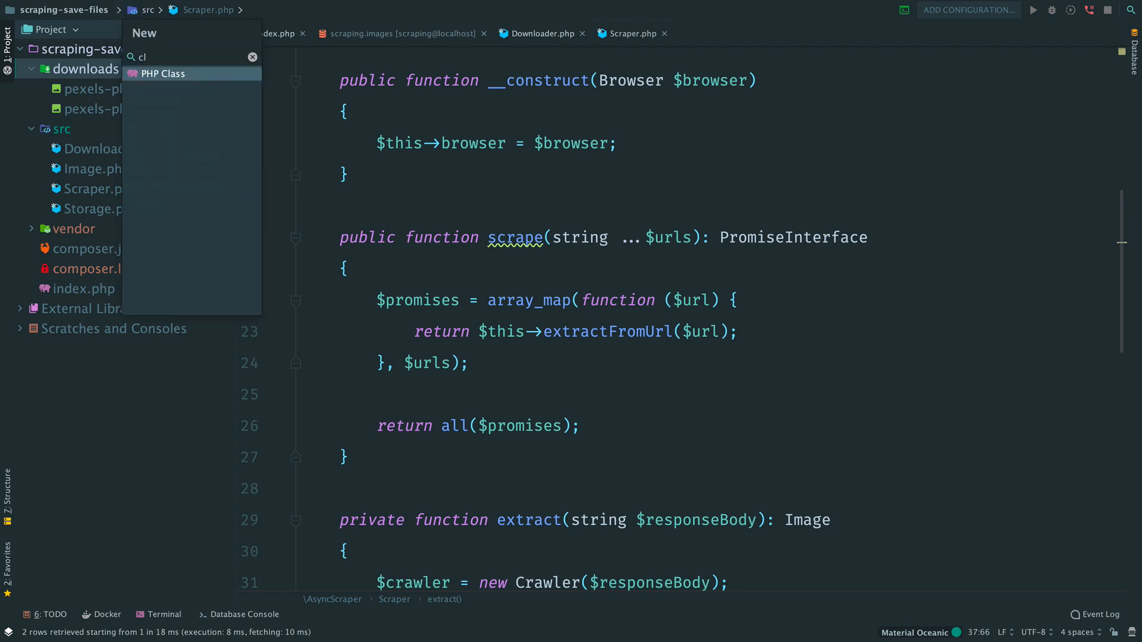
{"action": "left_click", "coordinate": [162, 74]}
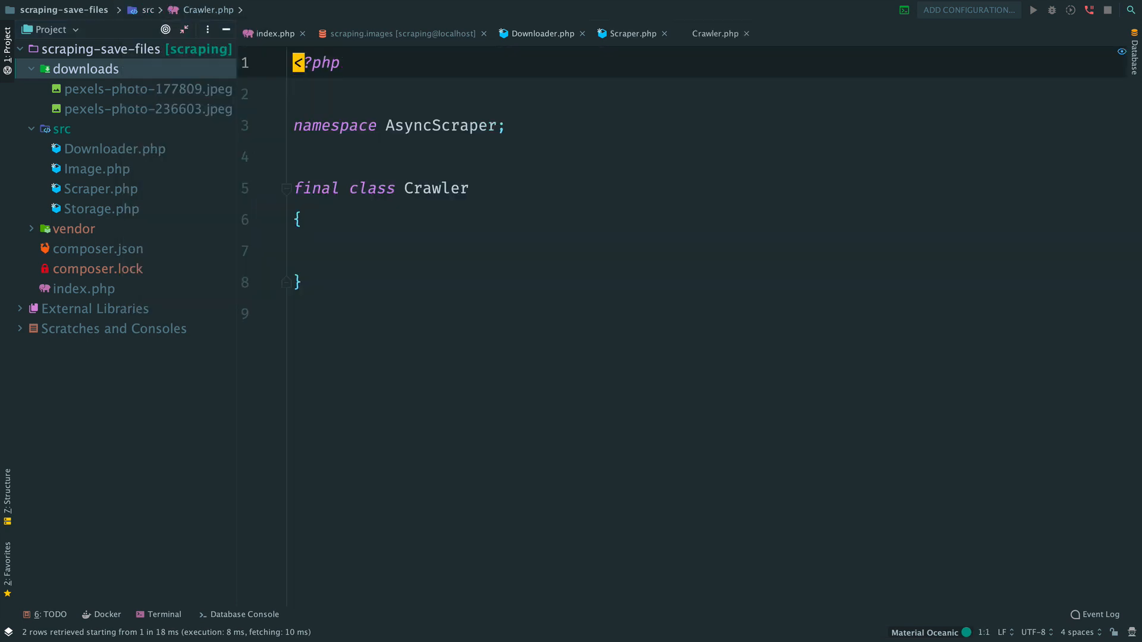
{"action": "type", "text": "public function __construct()"}
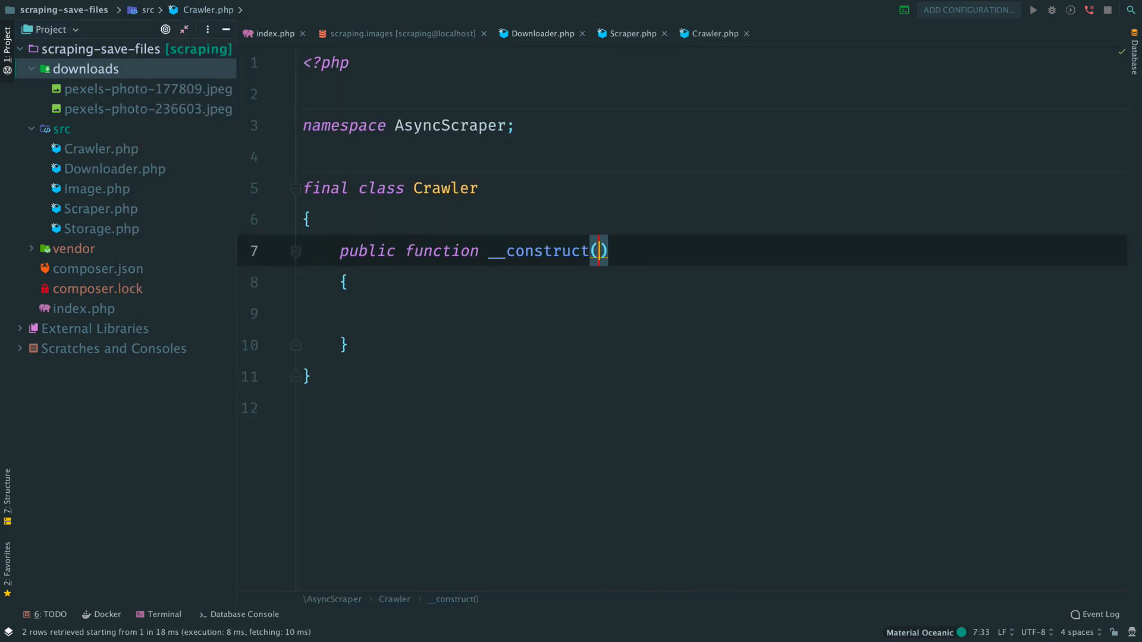
{"action": "type", "text": "Browser $browser"}
{"action": "type", "text": "public function extractImageFrom():"}
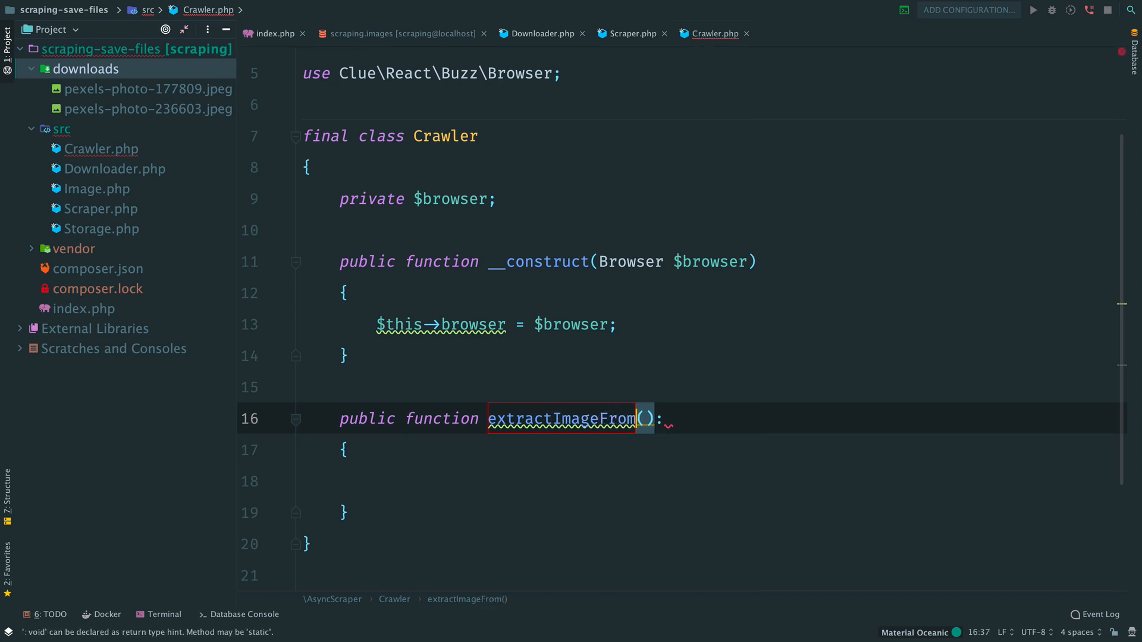
{"action": "type", "text": "Url(string $u"}
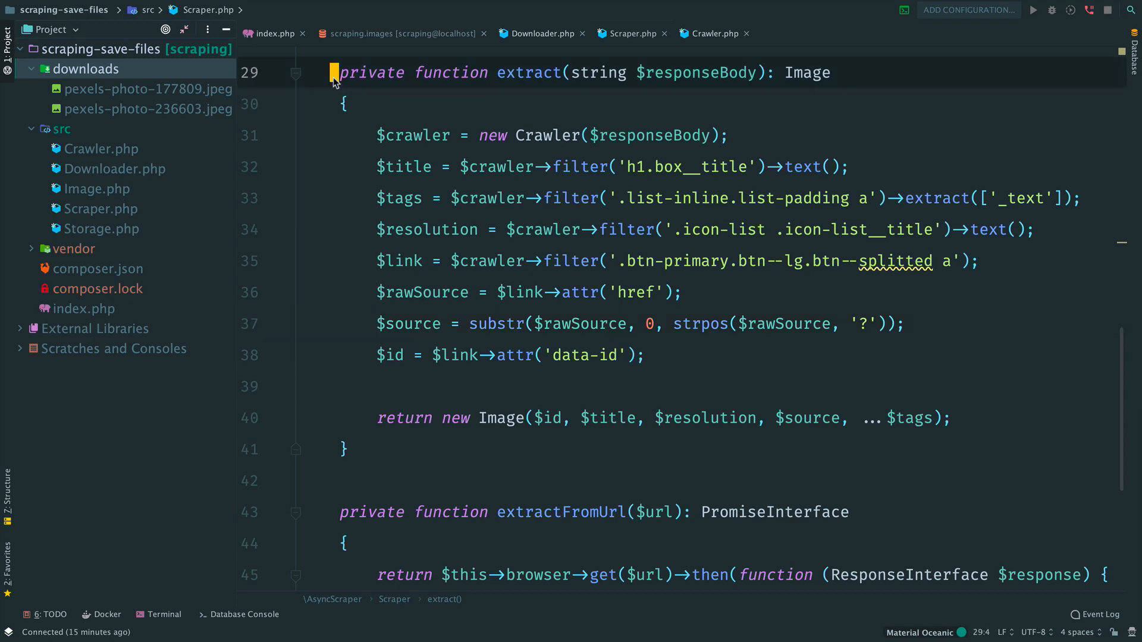
Move extract from Scraper into Crawler, importing ResponseInterface and Symfony's DomCrawler Crawler
{"action": "left_click", "coordinate": [714, 33]}
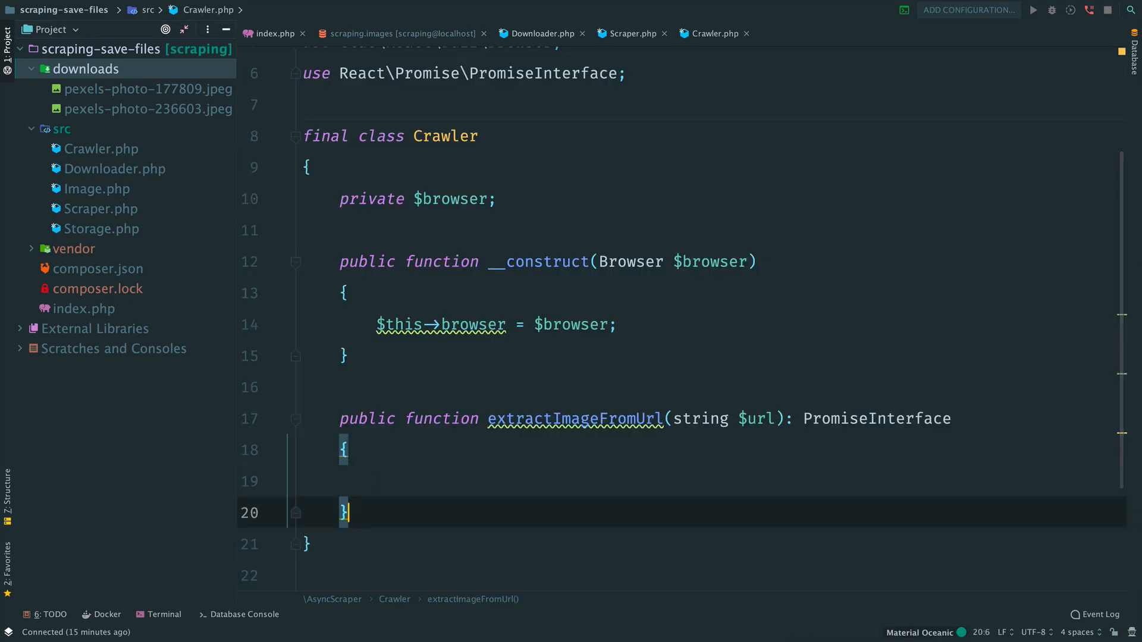
{"action": "left_click", "coordinate": [631, 34]}
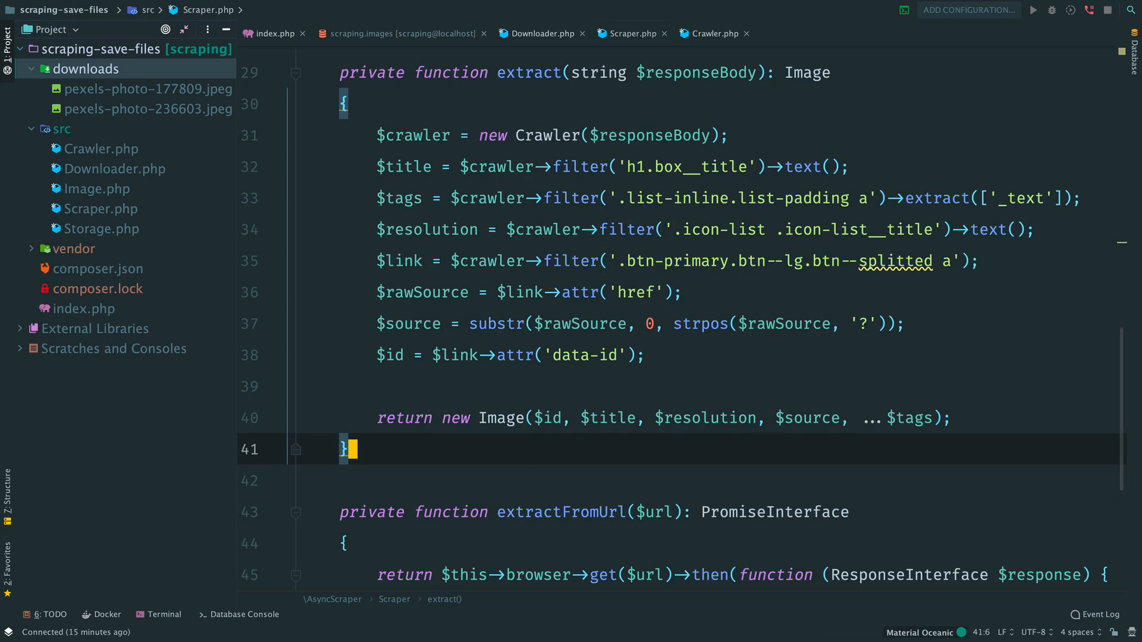
{"action": "left_click", "coordinate": [714, 33]}
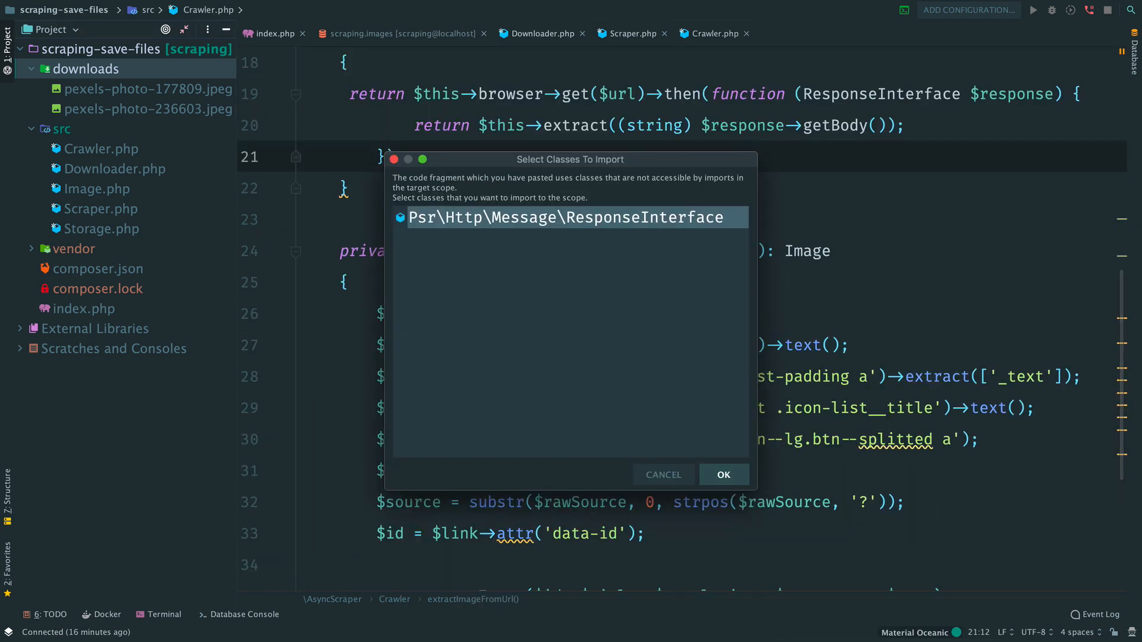
{"action": "left_click", "coordinate": [724, 475]}
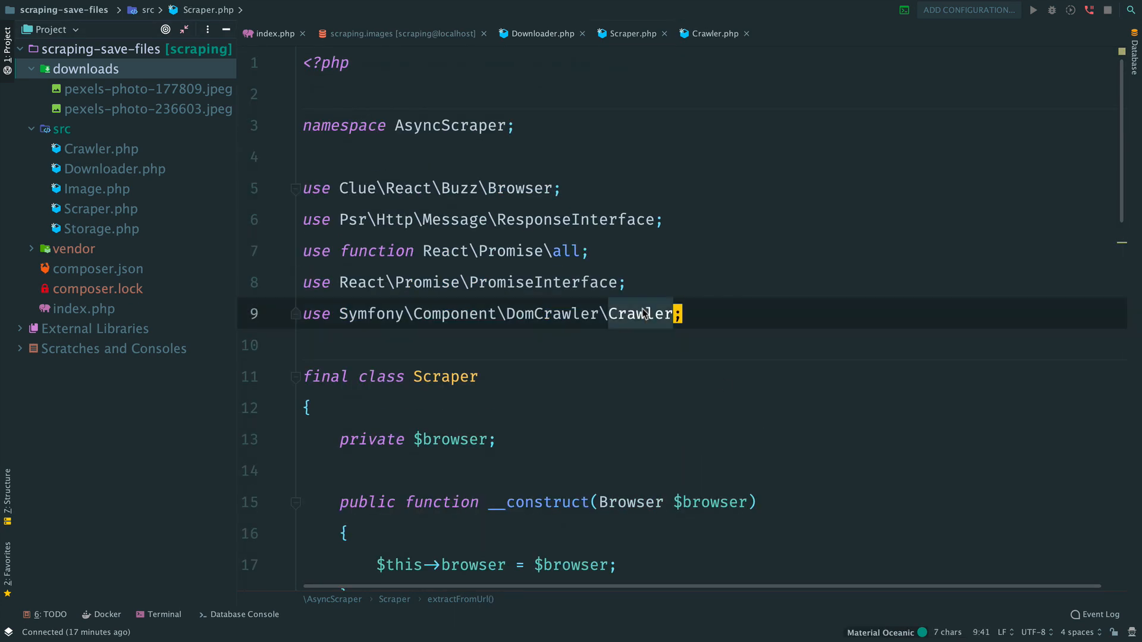
{"action": "left_click", "coordinate": [715, 33]}
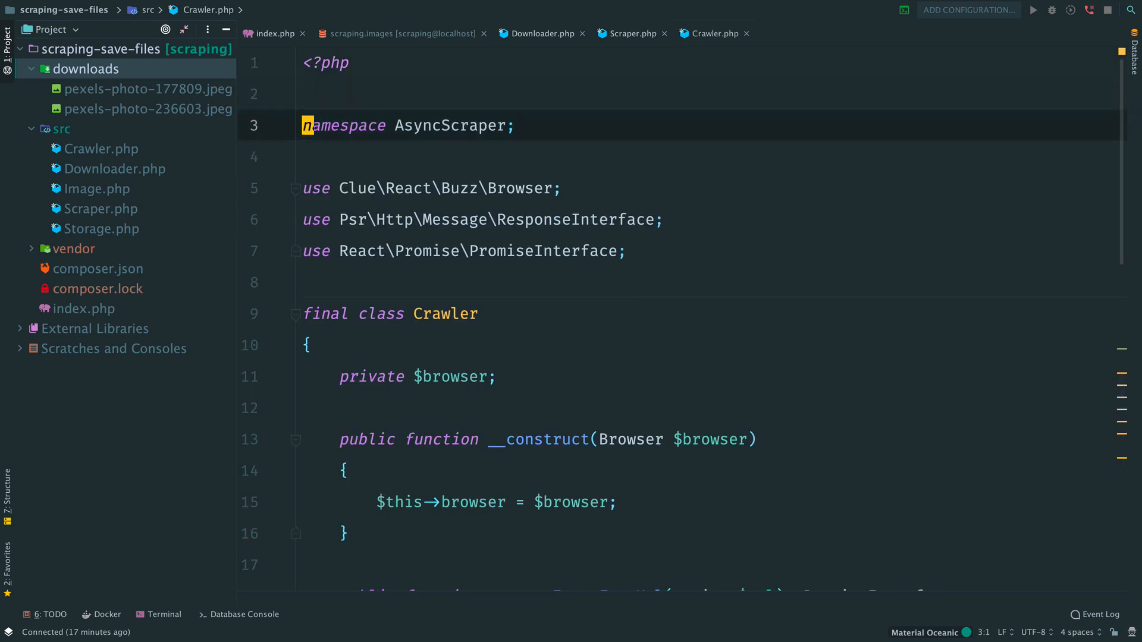
{"action": "type", "text": "use Symfony\\Component\\DomCrawler\\Crawler;"}
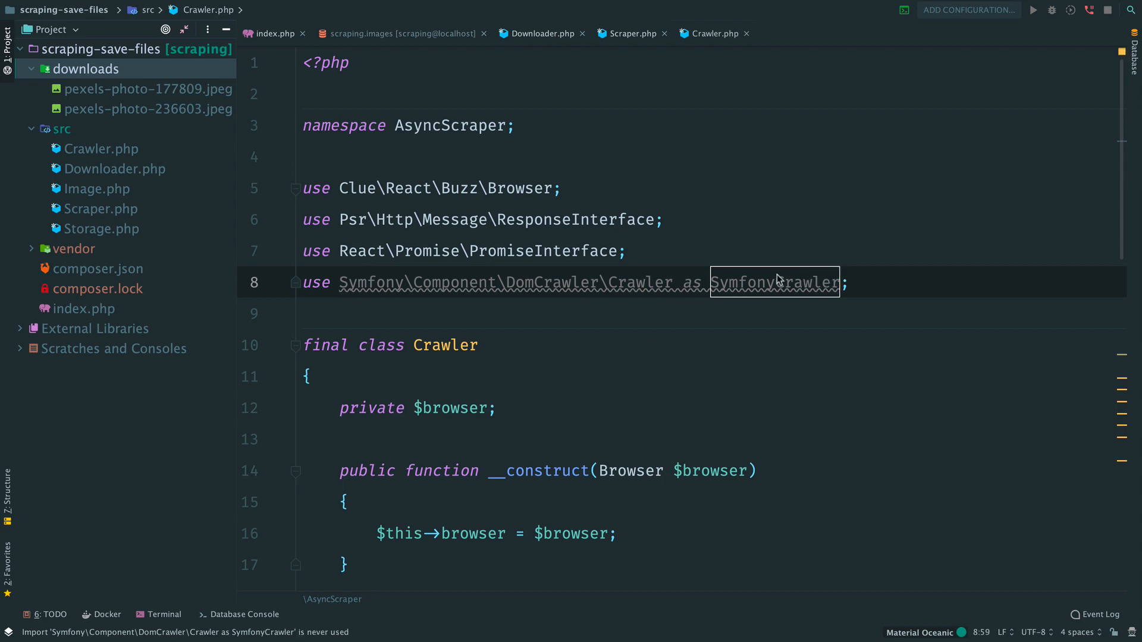
{"action": "scroll", "scroll_direction": "down", "scroll_amount": 3}
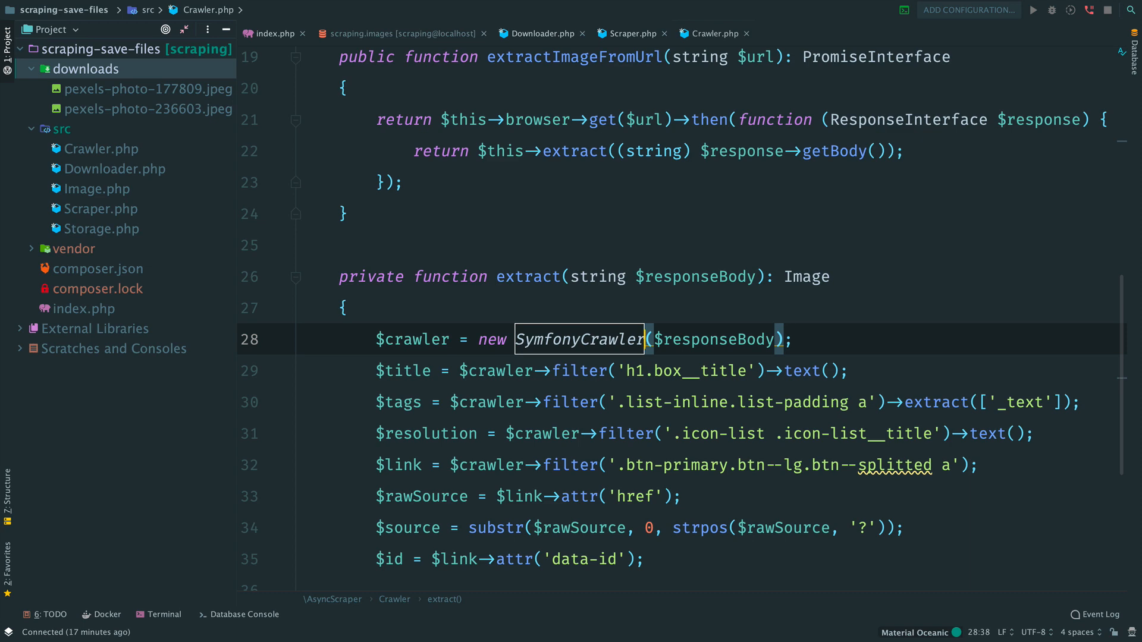
Change Scraper's constructor to take Crawler $crawler and call $this->crawler->extractImageFromUrl($url)
{"action": "left_click", "coordinate": [635, 34]}
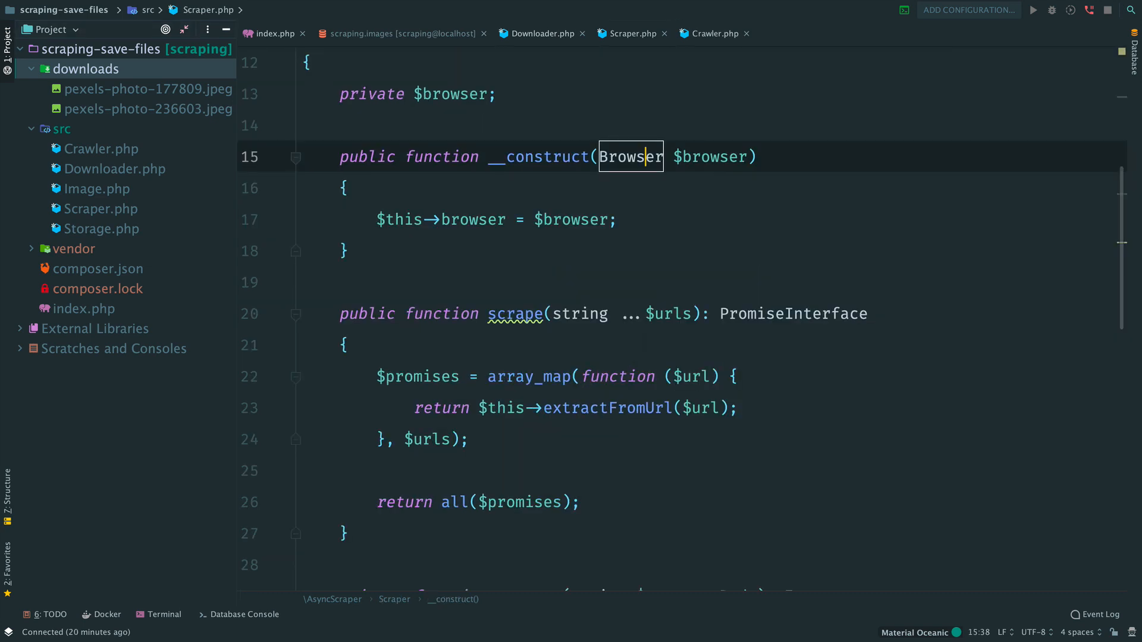
{"action": "type", "text": "Cra"}
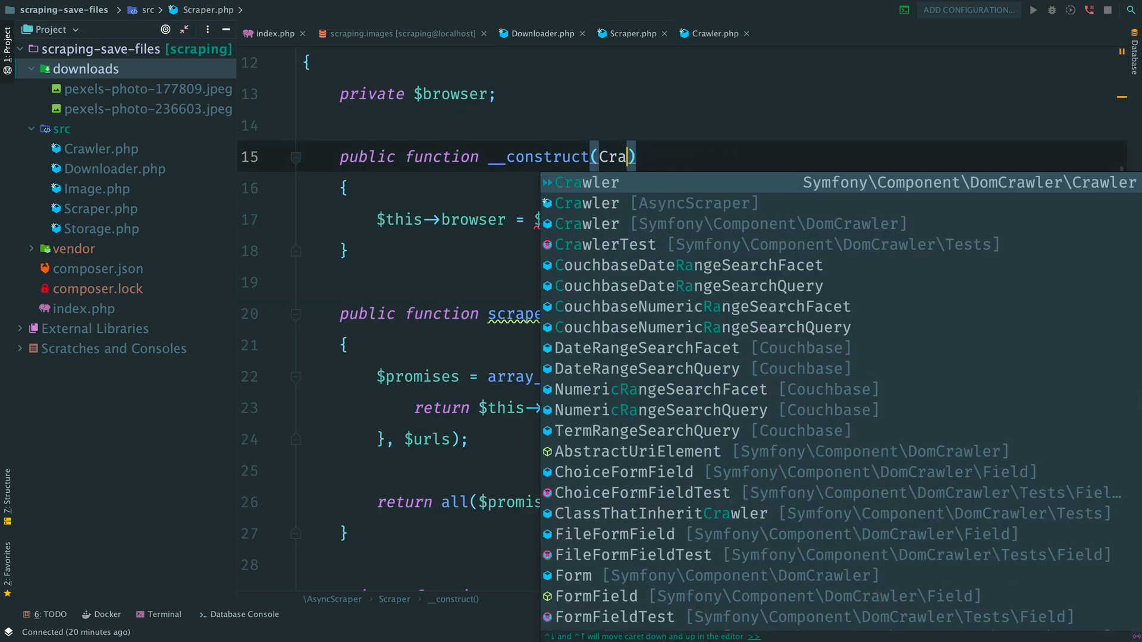
{"action": "left_click", "coordinate": [586, 183]}
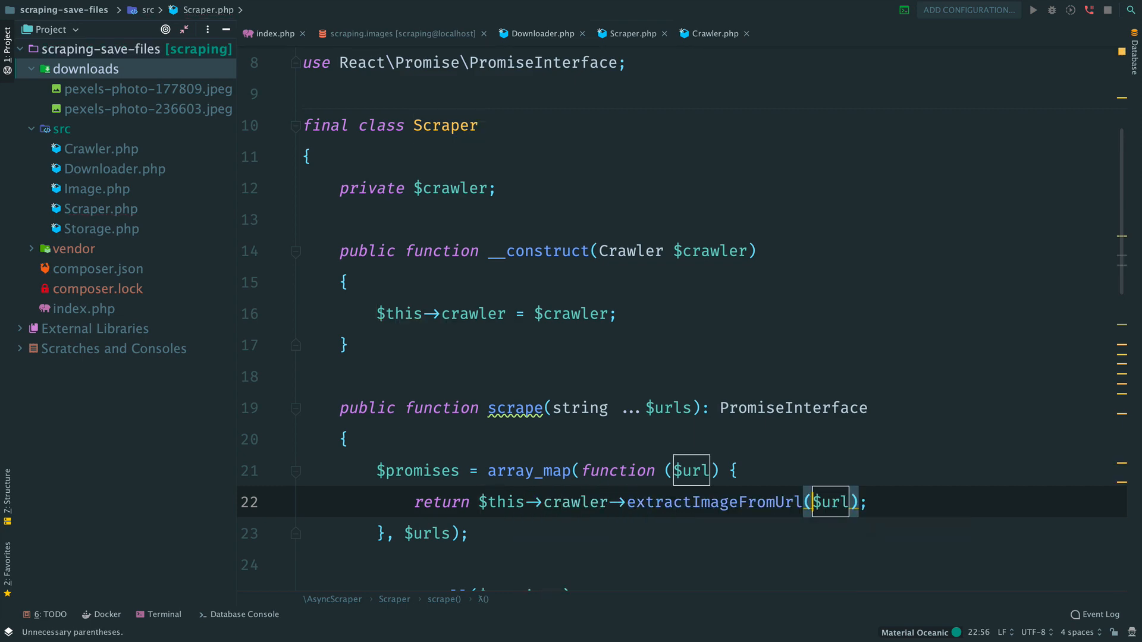
{"action": "scroll", "scroll_direction": "down", "scroll_amount": 3}
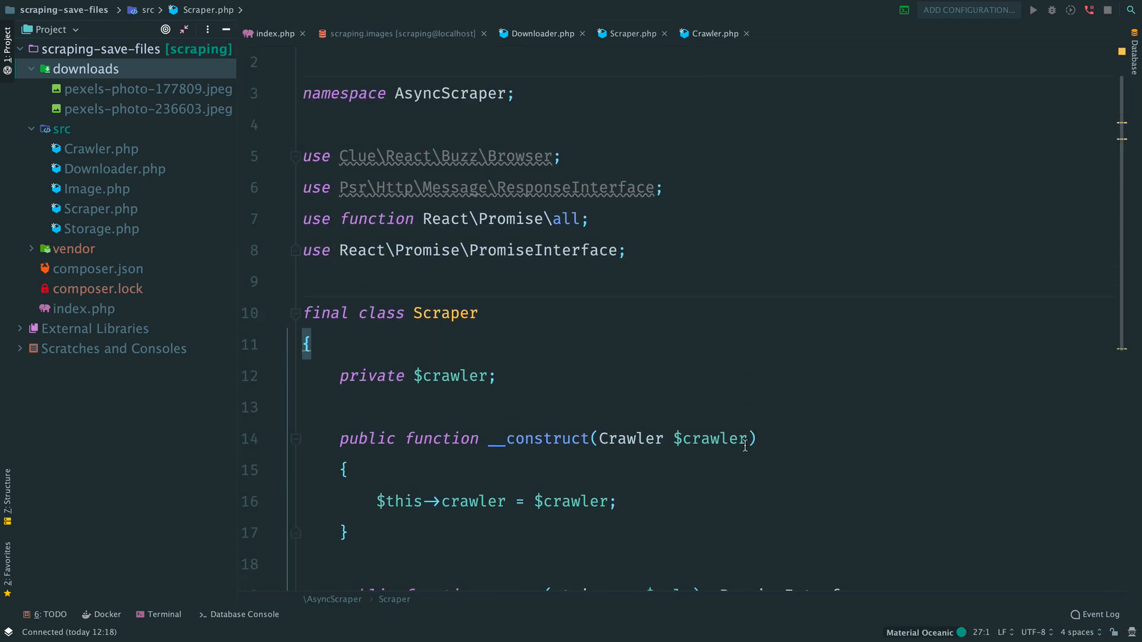
Add Storage and Downloader $downloader parameters to Scraper's constructor and select the old array_map code
{"action": "type", "text": ", S"}
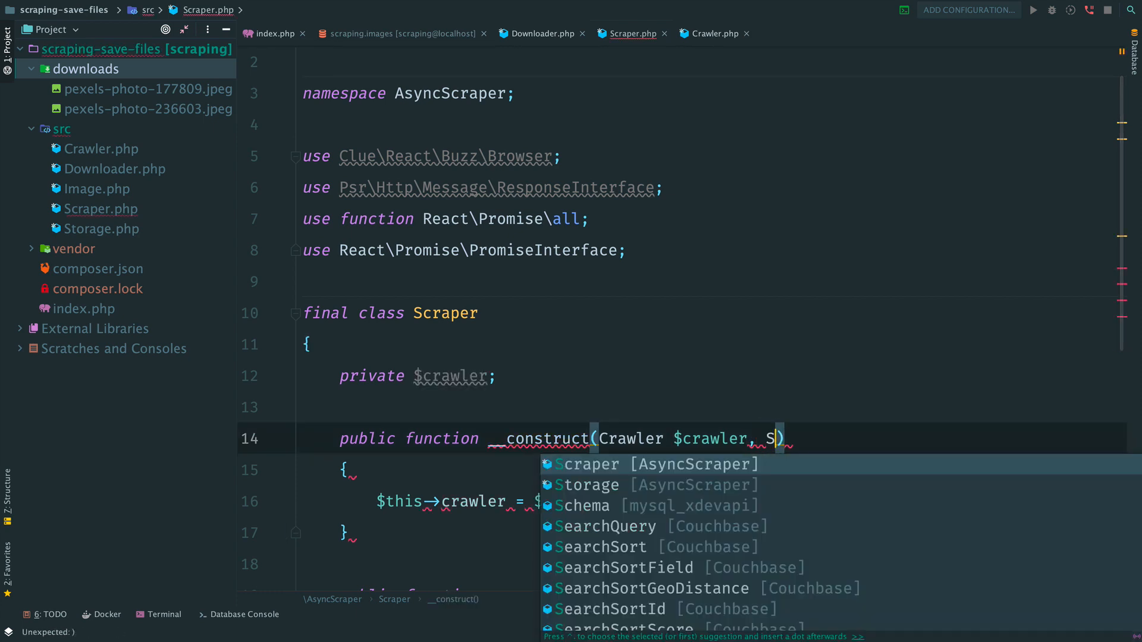
{"action": "left_click", "coordinate": [585, 485]}
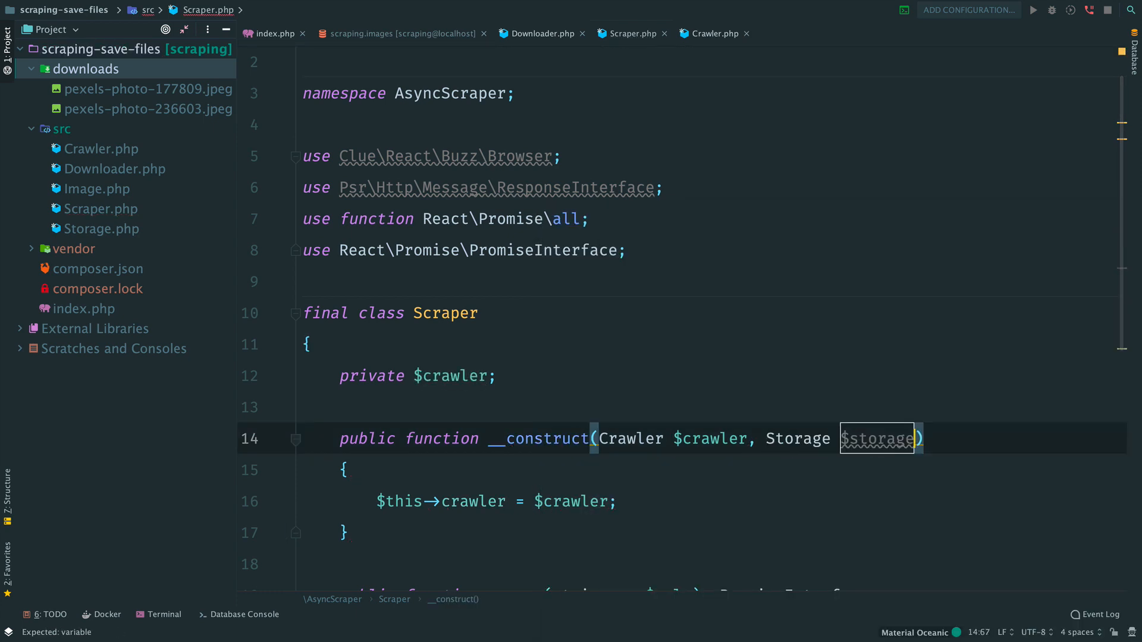
{"action": "type", "text": ", Downloader $downloader"}
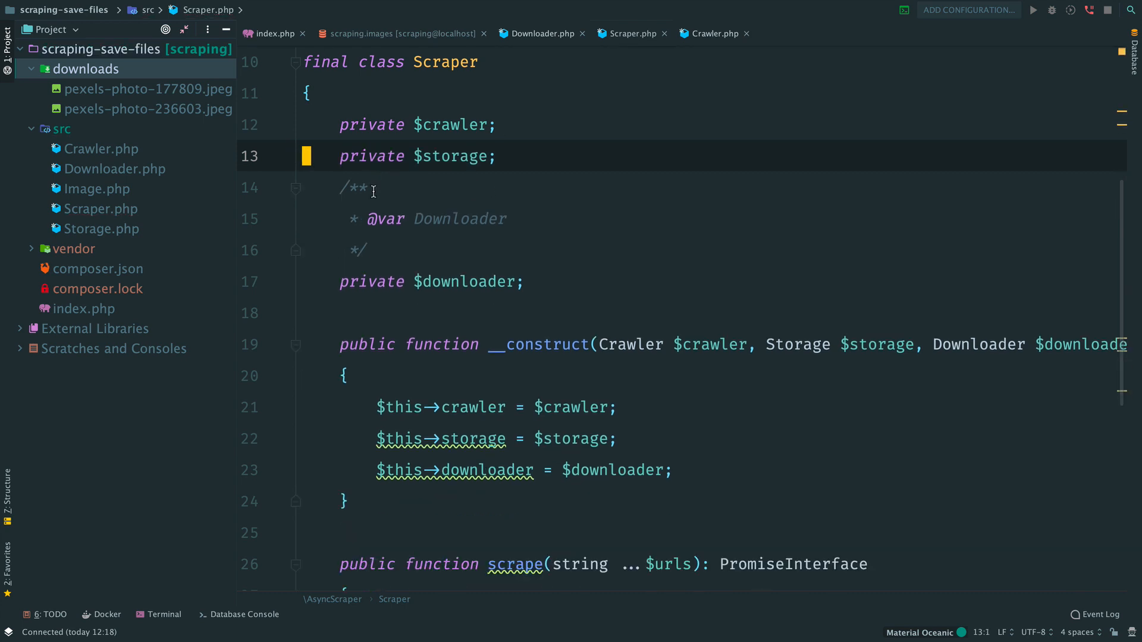
{"action": "scroll", "scroll_direction": "down", "scroll_amount": 3}
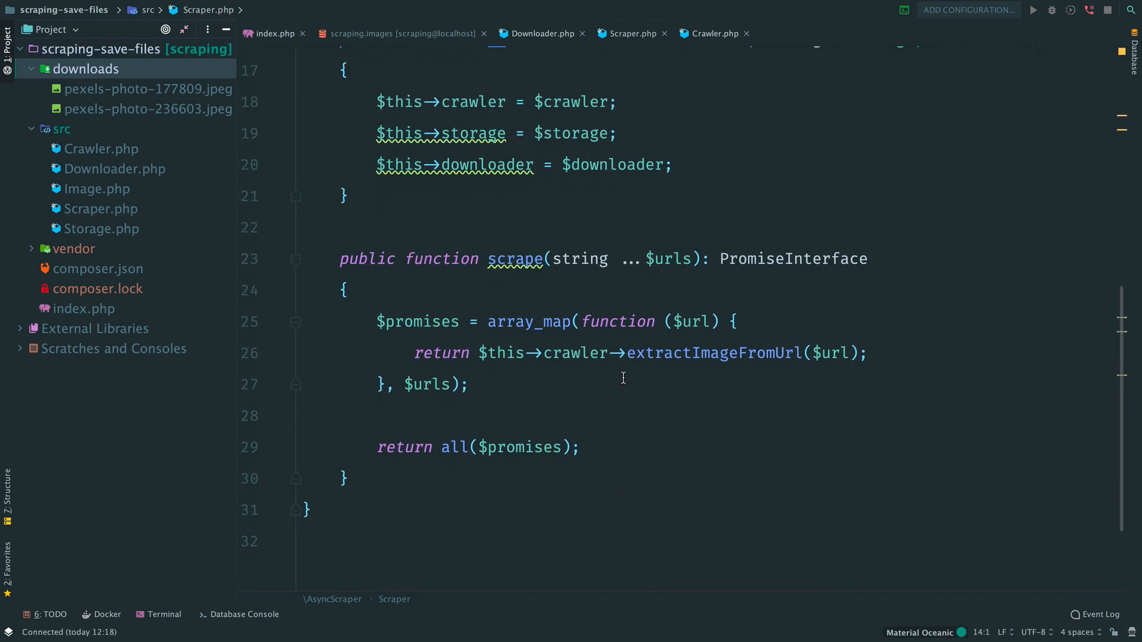
{"action": "double_click", "coordinate": [417, 322]}
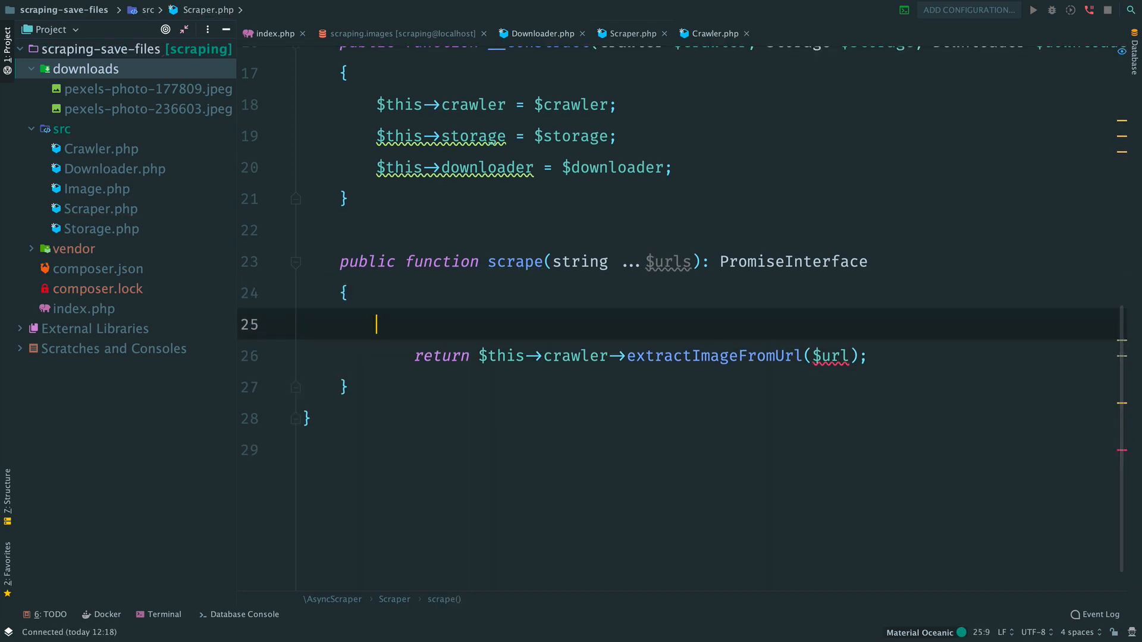
Loop foreach over $urls, chaining a then-callback that downloads each Image's source via $this->downloader
{"action": "type", "text": "foreach ($urls)"}
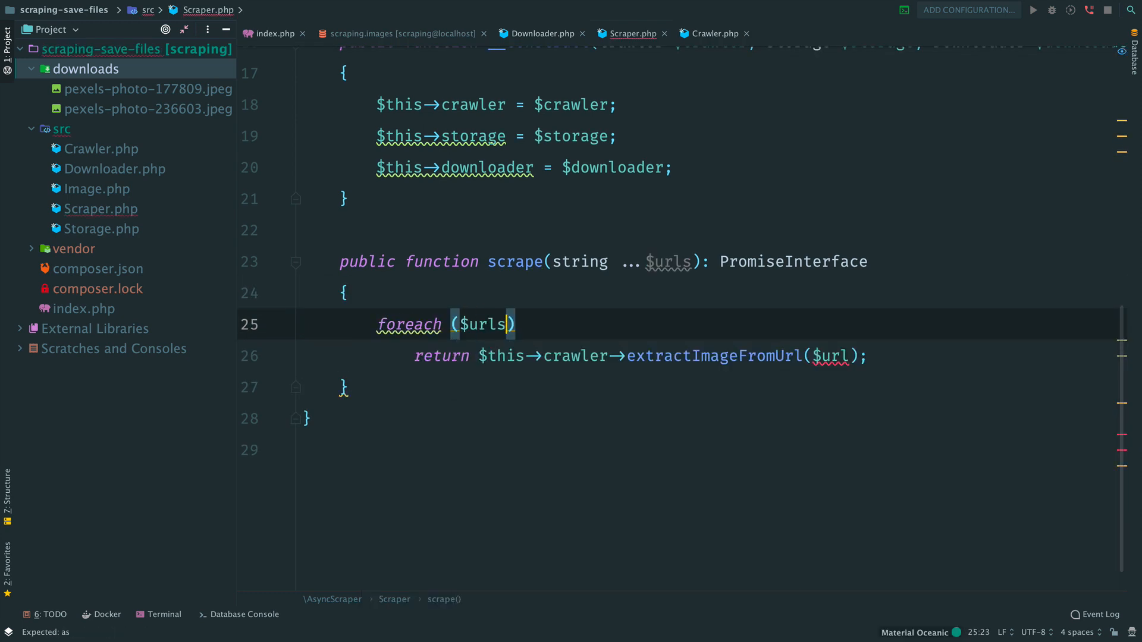
{"action": "type", "text": "as $url) {"}
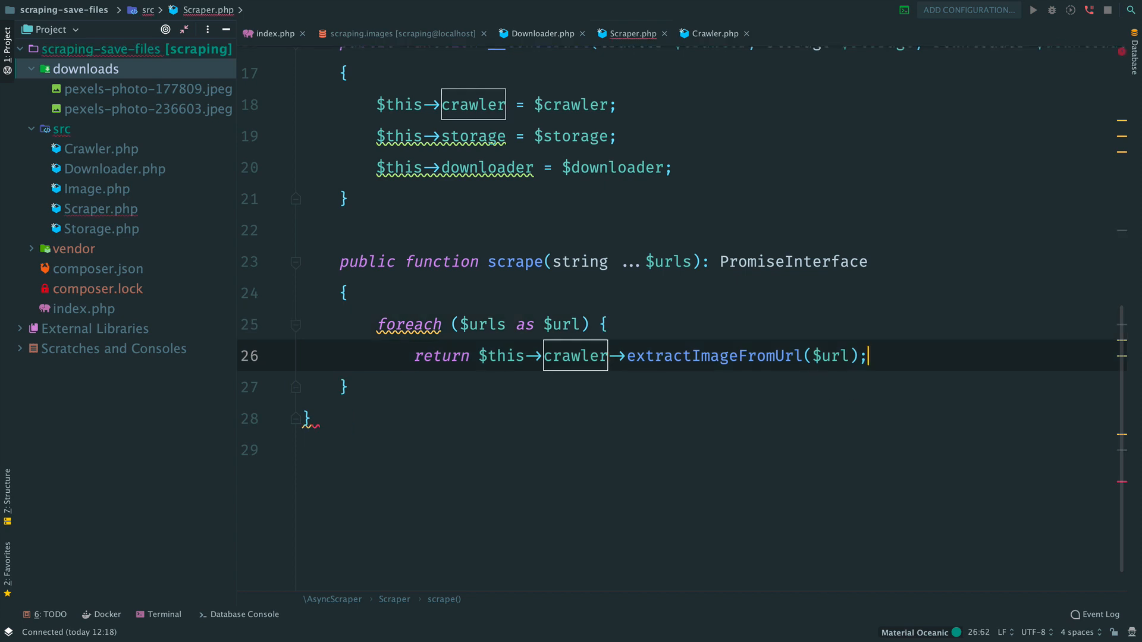
{"action": "key", "text": "Enter"}
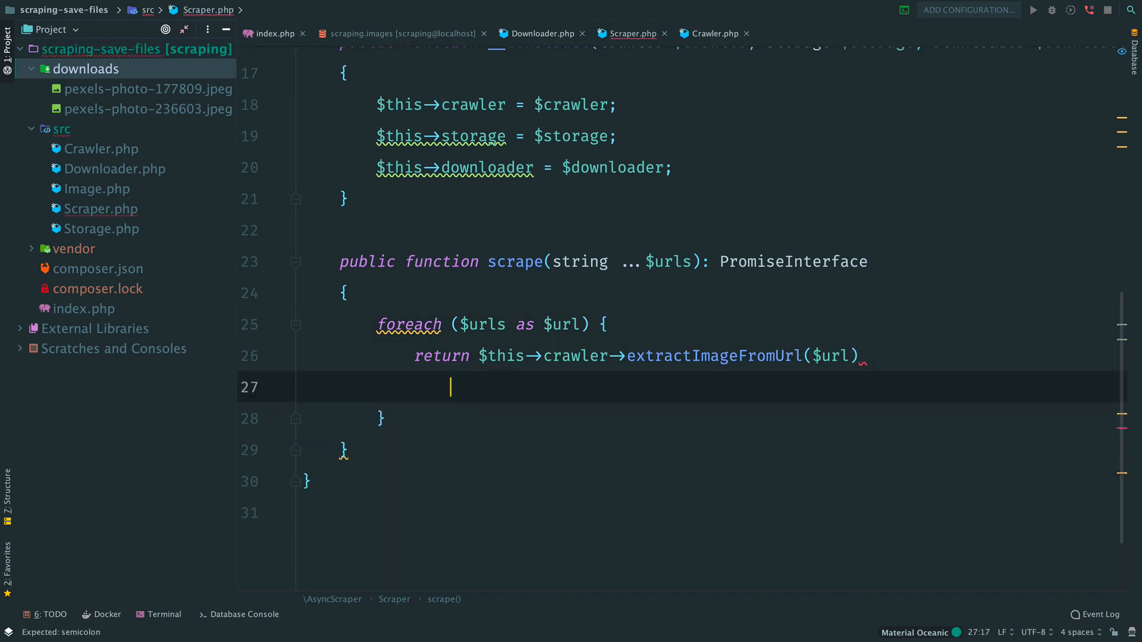
{"action": "type", "text": "->then(f"}
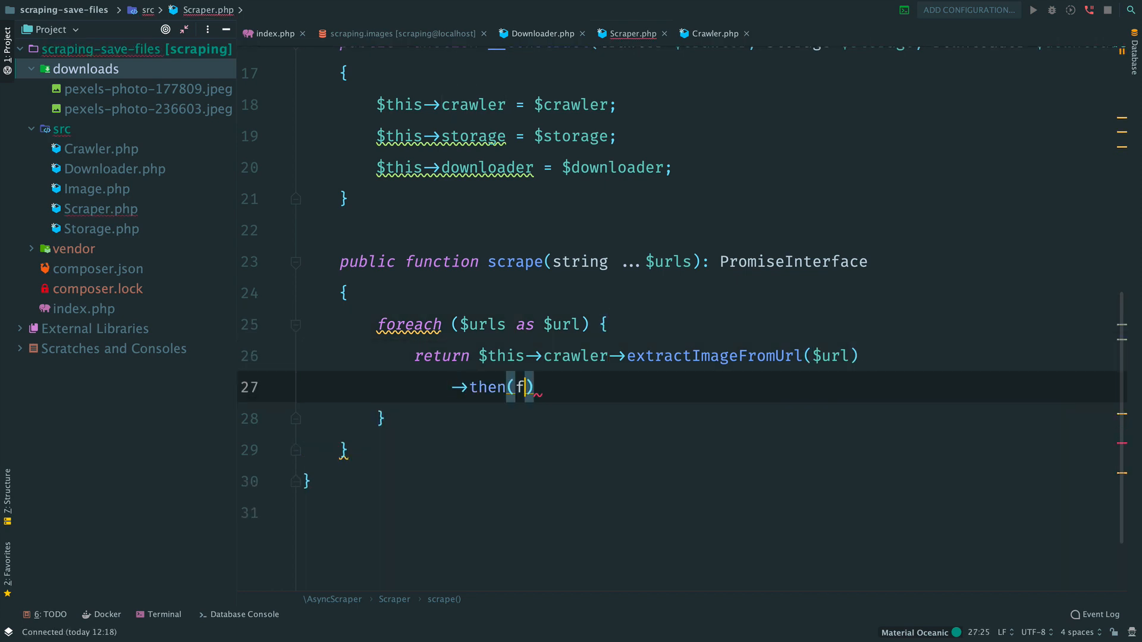
{"action": "type", "text": "function (Image $image"}
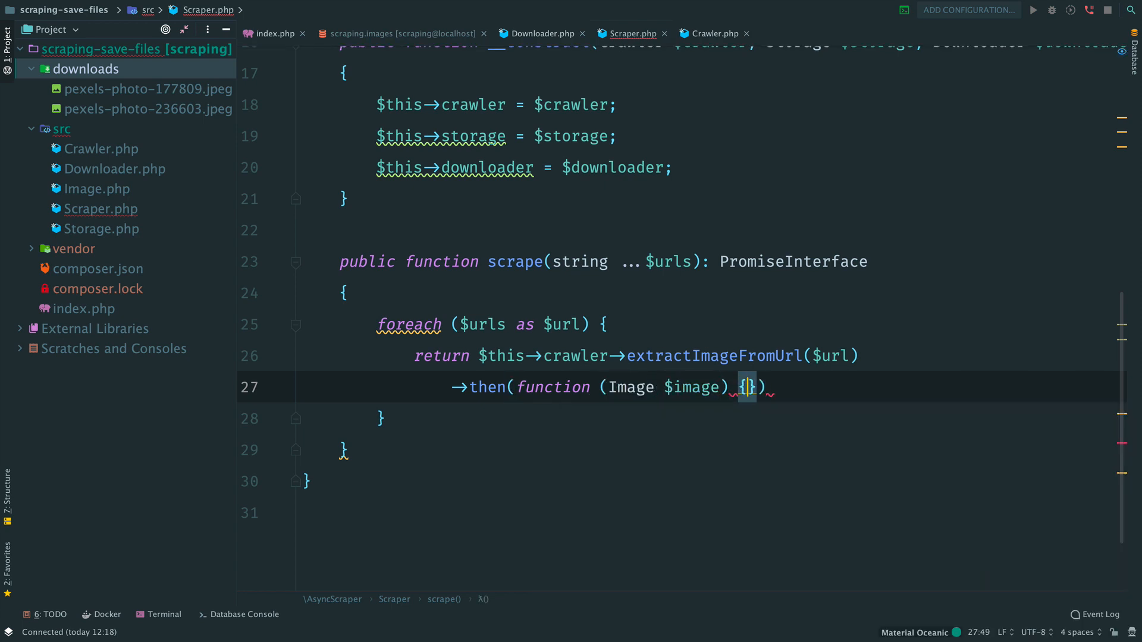
{"action": "type", "text": "$t"}
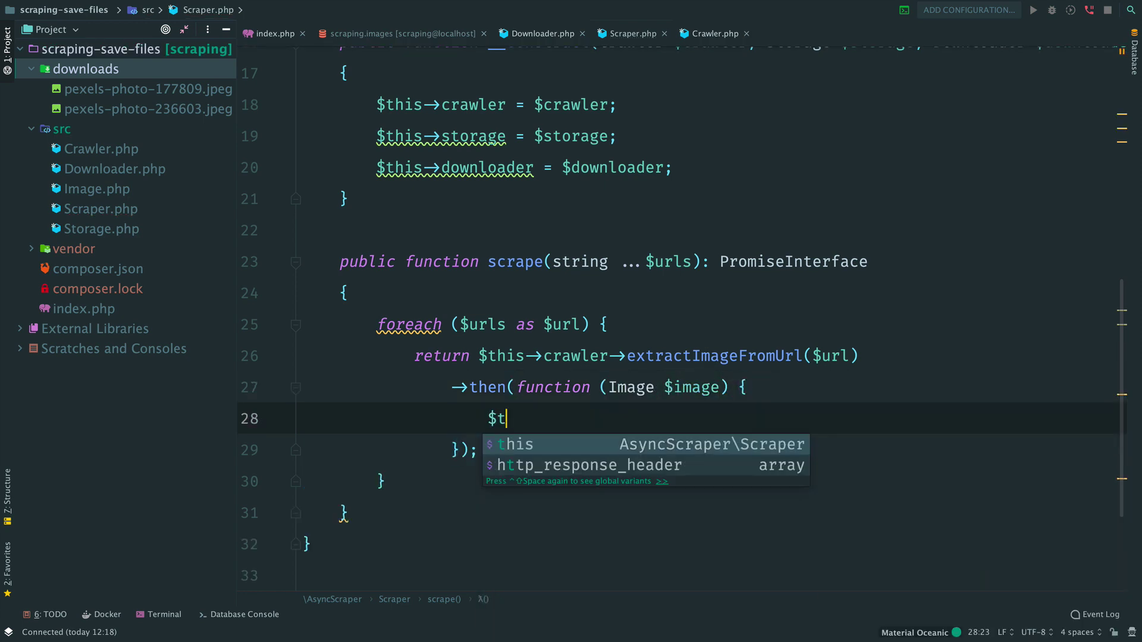
{"action": "type", "text": "his->downloader->"}
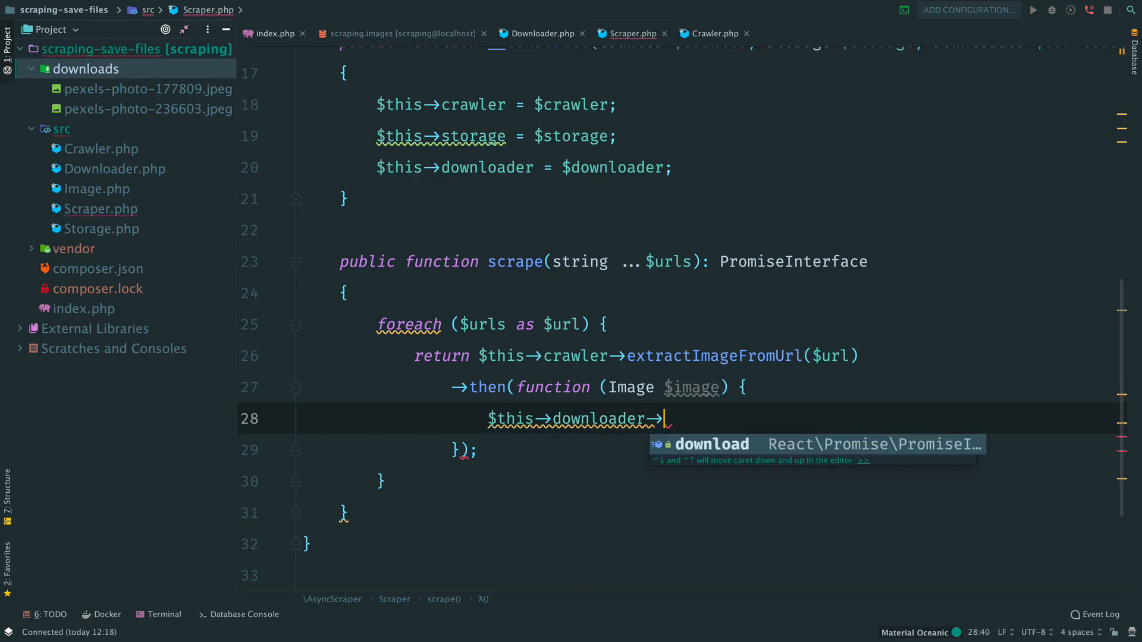
{"action": "type", "text": "download($image->s"}
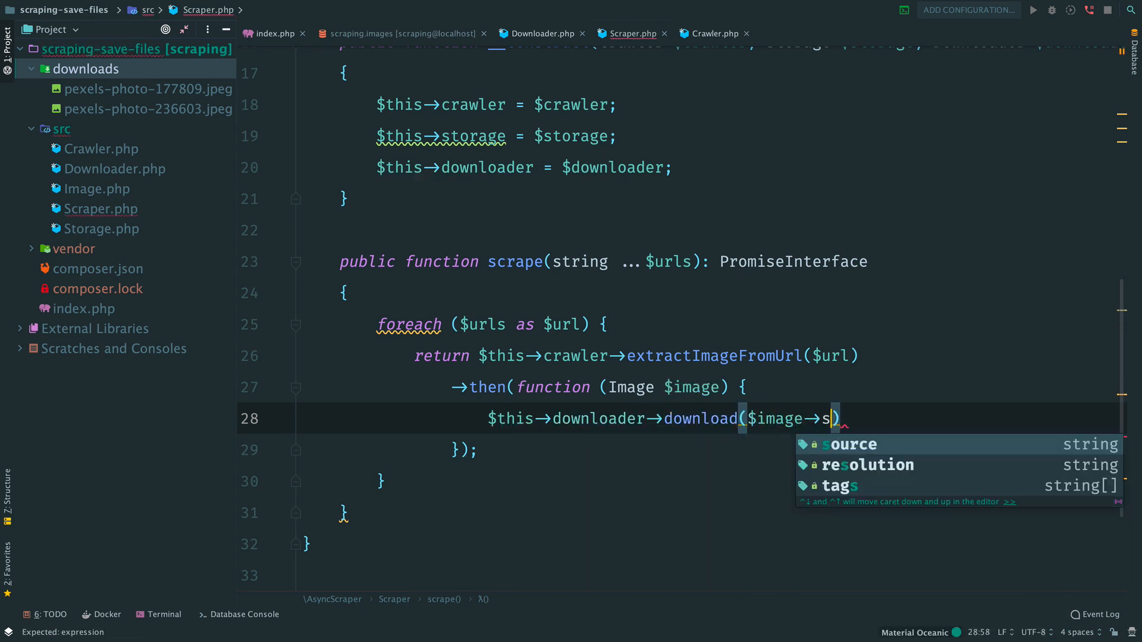
{"action": "type", "text": "ource);"}
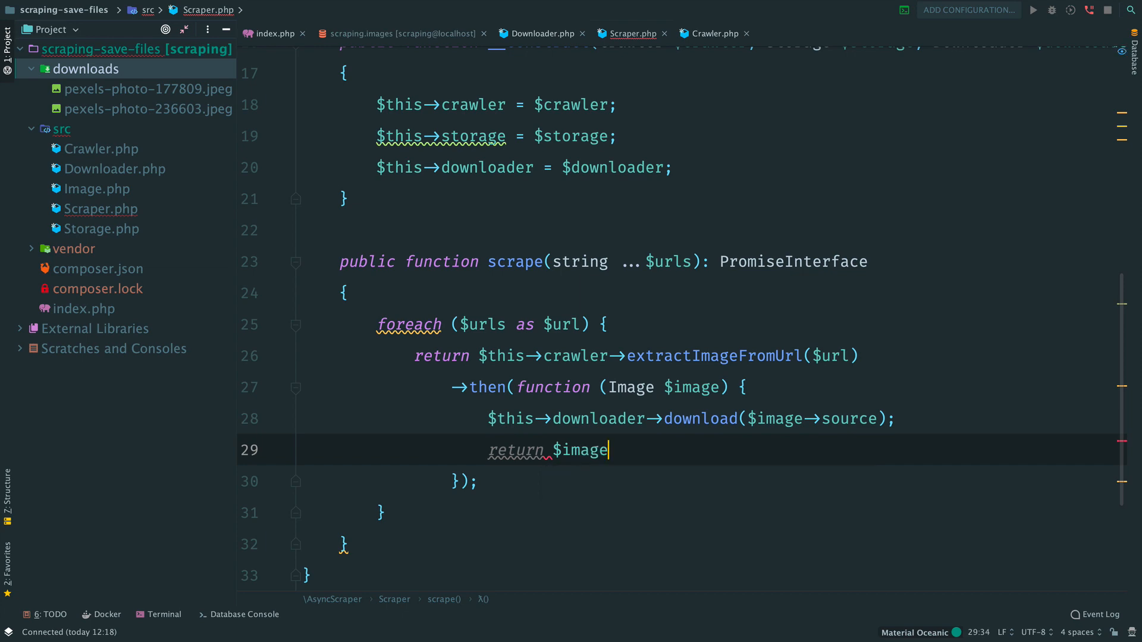
{"action": "type", "text": ";"}
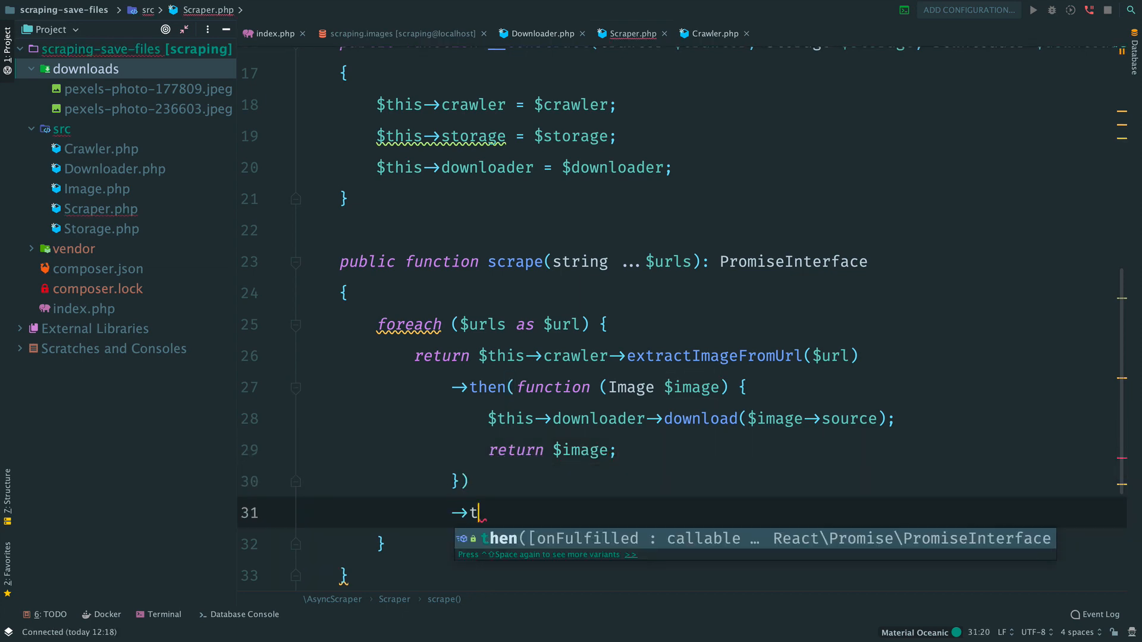
Chain a second then-callback calling $this->storage->saveIfNotExist($image) and set scrape's return type to void
{"action": "type", "text": "hen(function"}
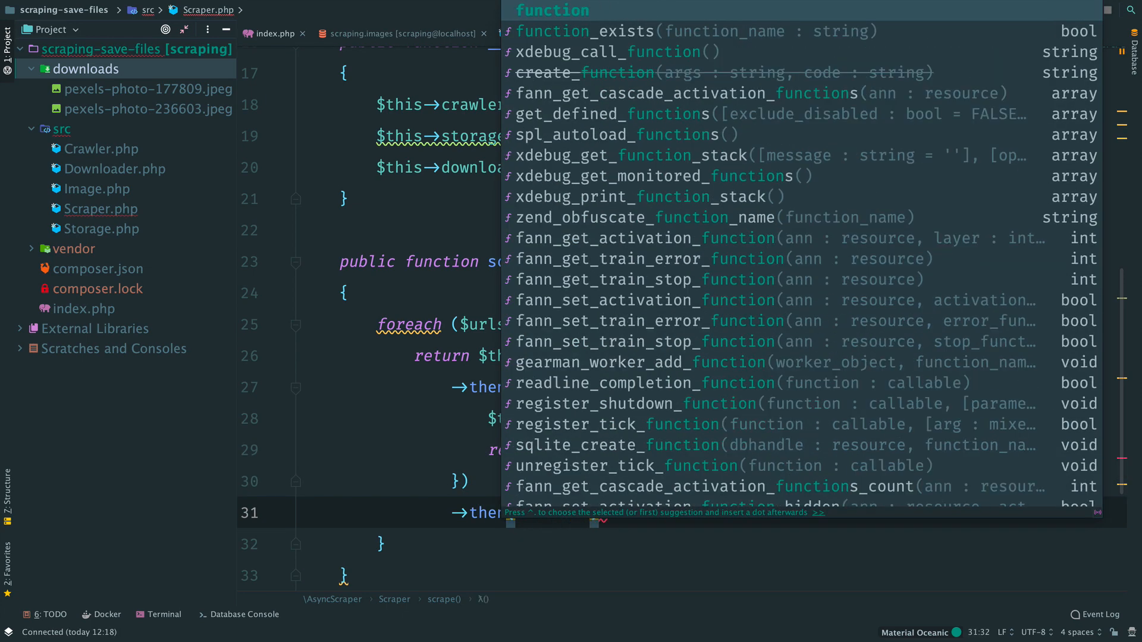
{"action": "key", "text": "Escape"}
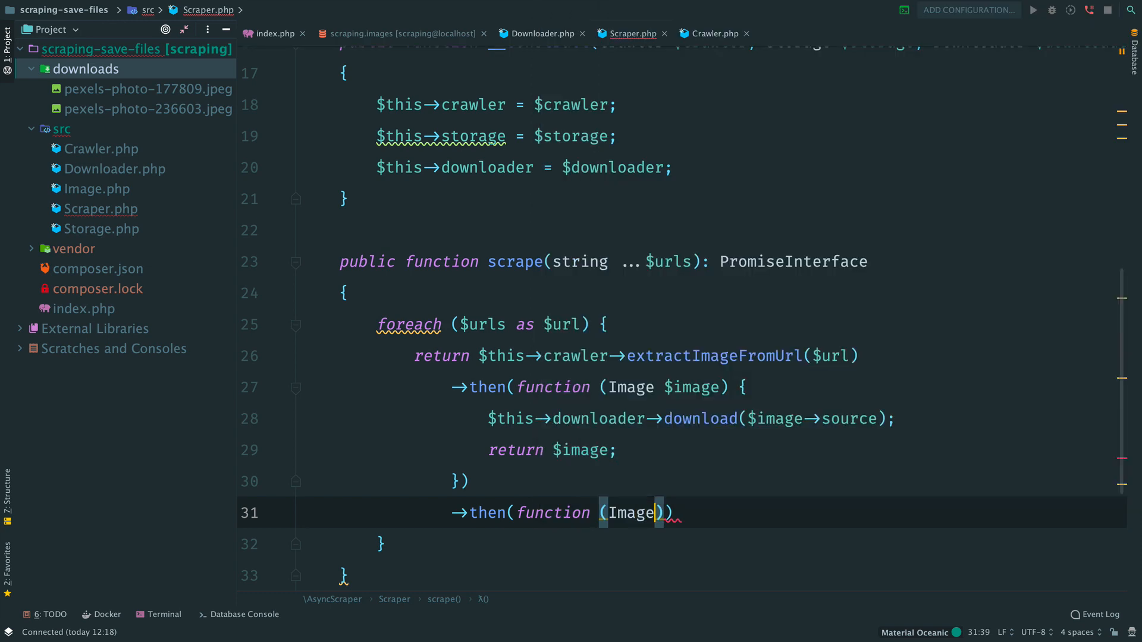
{"action": "type", "text": "$image) {};"}
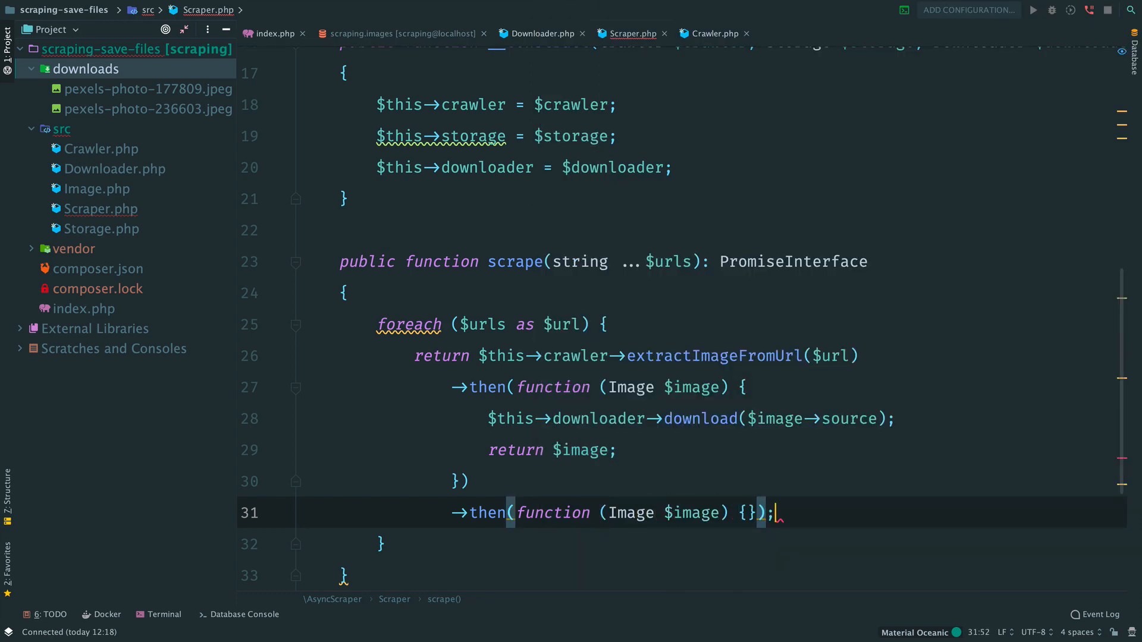
{"action": "type", "text": "$this->storage->"}
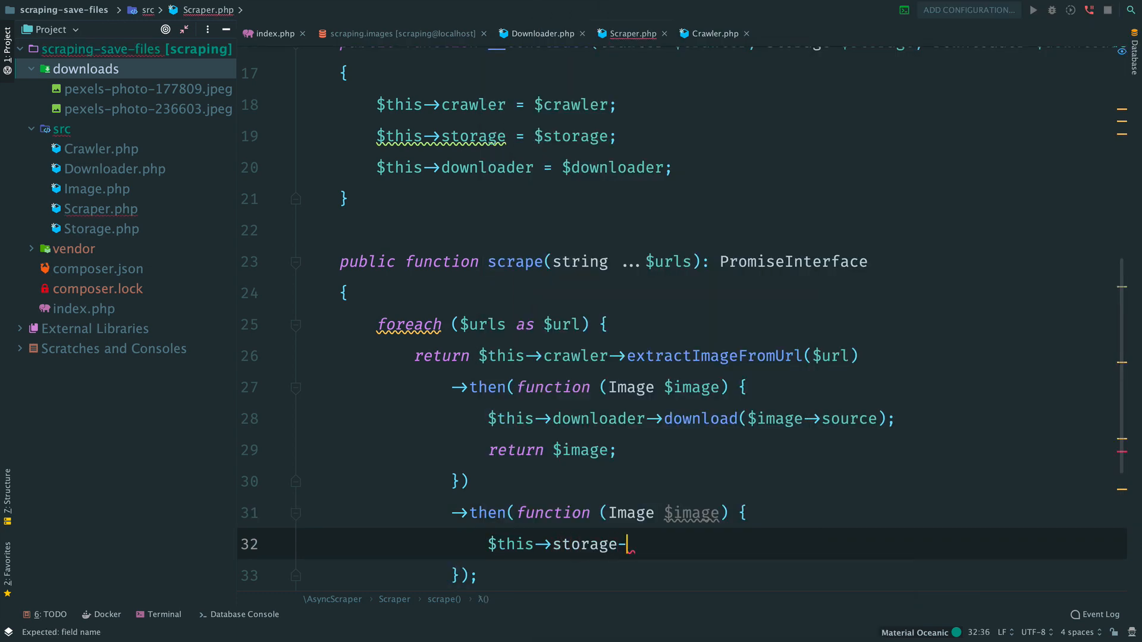
{"action": "type", "text": ">saveIfNotExist($image)"}
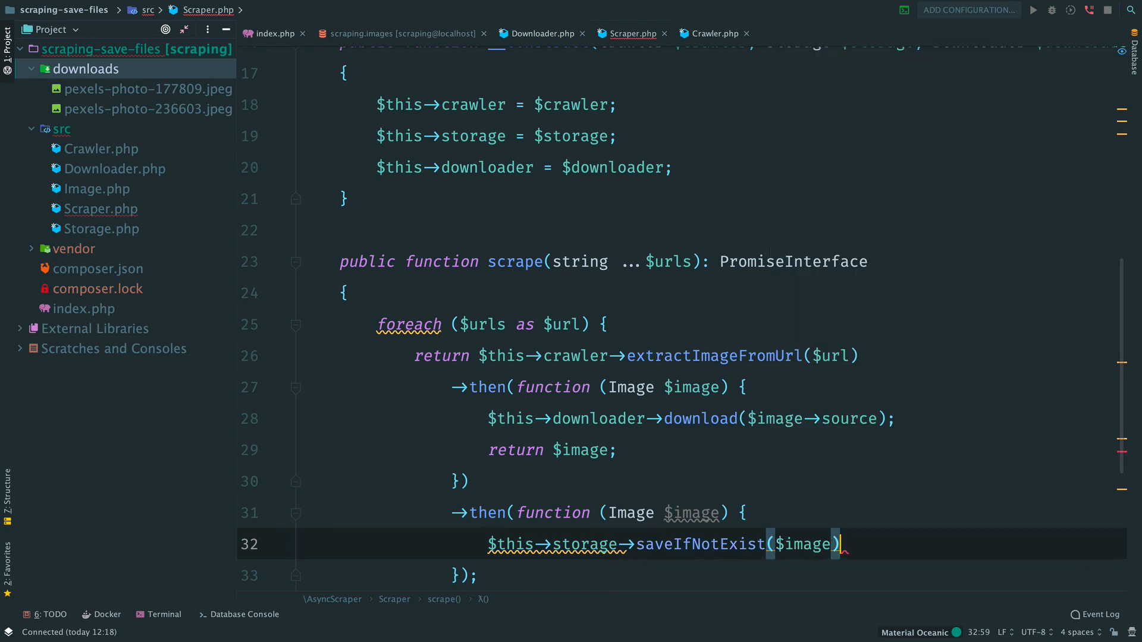
{"action": "left_click", "coordinate": [744, 388]}
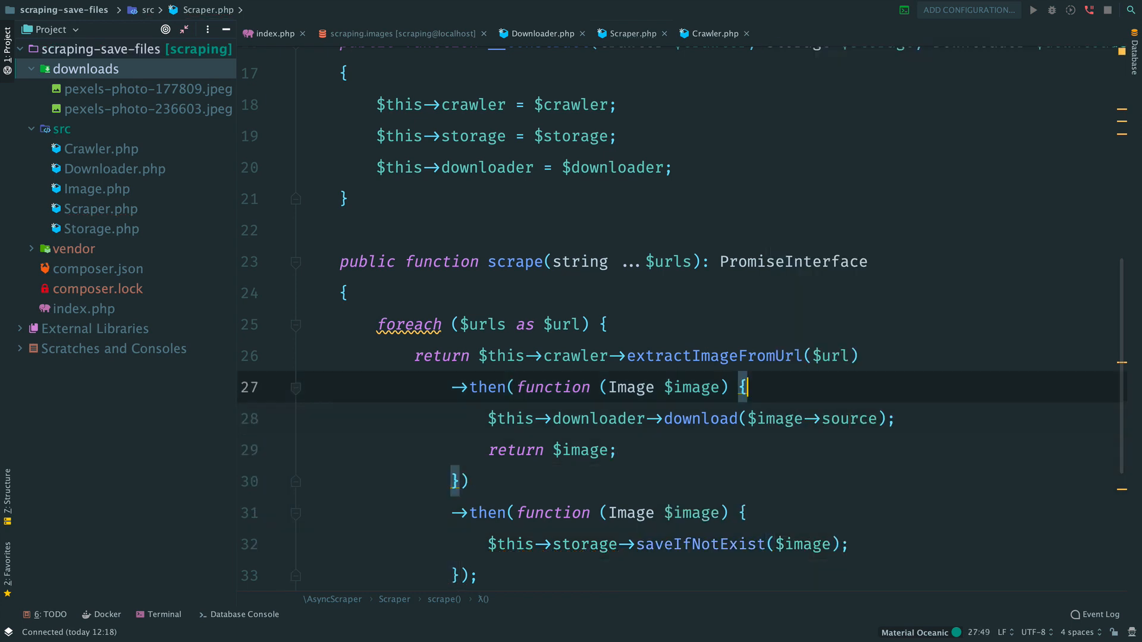
{"action": "type", "text": "void"}
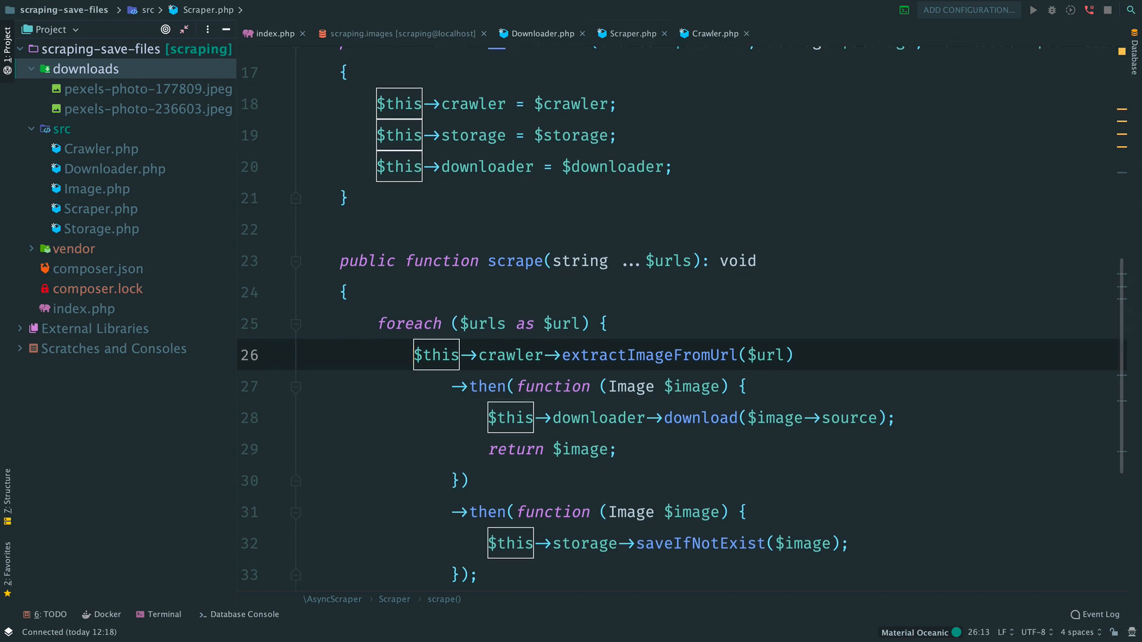
{"action": "scroll", "scroll_direction": "down", "scroll_amount": 3}
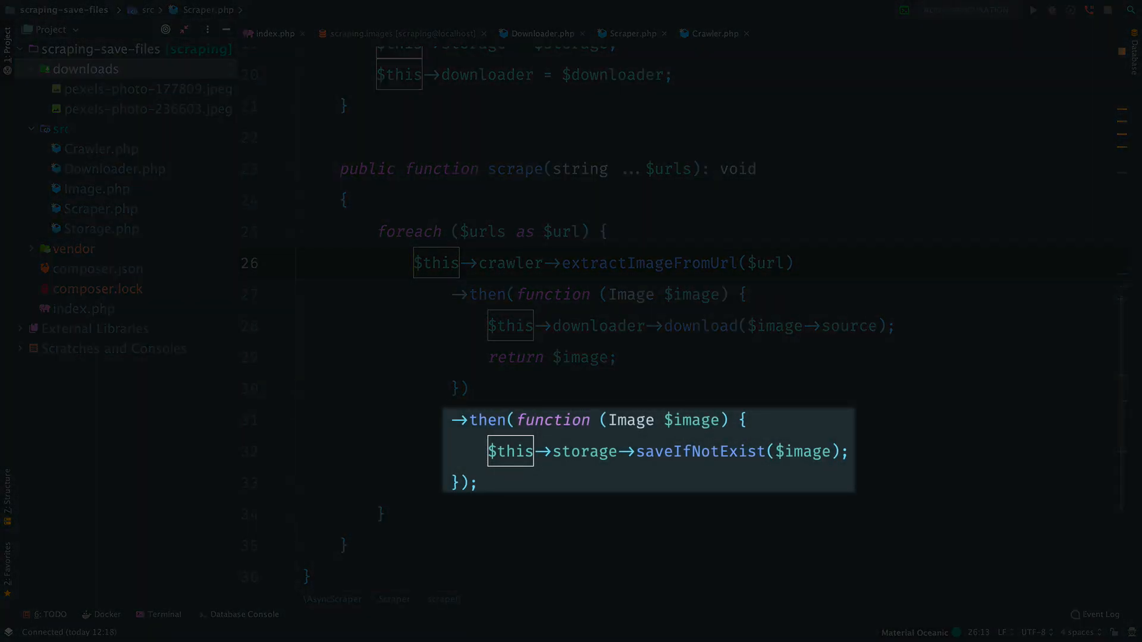
In index.php construct $scraper as new Scraper(new Crawler($browser), $storage, $downloader)
{"action": "left_click", "coordinate": [279, 34]}
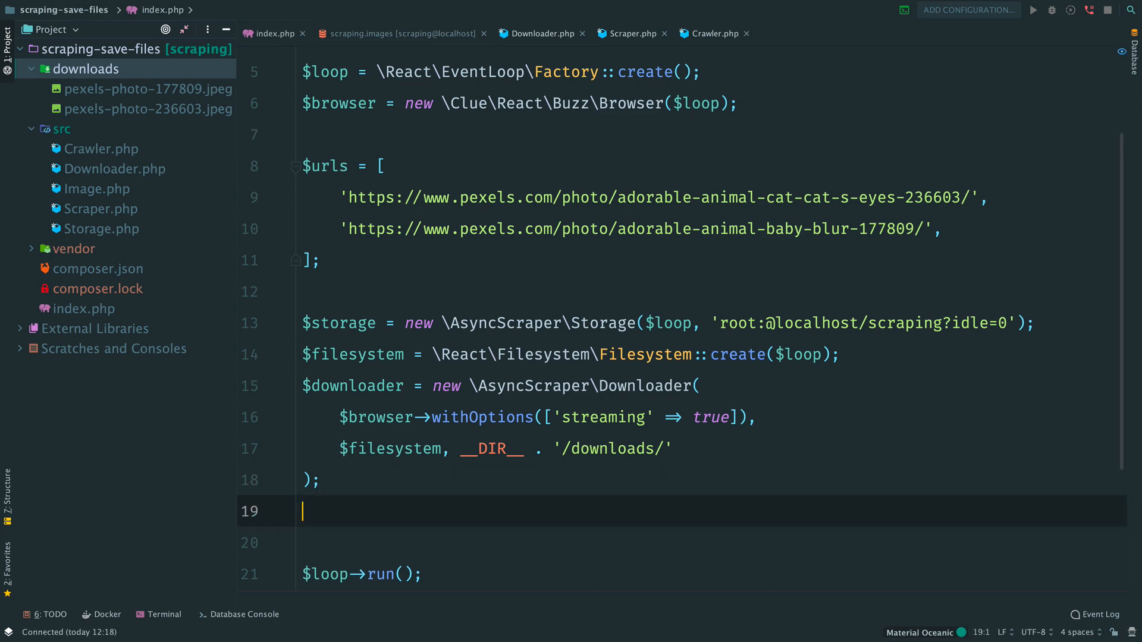
{"action": "type", "text": "$scraper"}
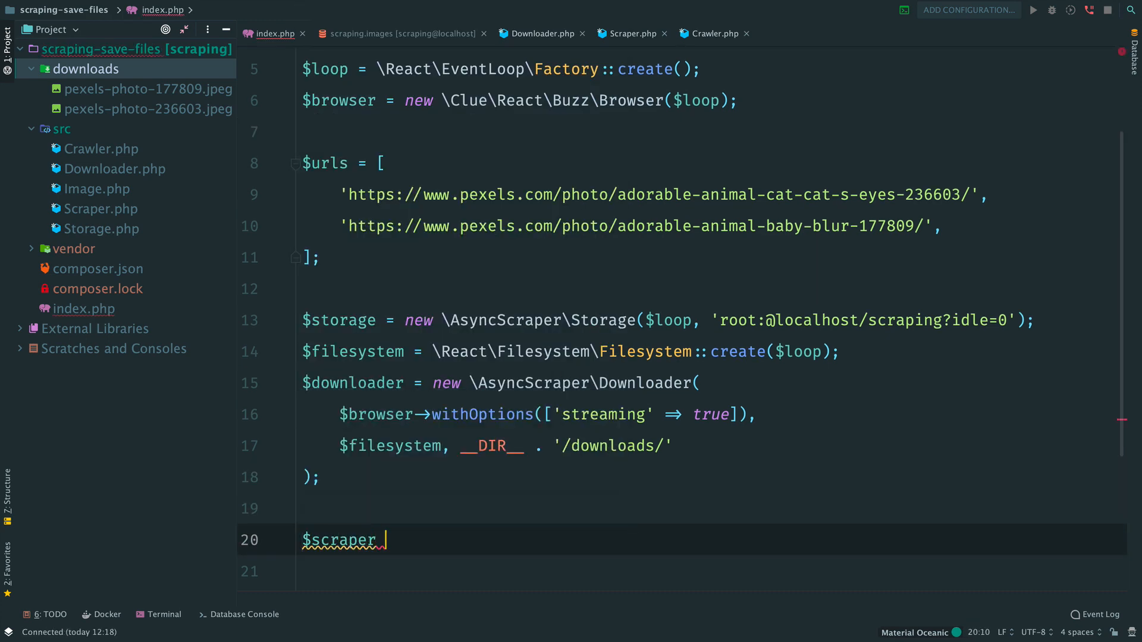
{"action": "type", "text": "= new \\AsyncScraper\\Scraper("}
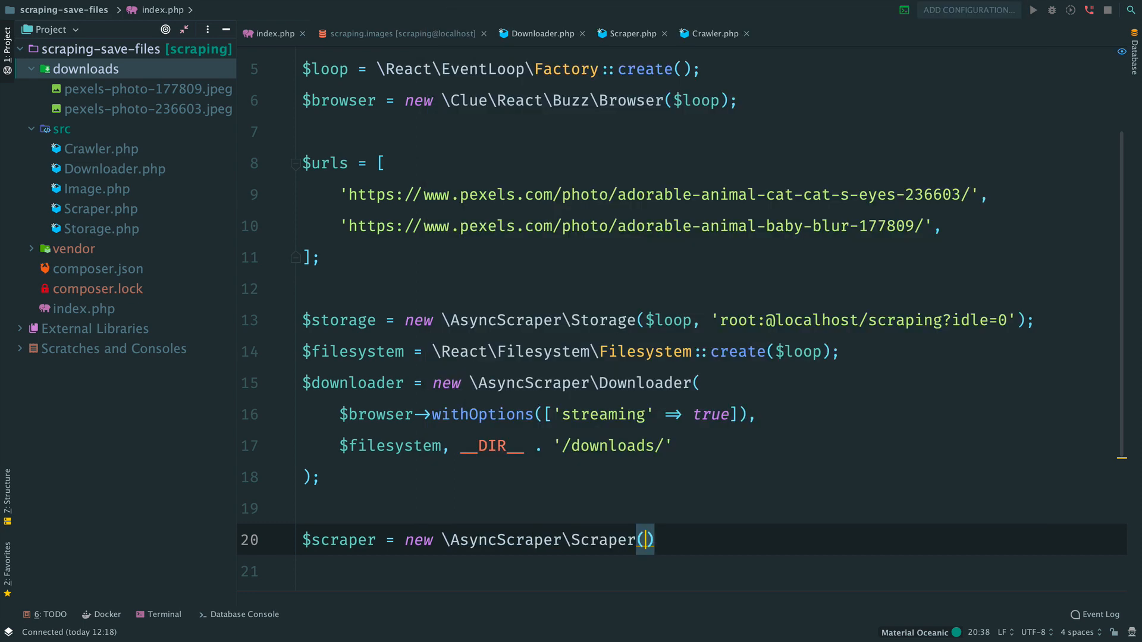
{"action": "type", "text": "new C"}
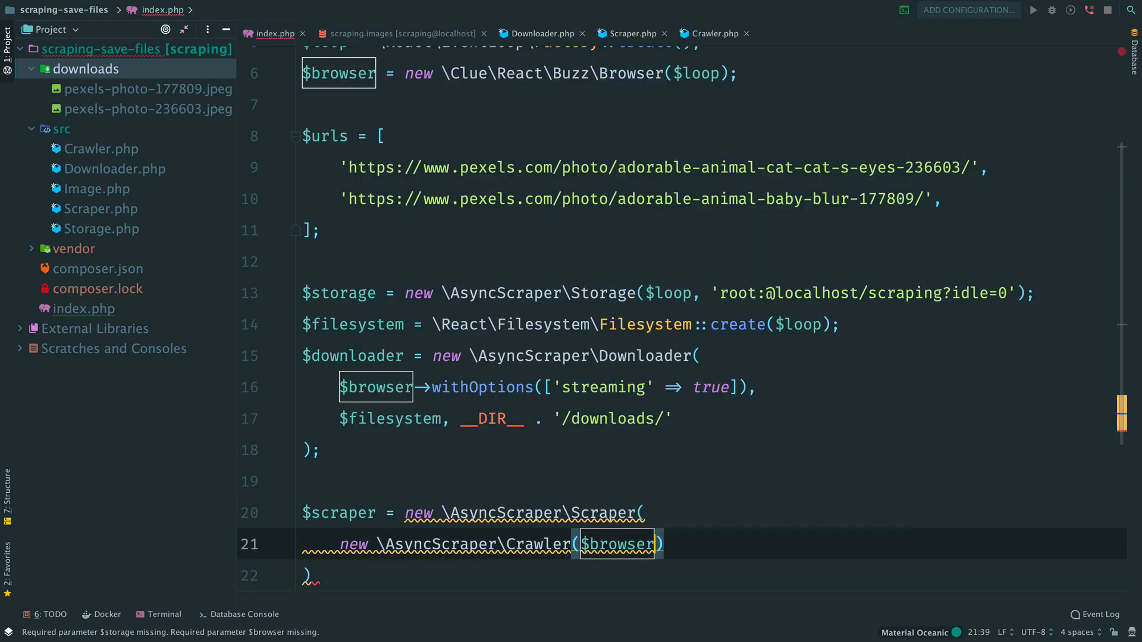
{"action": "type", "text": "$storage,"}
{"action": "type", "text": "$downloader"}
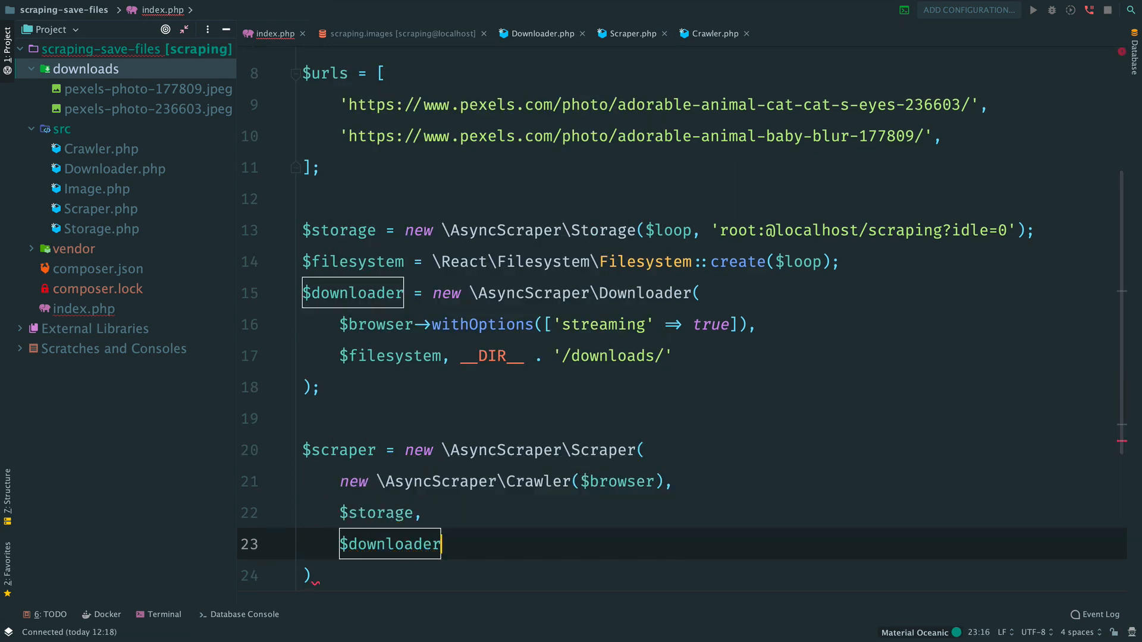
{"action": "type", "text": "$scraper->scrape(...$urls);"}
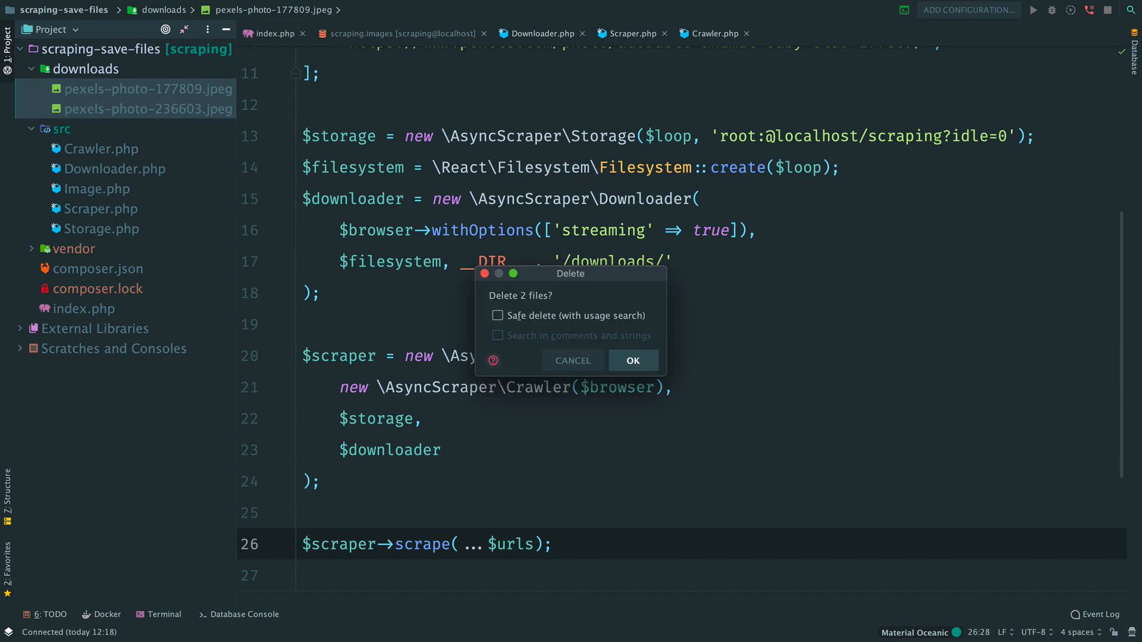
Delete the downloaded JPEGs, clear the images table, rerun index.php to recreate both, and return to Scraper.php
{"action": "left_click", "coordinate": [633, 361]}
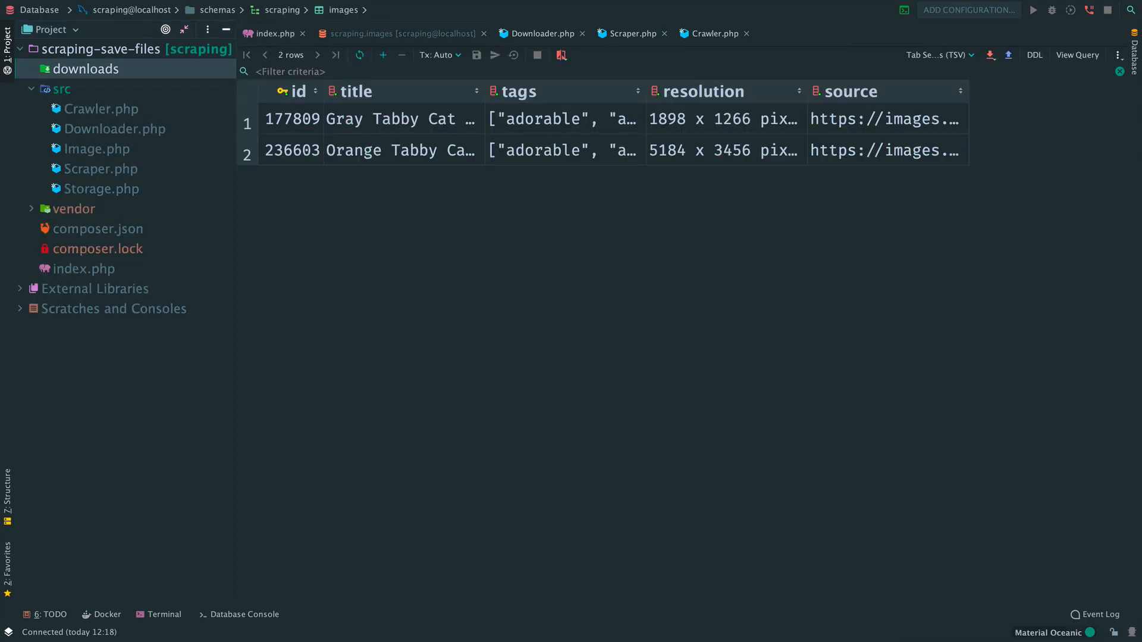
{"action": "left_click", "coordinate": [359, 54]}
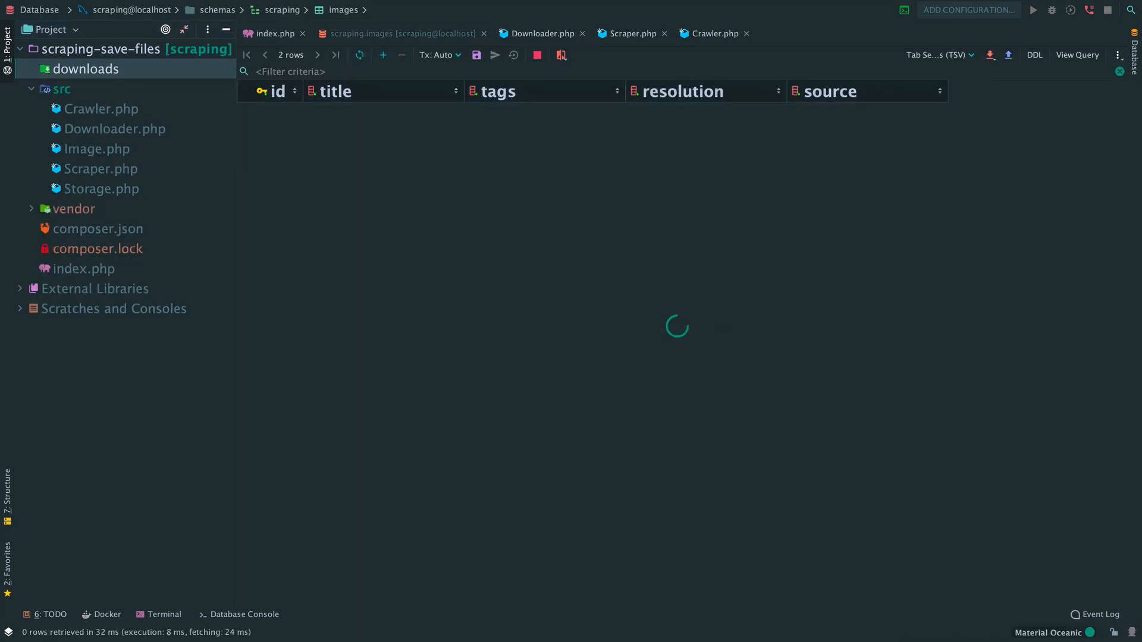
{"action": "left_click", "coordinate": [164, 614]}
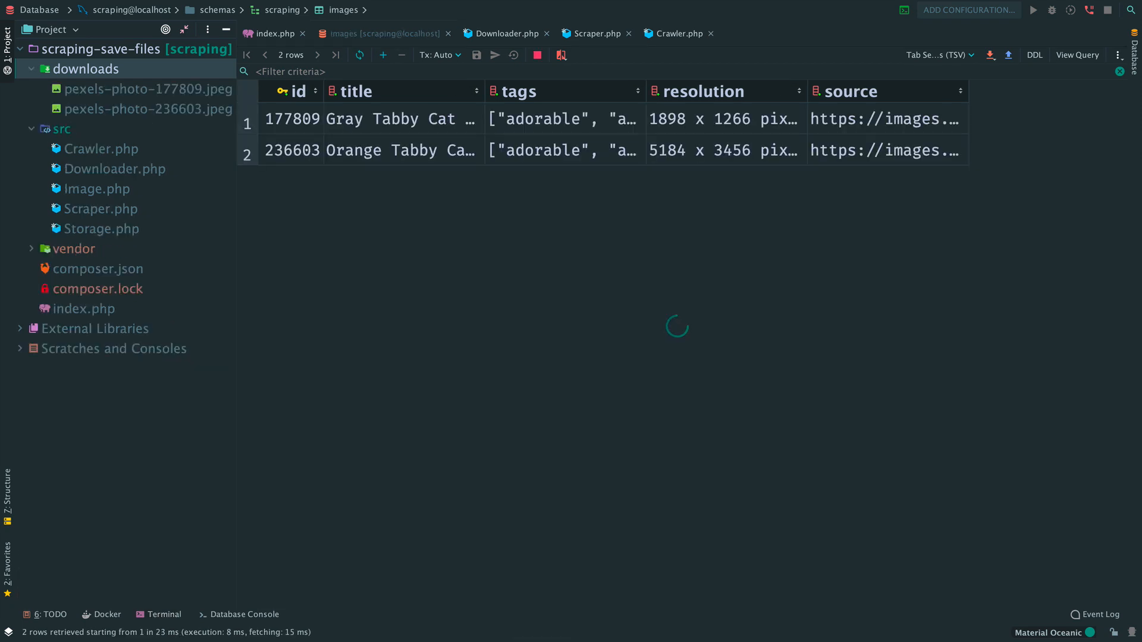
{"action": "left_click", "coordinate": [604, 34]}
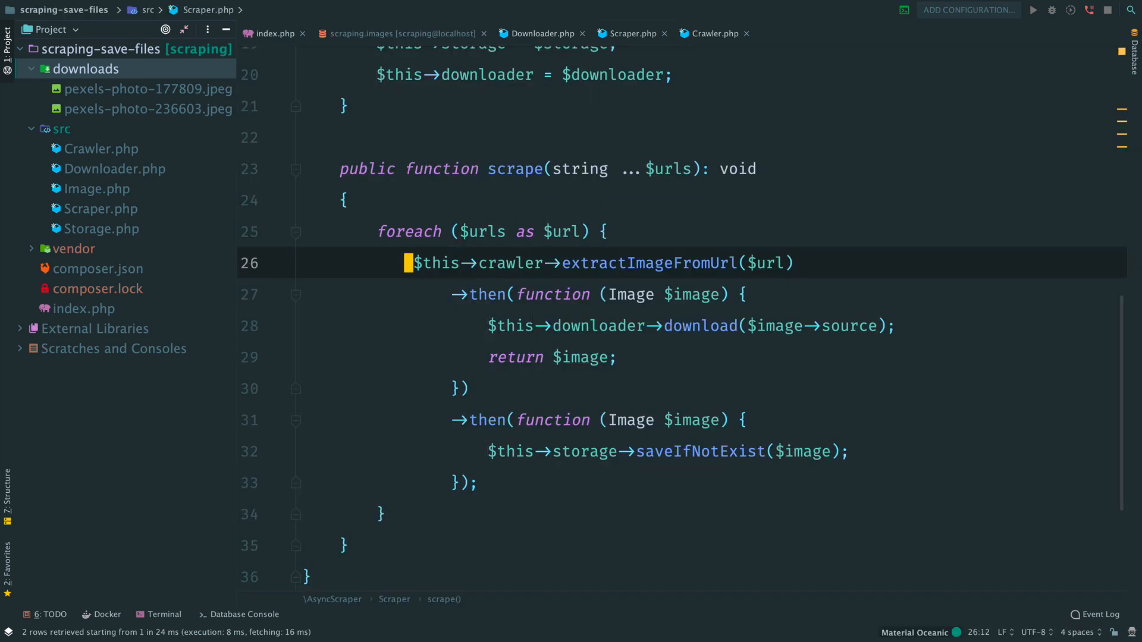